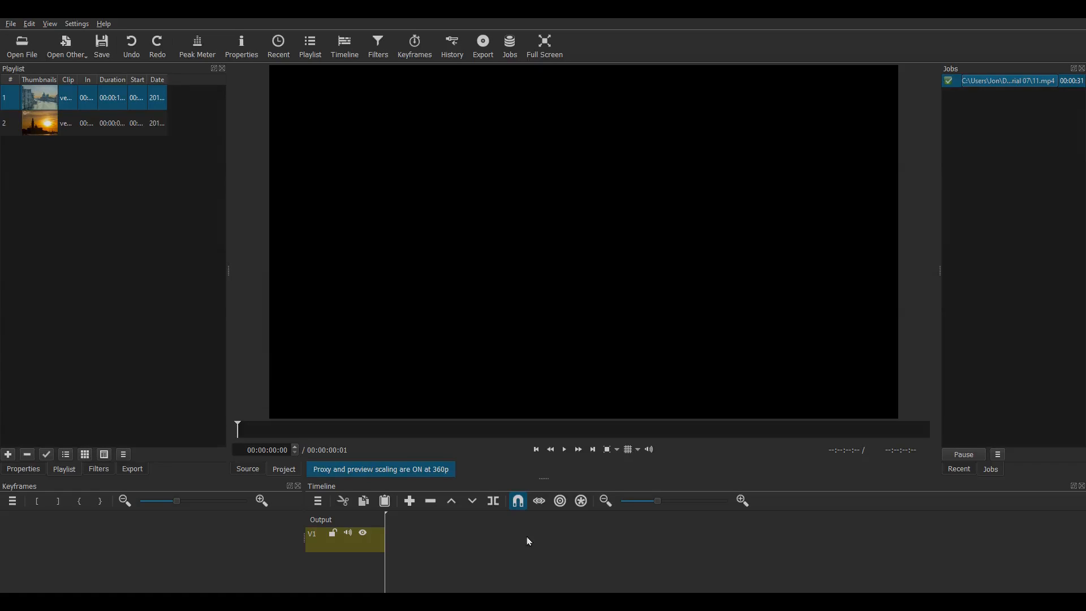
Open About Shotcut from the Help menu to confirm version 20.07.11
left_click(102, 23)
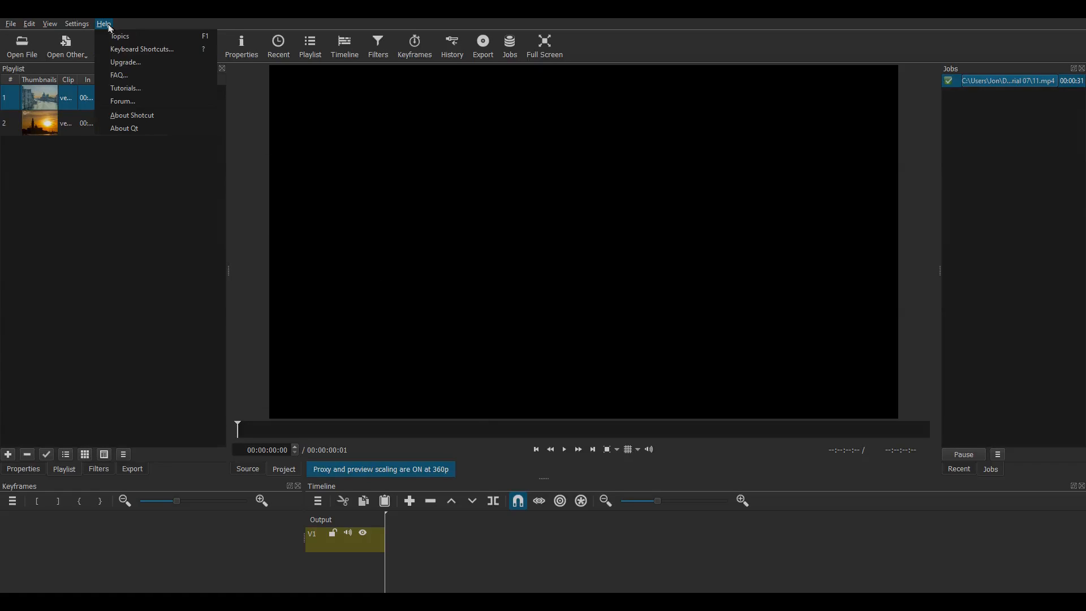
left_click(132, 115)
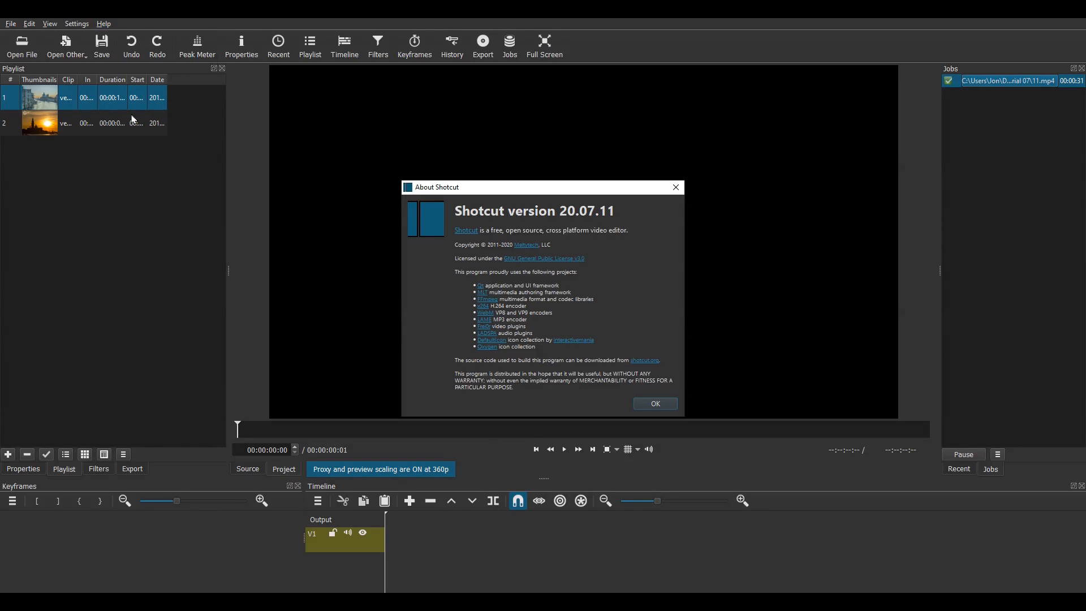
mouse_move(625, 515)
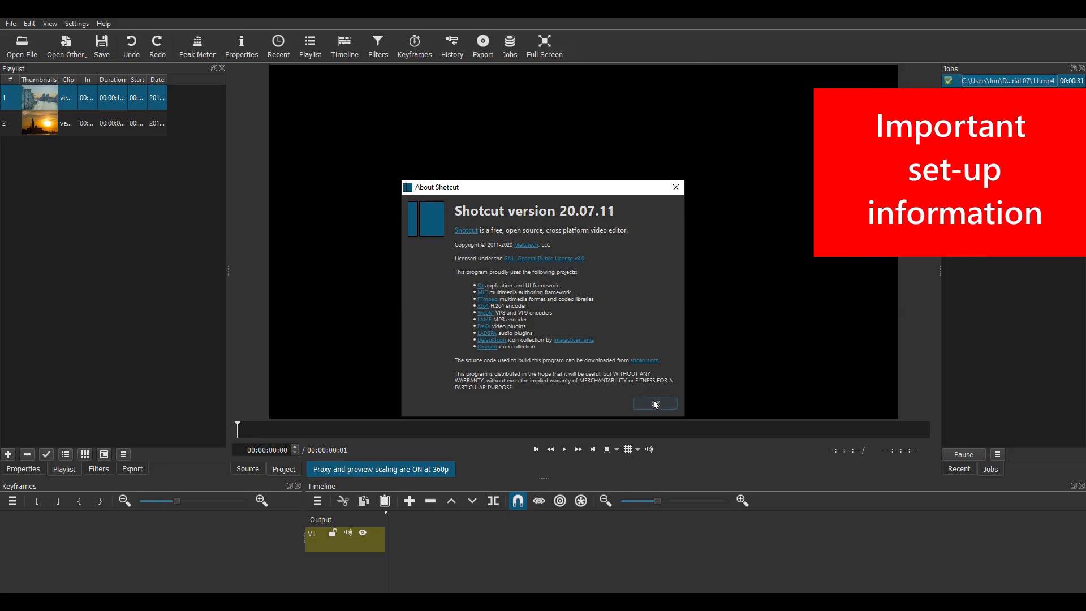
Close About and set video mode HD 1080p 25 fps, 360p preview scaling, and proxies on
left_click(77, 23)
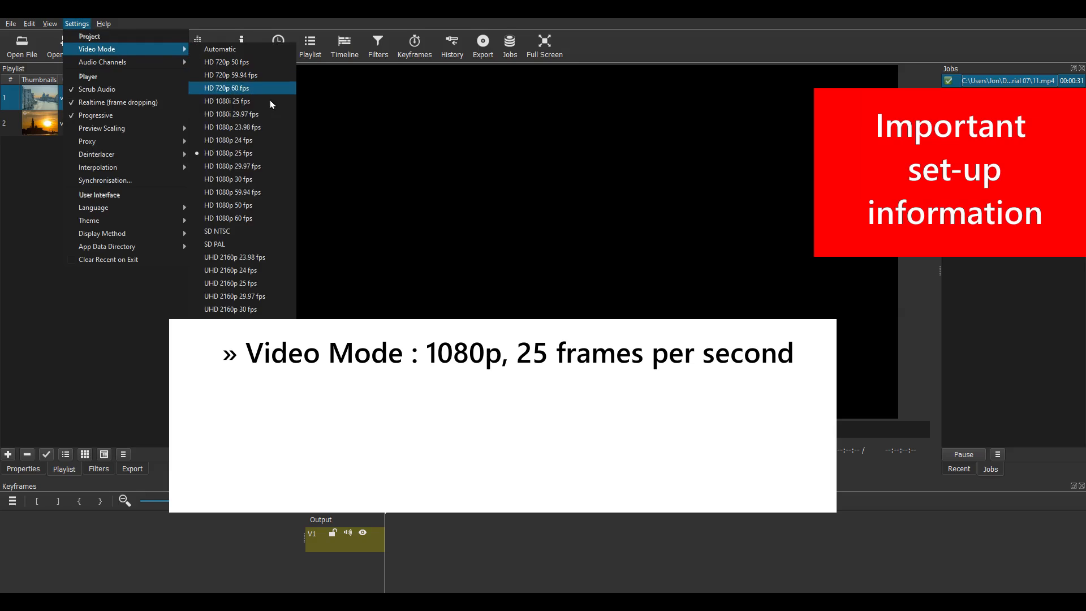
mouse_move(228, 153)
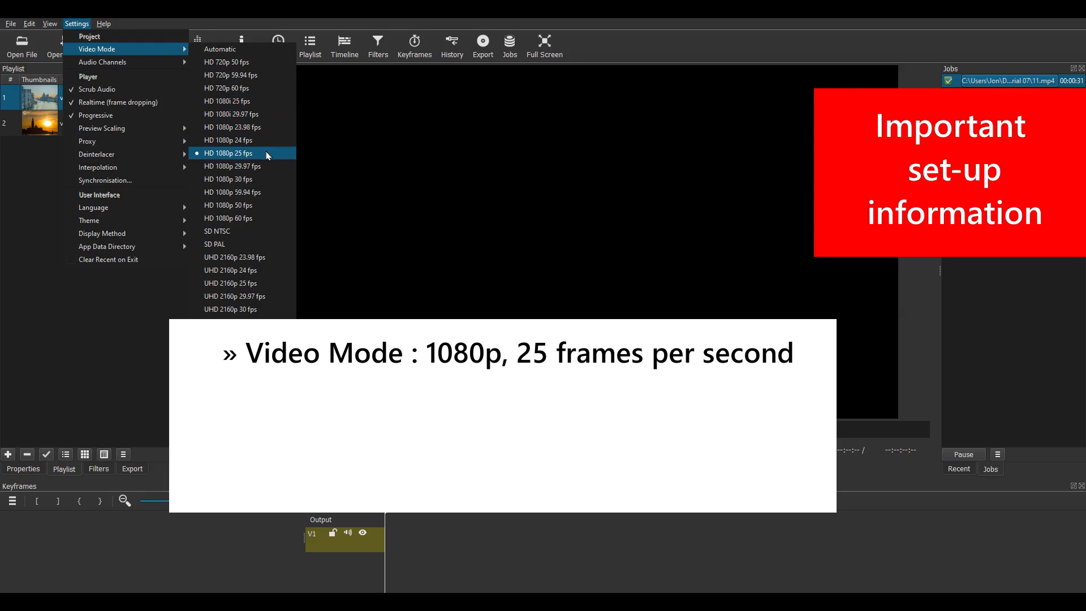
mouse_move(103, 63)
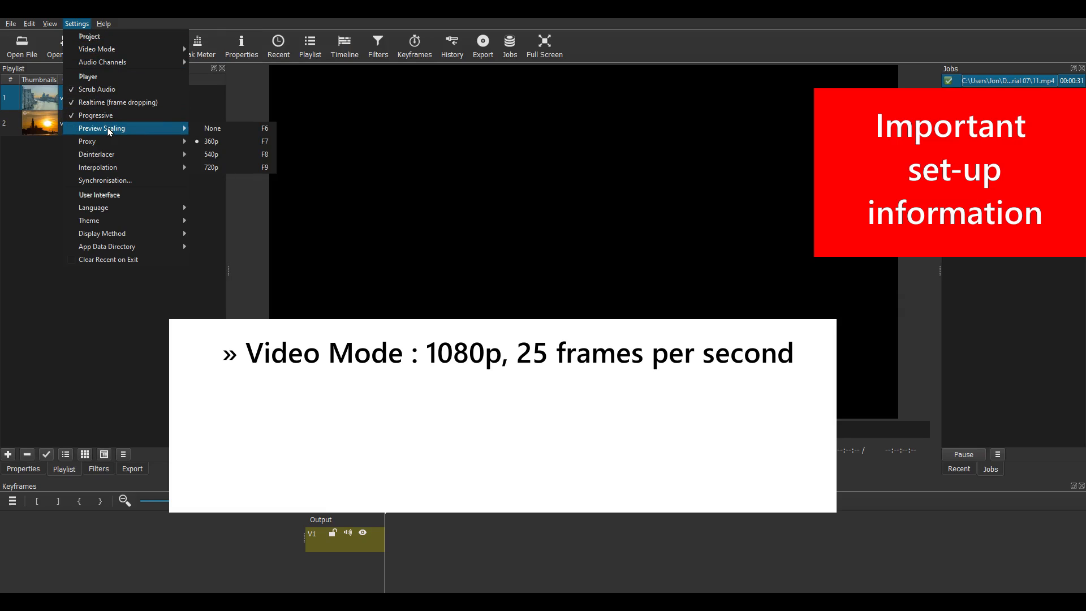
mouse_move(211, 141)
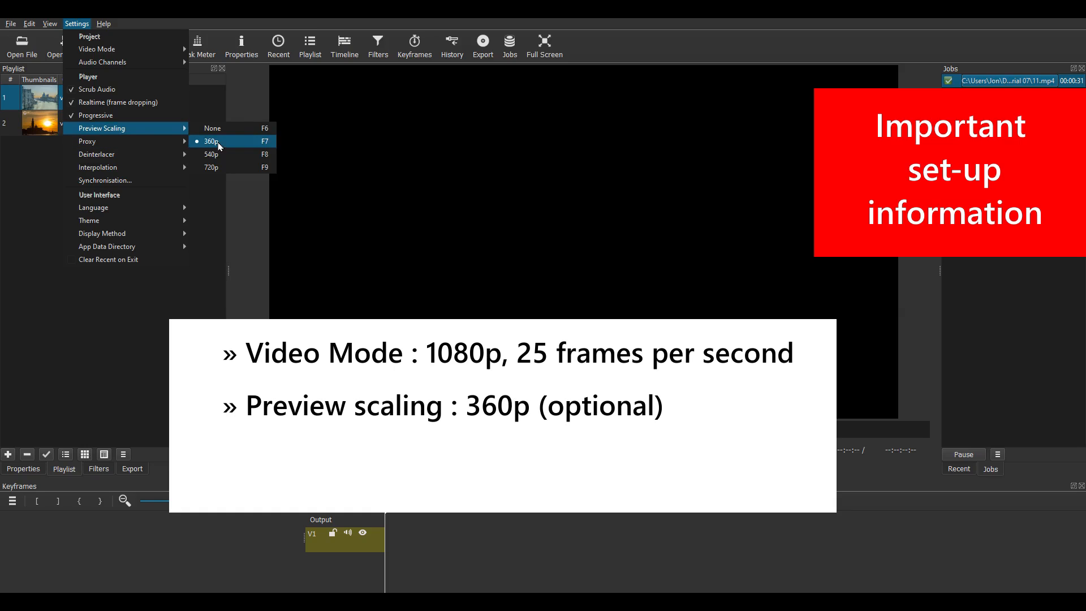
mouse_move(125, 129)
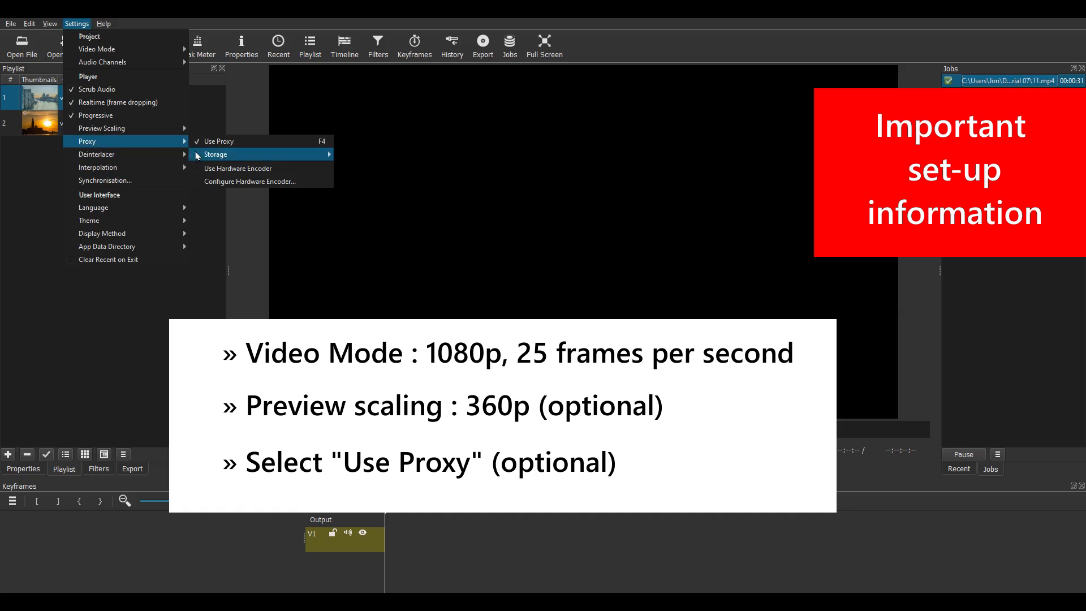
mouse_move(218, 141)
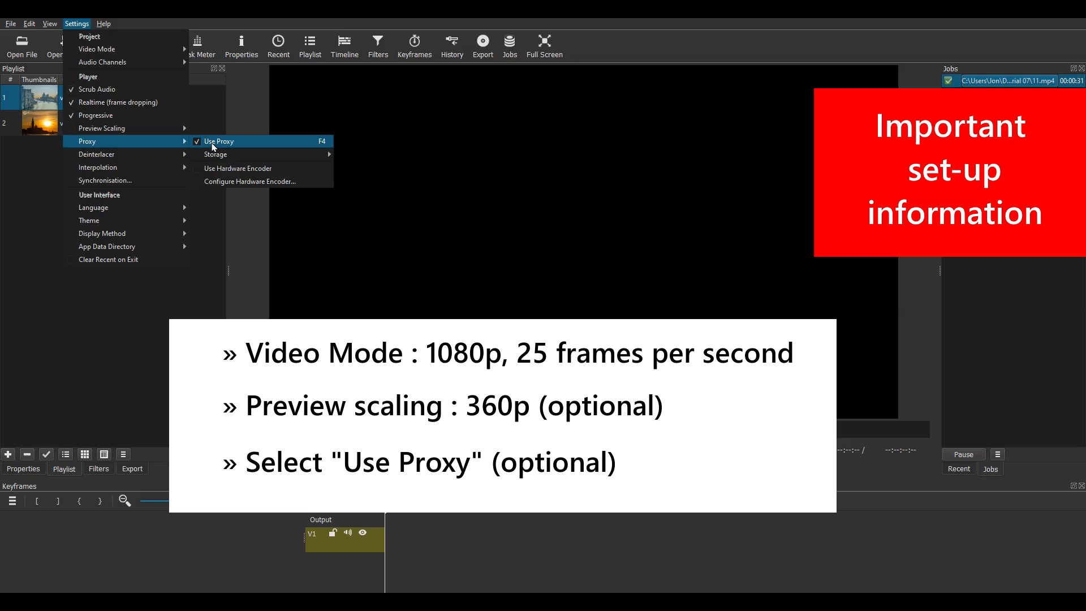
left_click(218, 142)
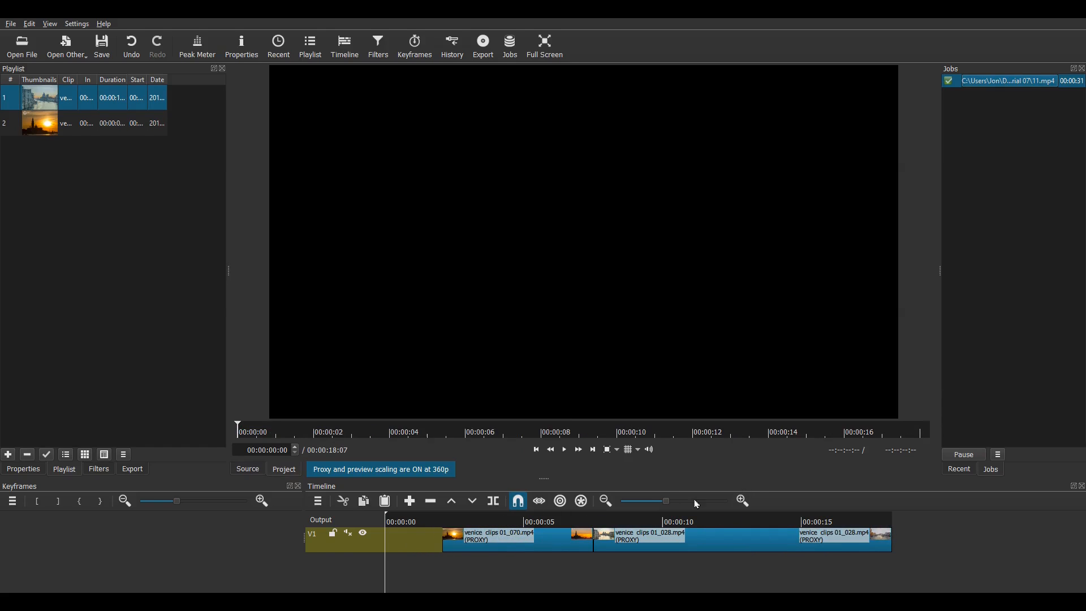
Add video tracks V2 and V3, move the canal clip to V2, and filter the sunset clip
left_click(318, 501)
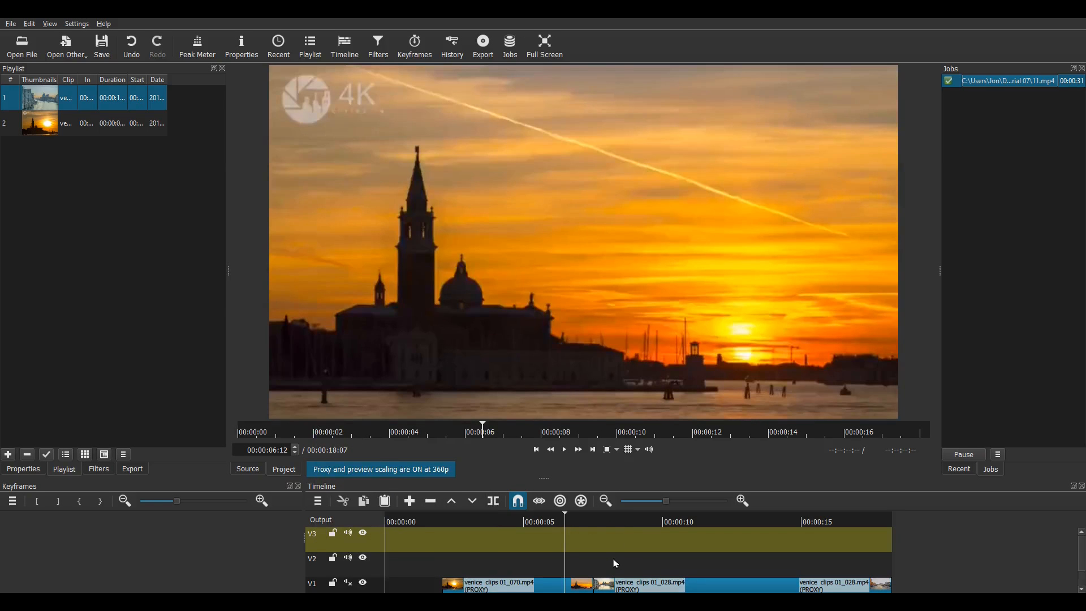
left_click(563, 448)
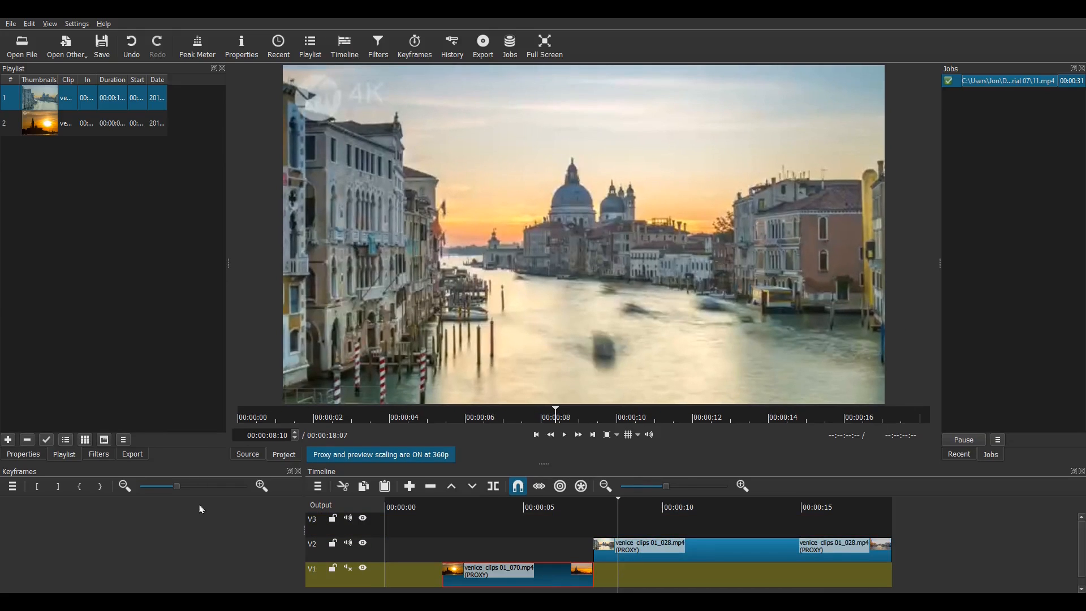
left_click(98, 454)
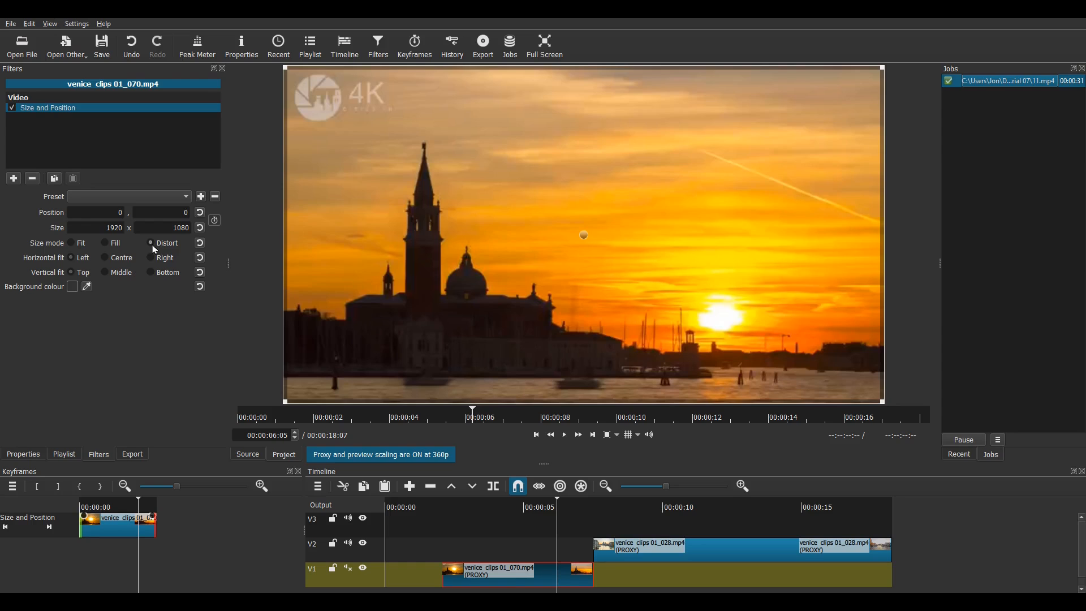
Apply the Slide Out Right preset to the sunset clip's Size and Position filter and preview it
left_click(128, 196)
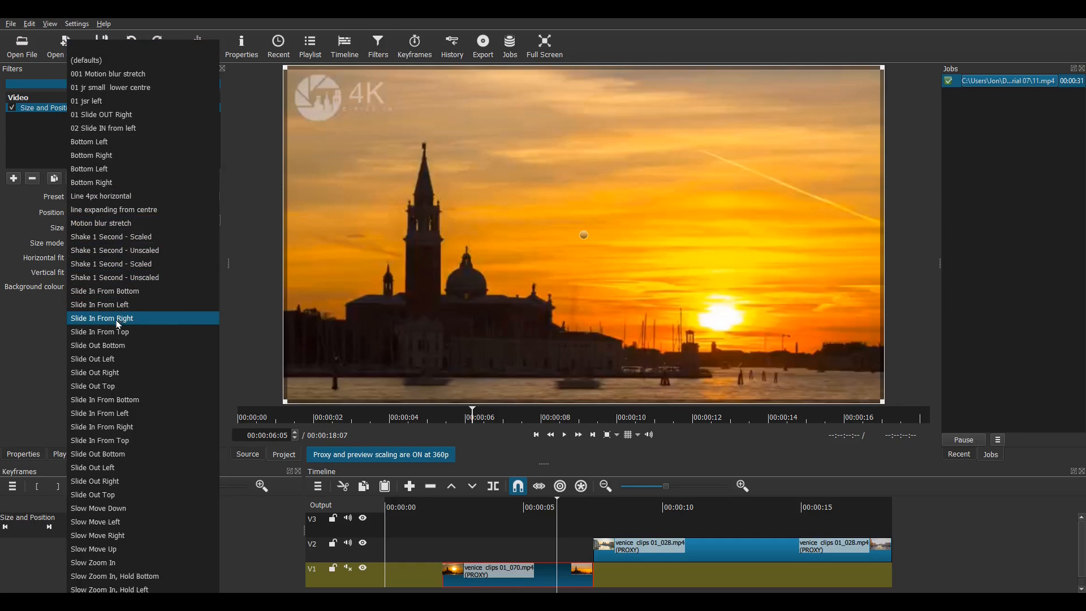
left_click(96, 376)
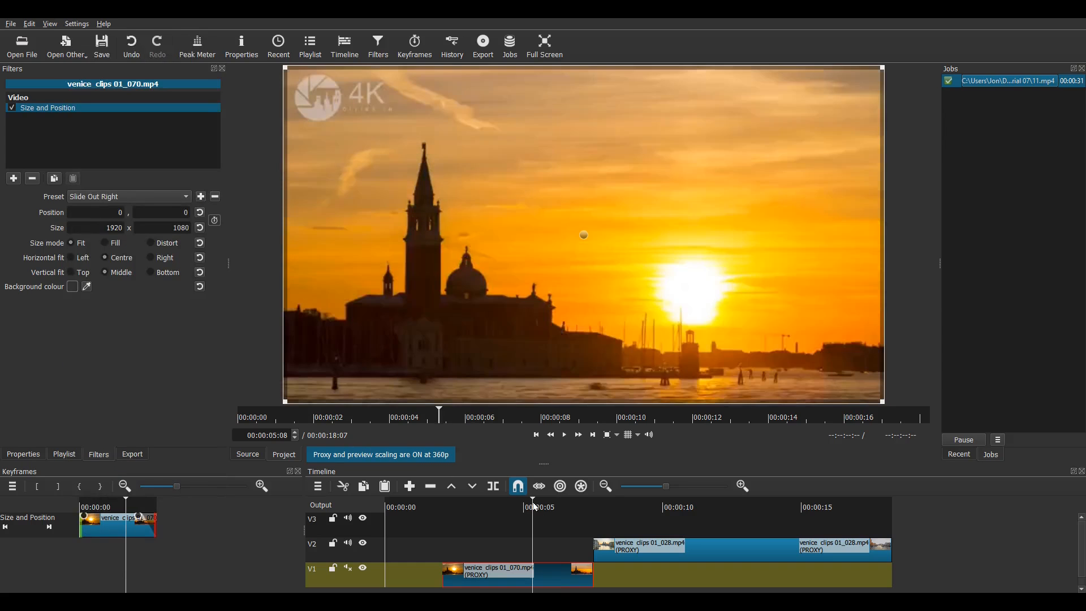
left_click(563, 434)
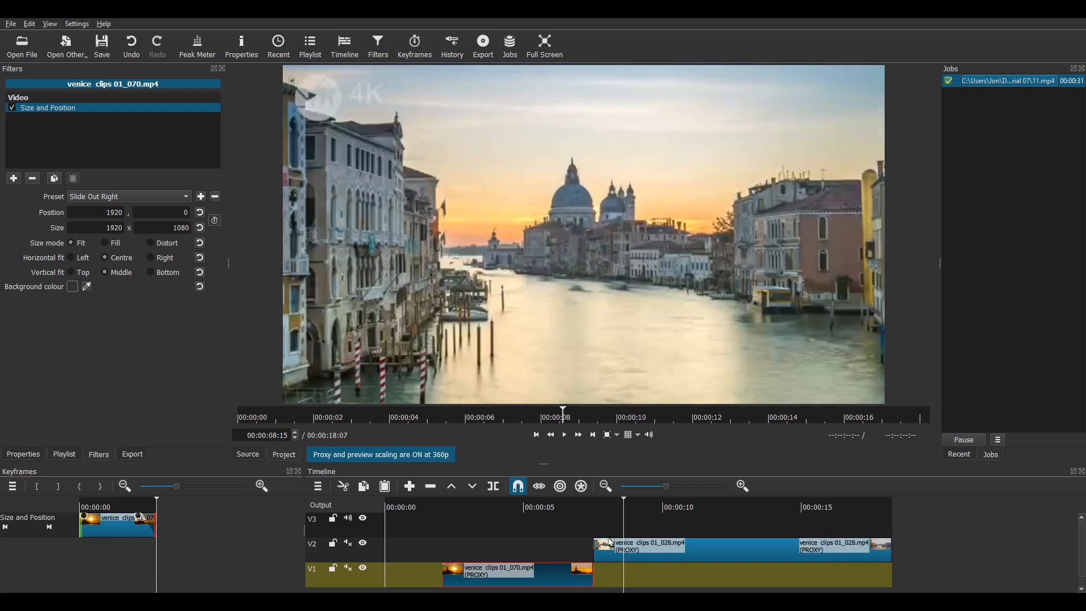
left_click(641, 550)
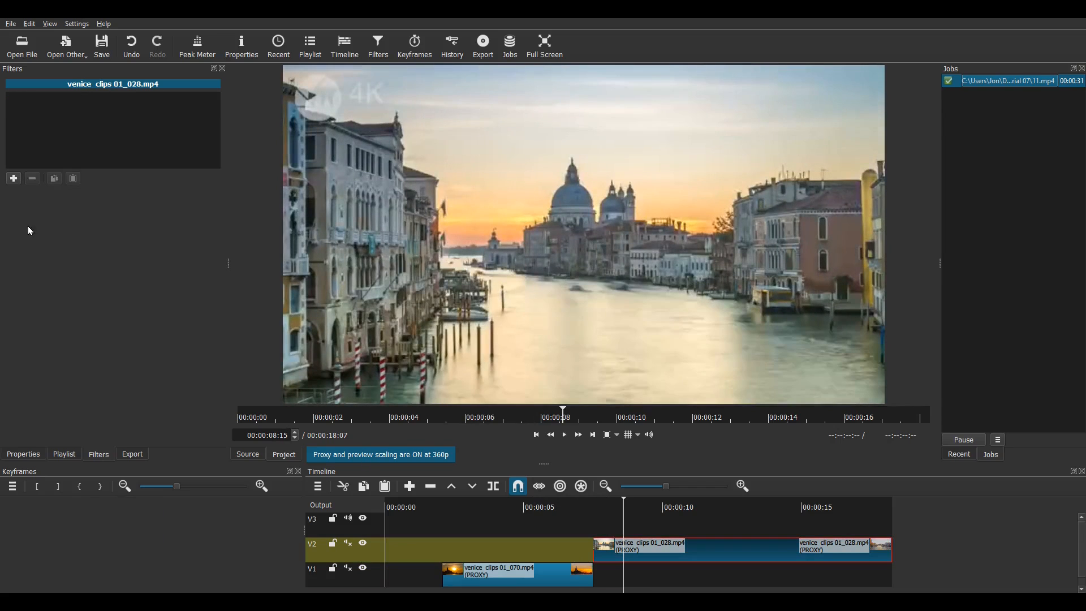
Add a Size and Position filter with Slide In From Left to the canal clip and preview it
left_click(13, 179)
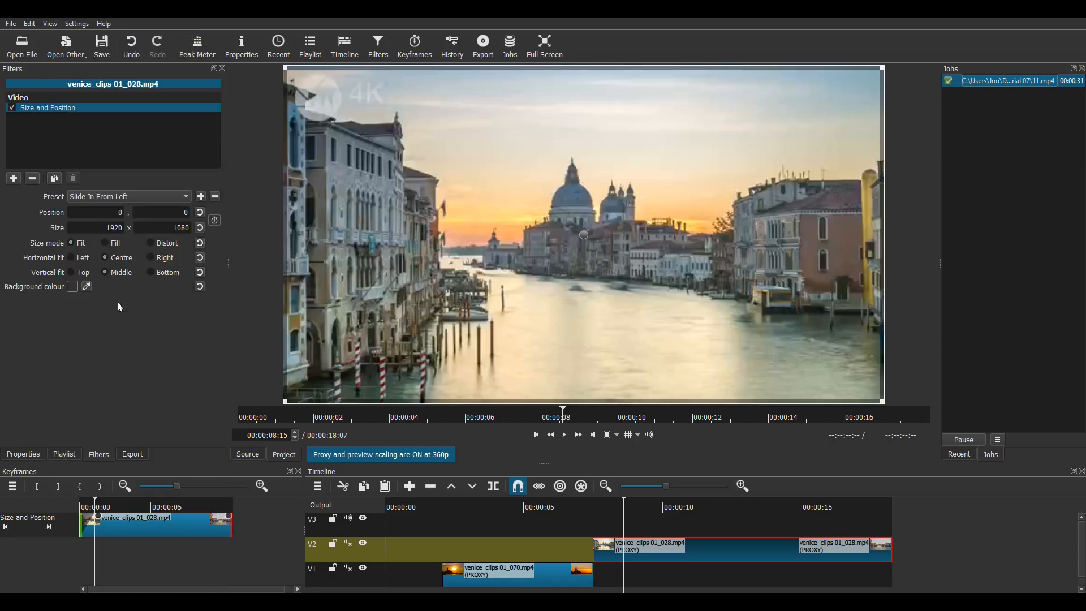
left_click(564, 435)
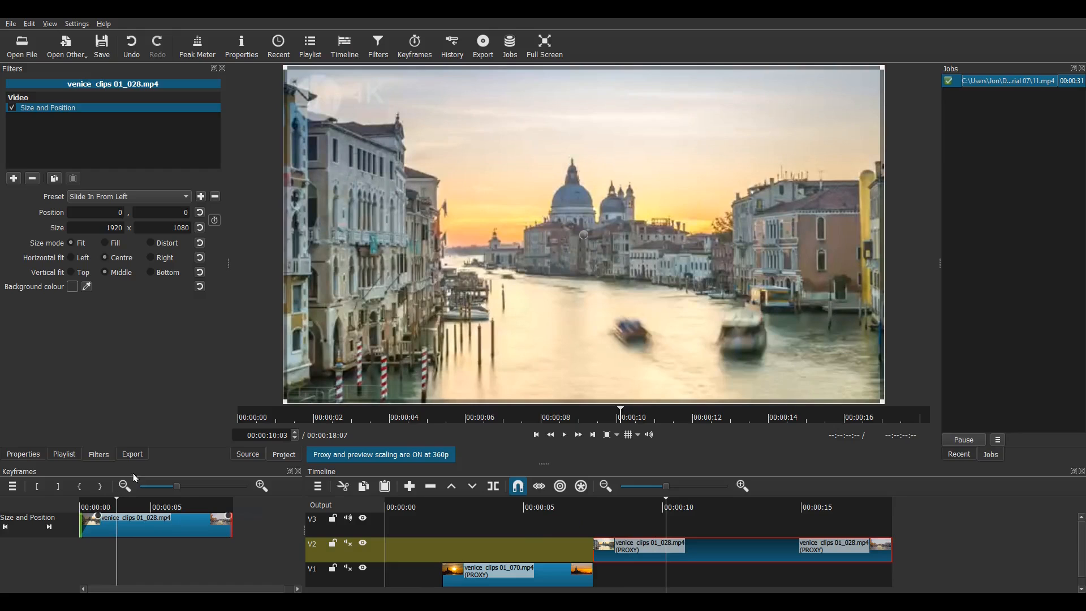
left_click(261, 485)
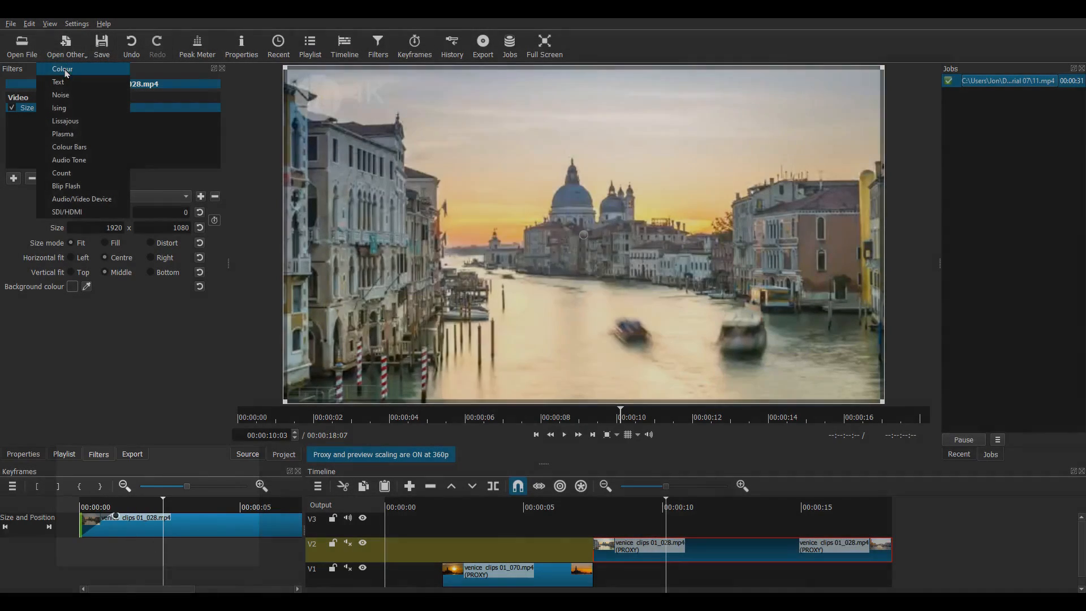
Add a transparent colour clip to V3 and trim it to span the cut
left_click(62, 68)
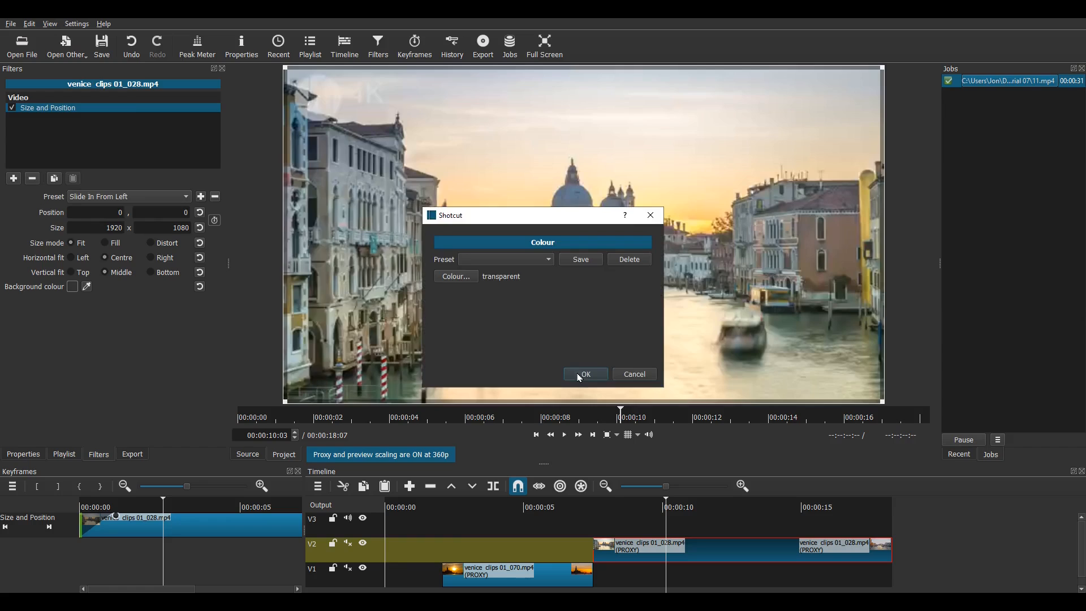
left_click(583, 374)
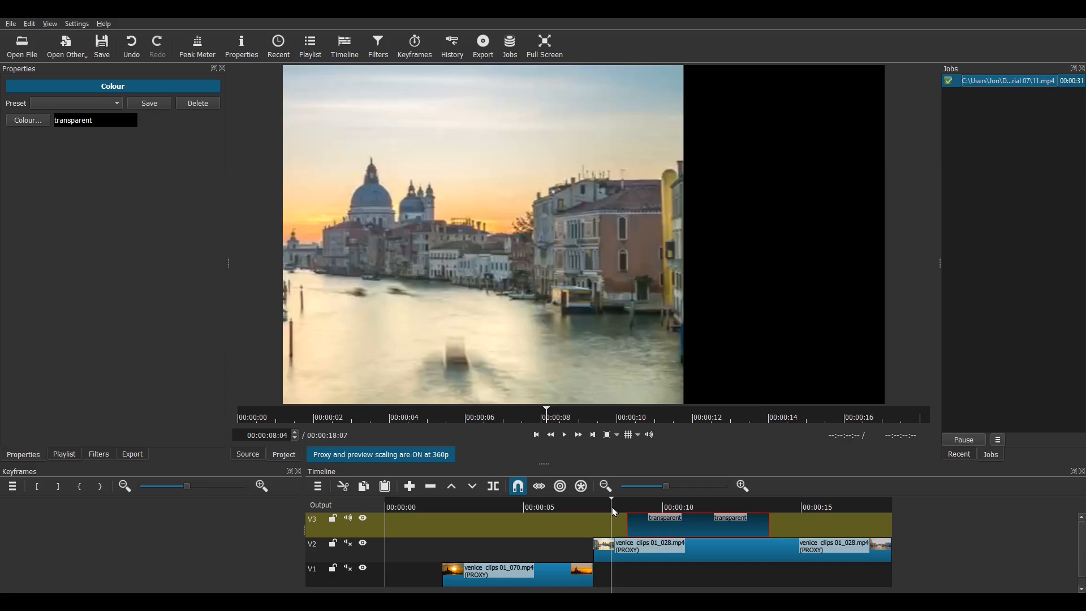
left_click(566, 409)
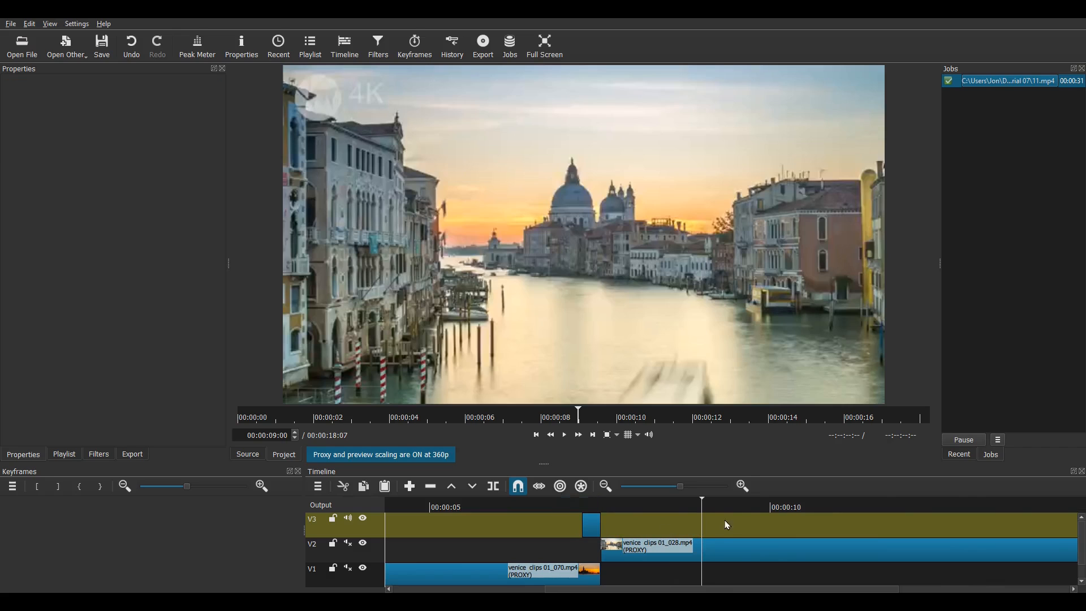
Zoom the timeline in on the cut and select the sunset clip to view its keyframes
left_click(741, 486)
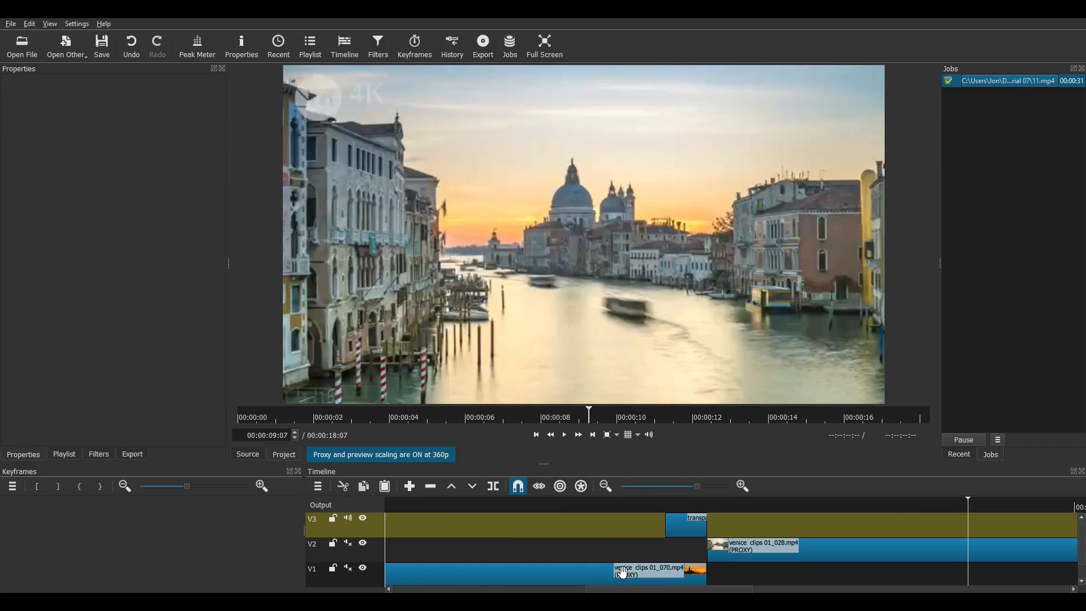
left_click(648, 570)
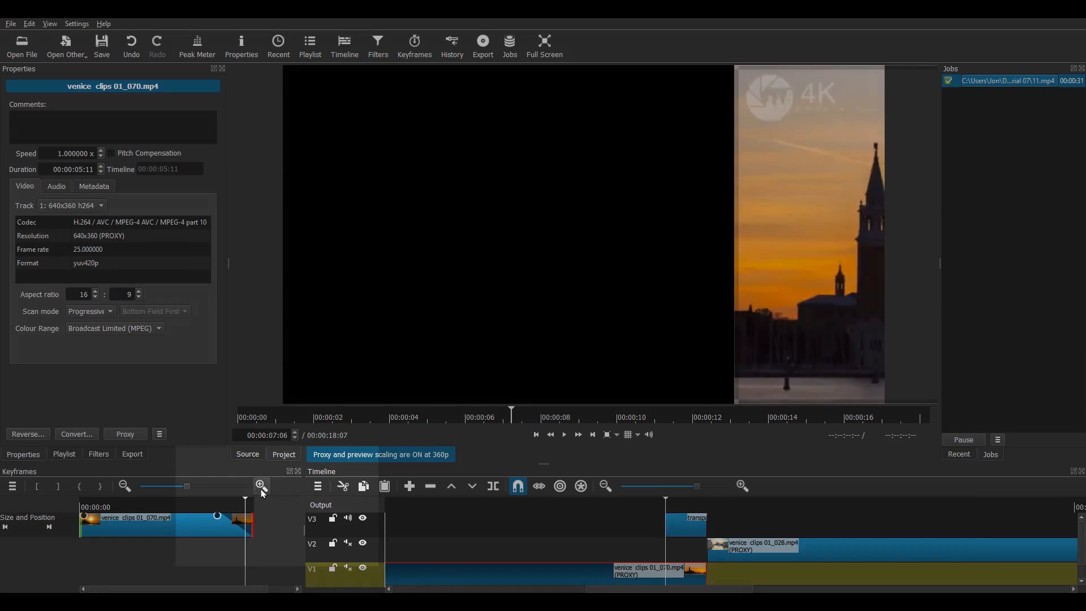
Move the canal clip earlier to overlap the sunset clip, aligning it with the transparent V3 clip
left_click(262, 487)
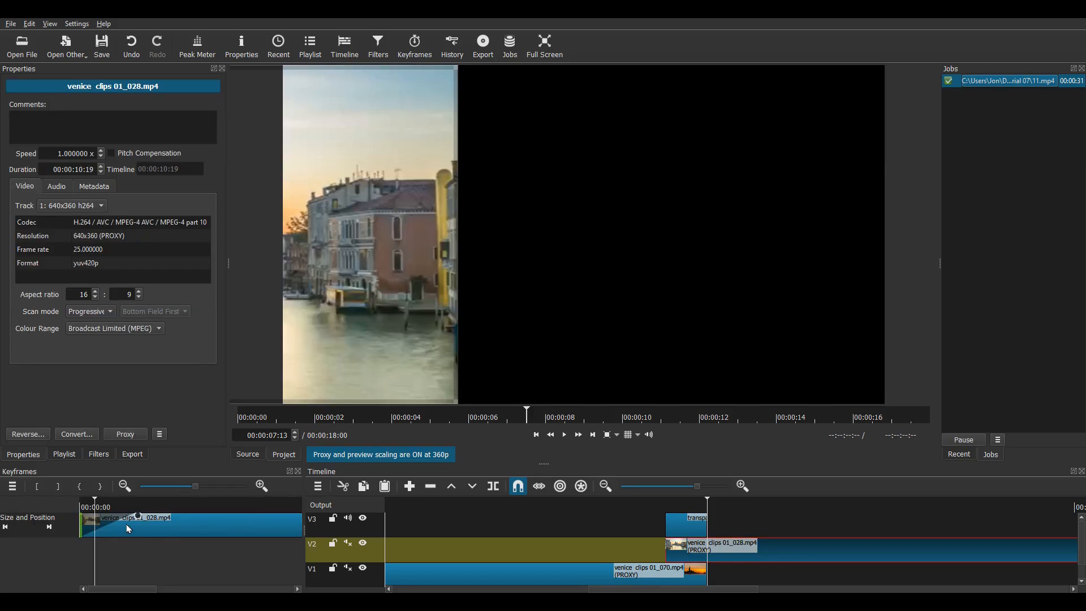
mouse_move(135, 521)
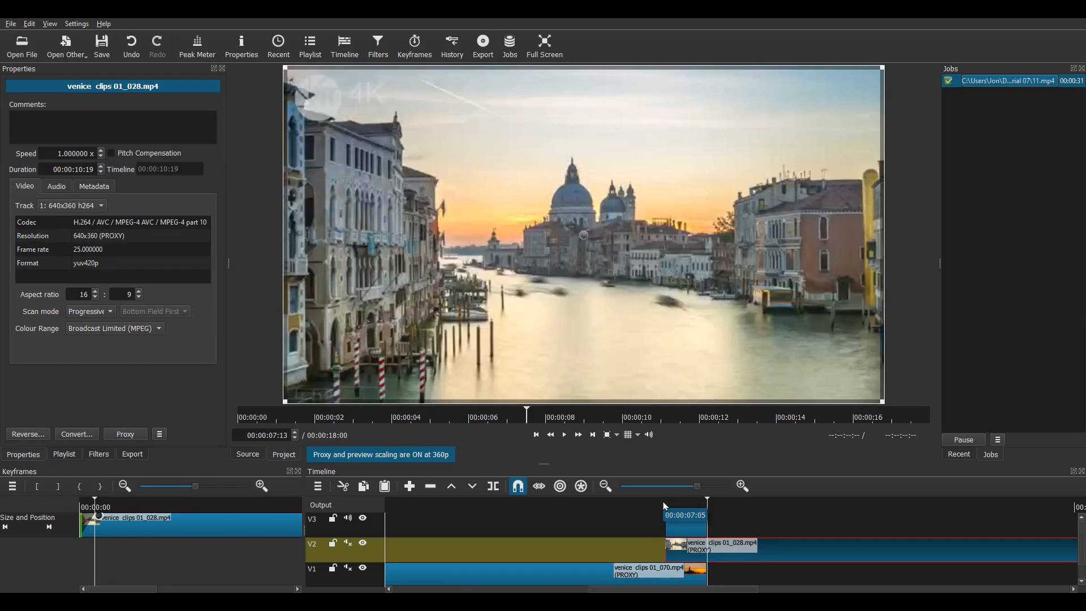
left_click(564, 434)
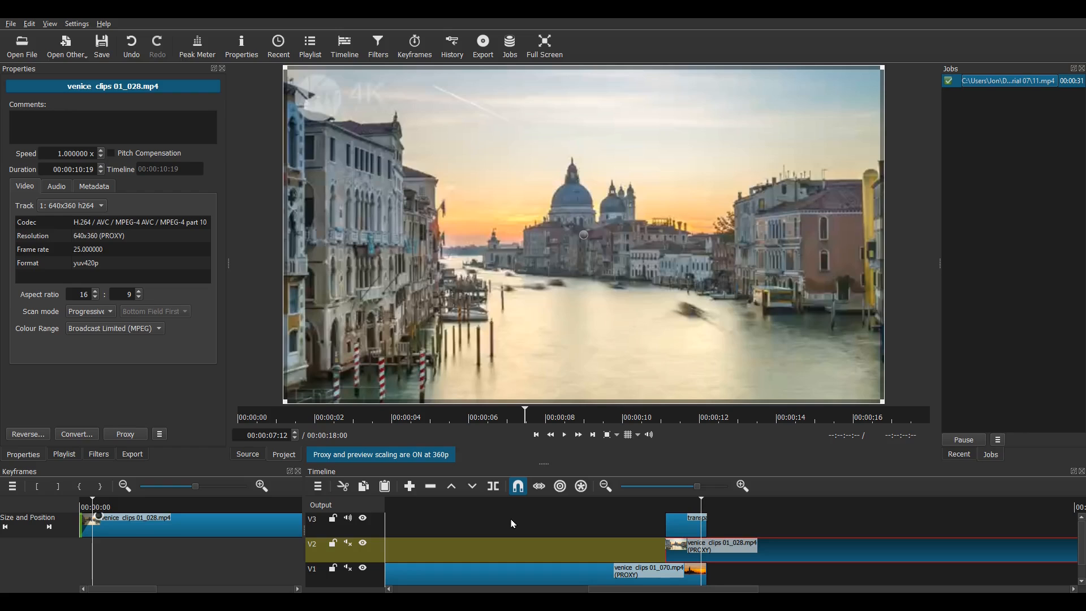
mouse_move(443, 518)
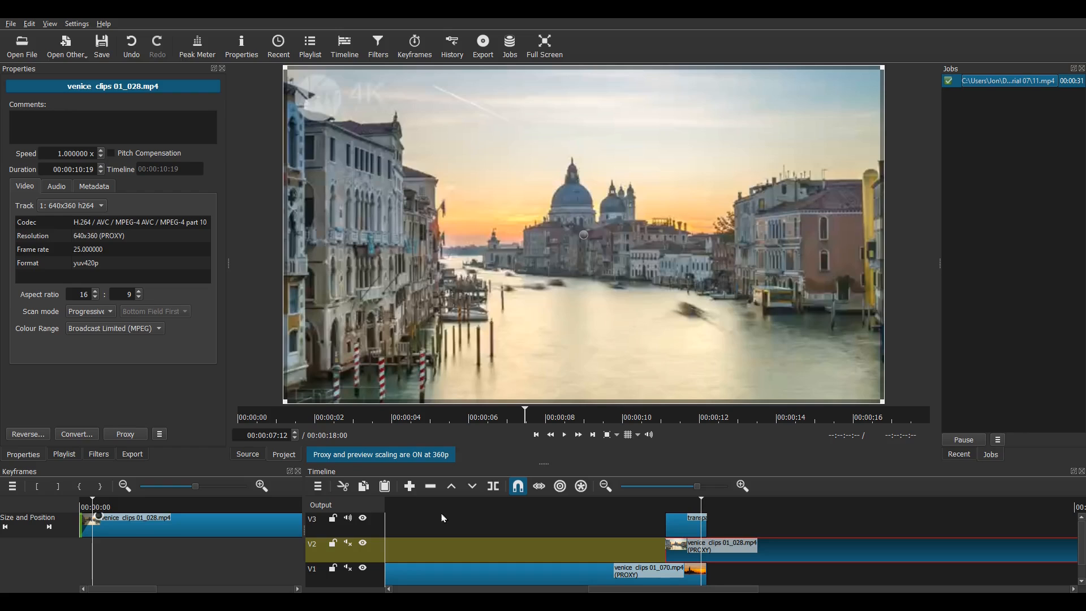
Copy the timeline into the Source player and save the copy as new.mlt
left_click(318, 487)
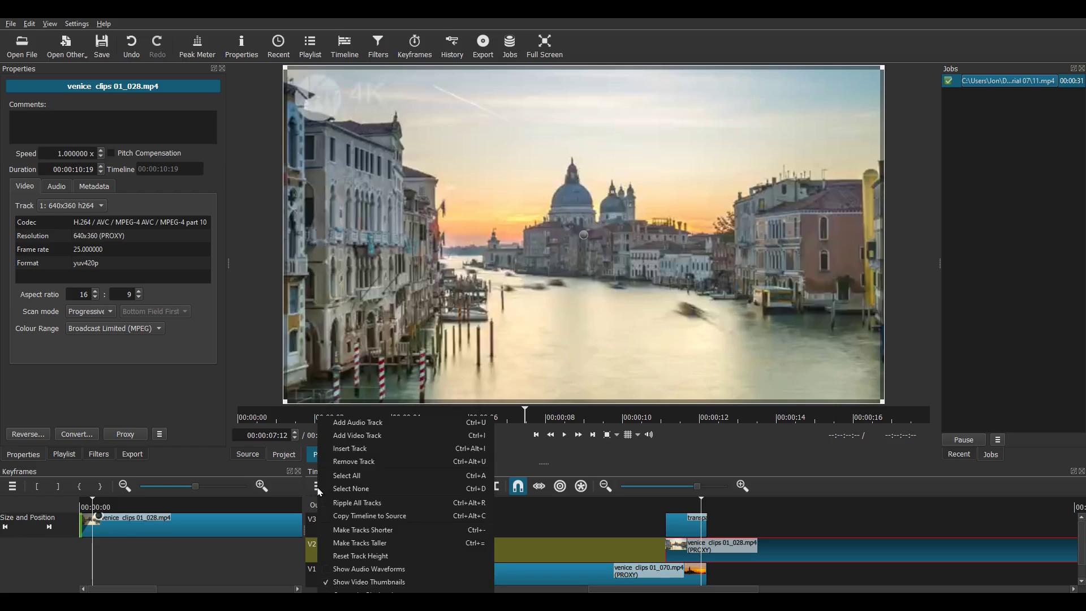
mouse_move(370, 516)
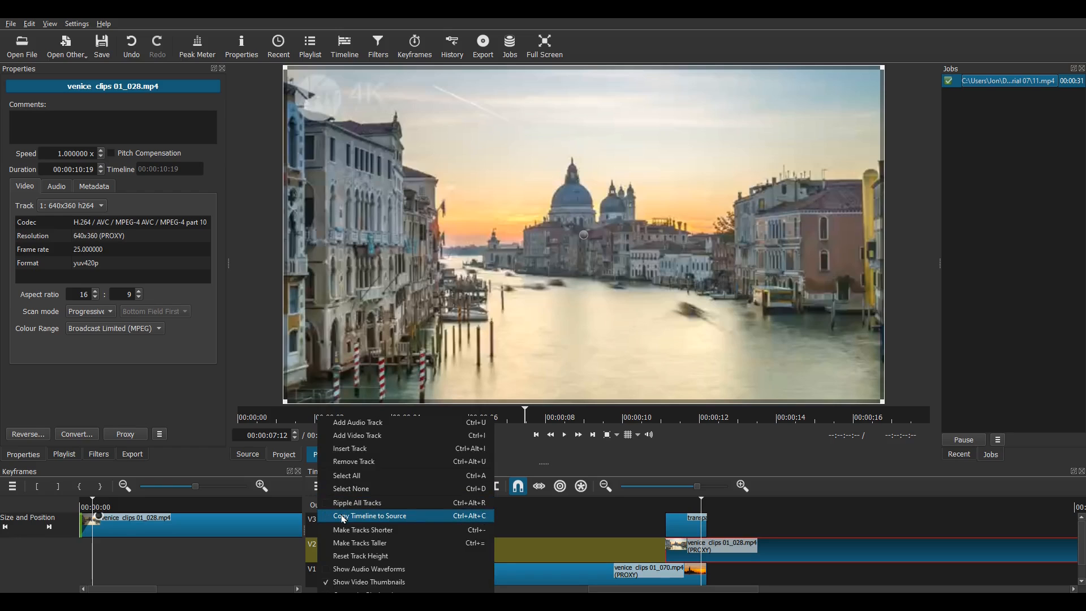
mouse_move(358, 515)
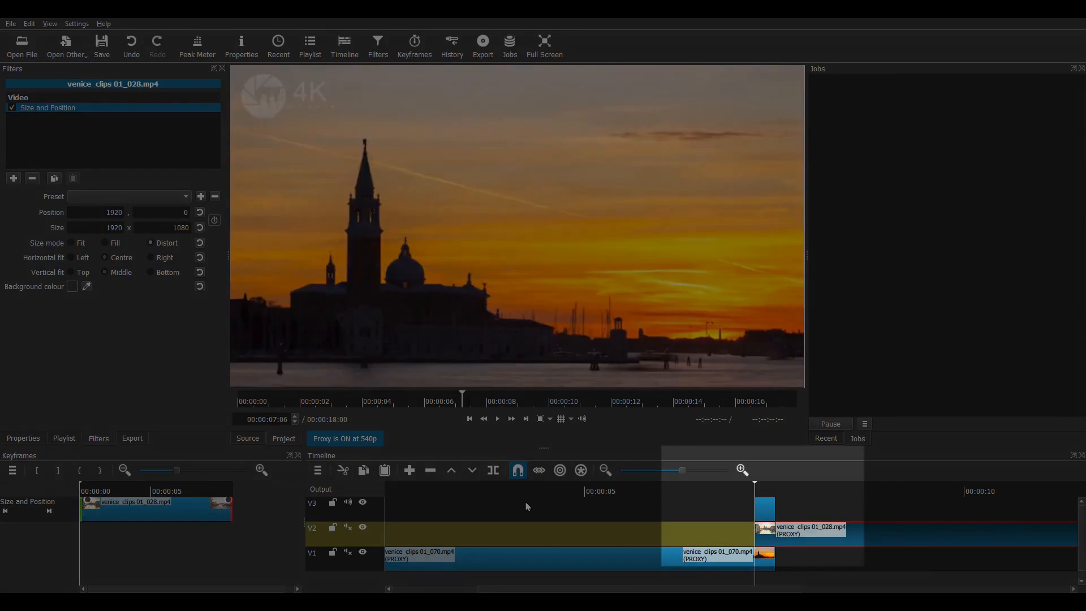
triple_click(266, 420)
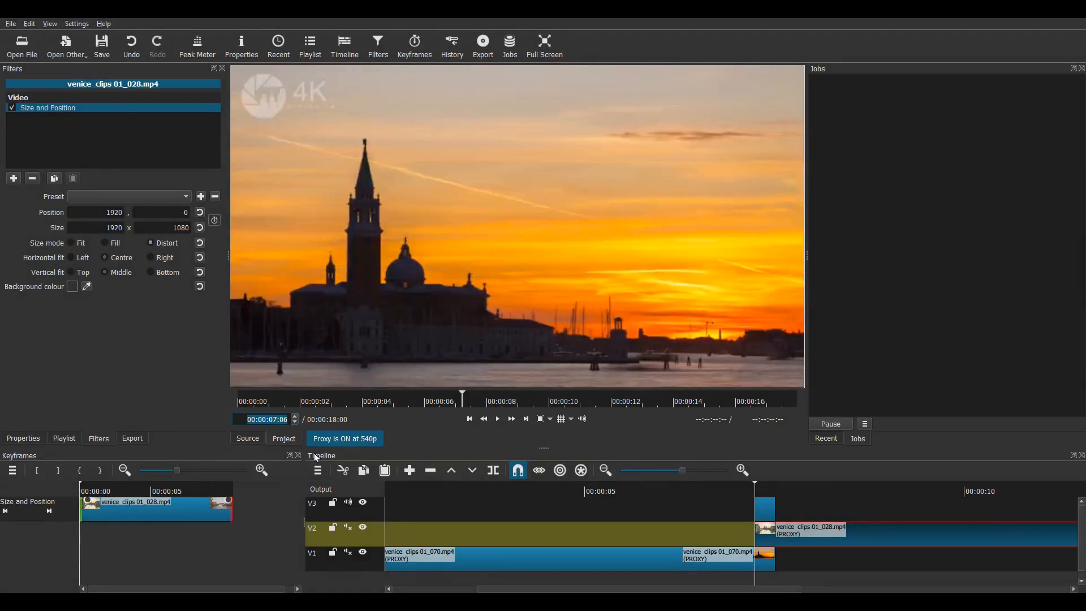
left_click(318, 470)
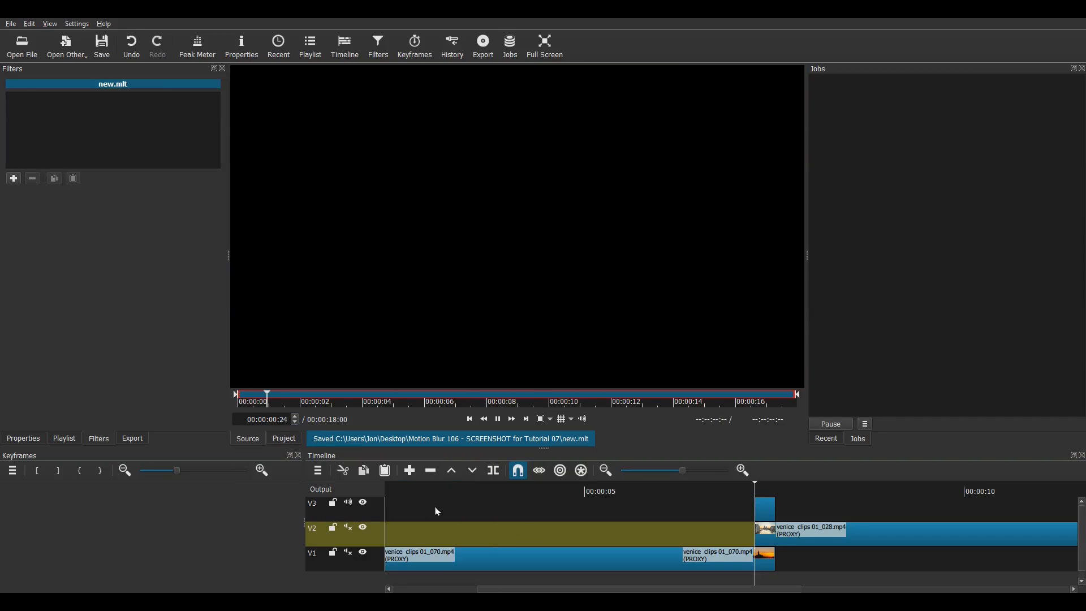
Mark a seven-frame In/Out range in the Source player, starting at 00:00:07:06
left_click(321, 396)
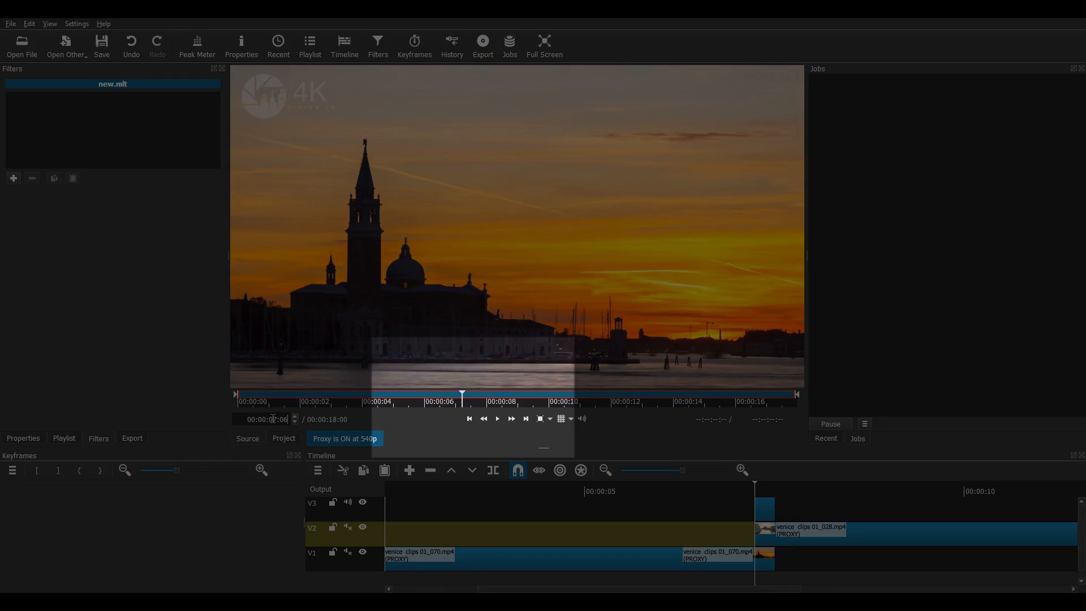
left_click(466, 395)
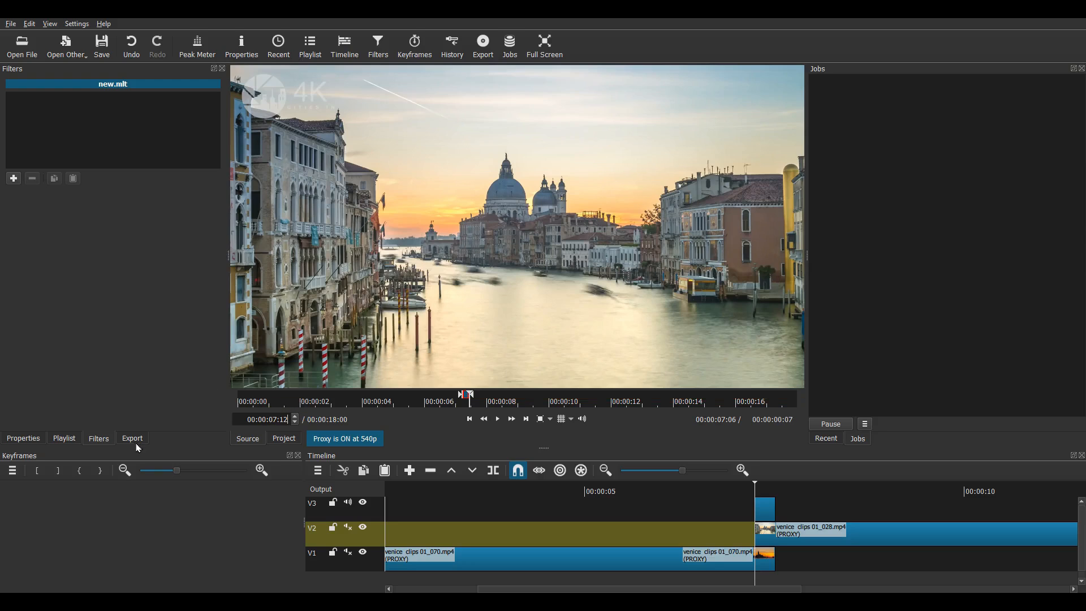
left_click(132, 438)
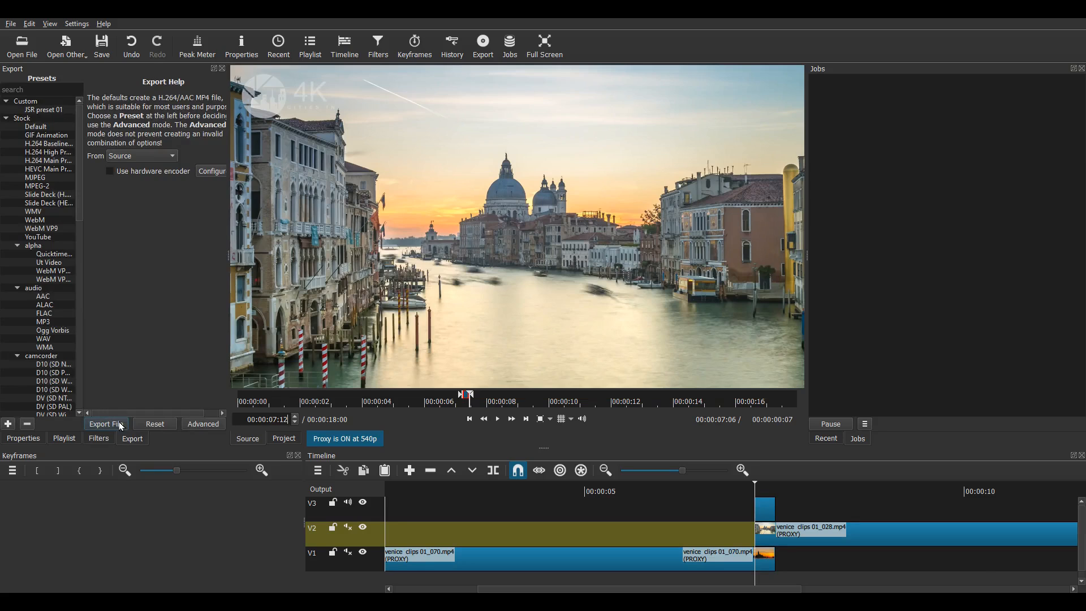
Export the marked seven-frame range to the file Transition 001.mp4
left_click(102, 426)
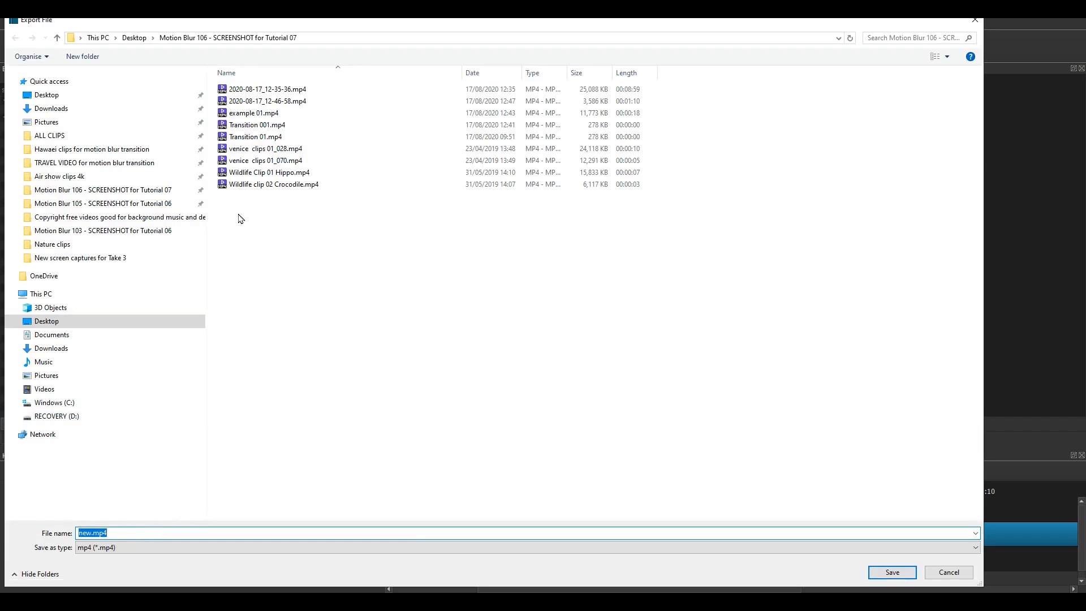
left_click(259, 124)
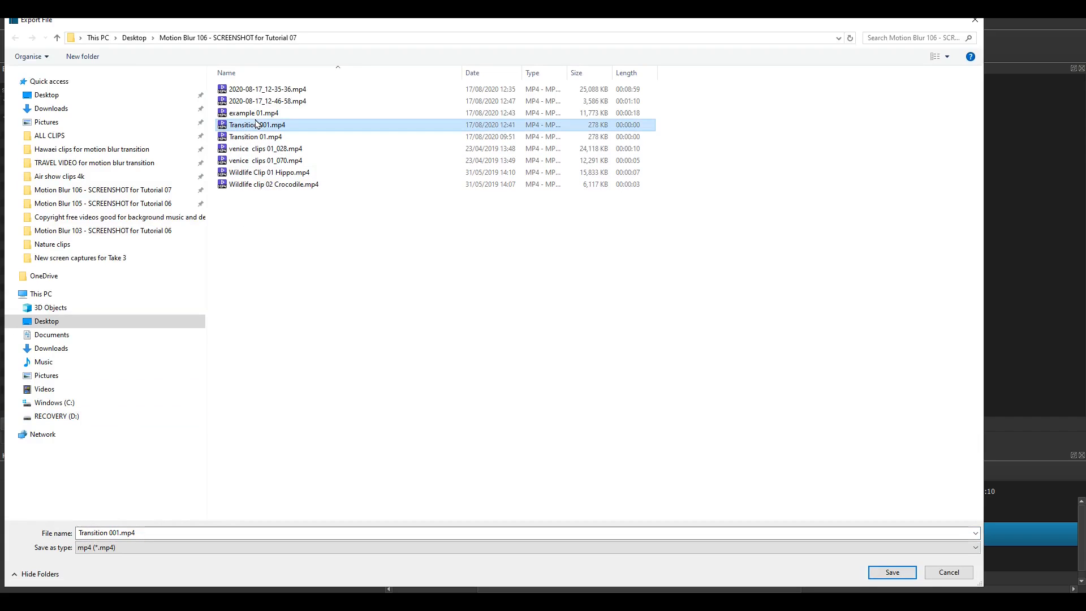
left_click(892, 572)
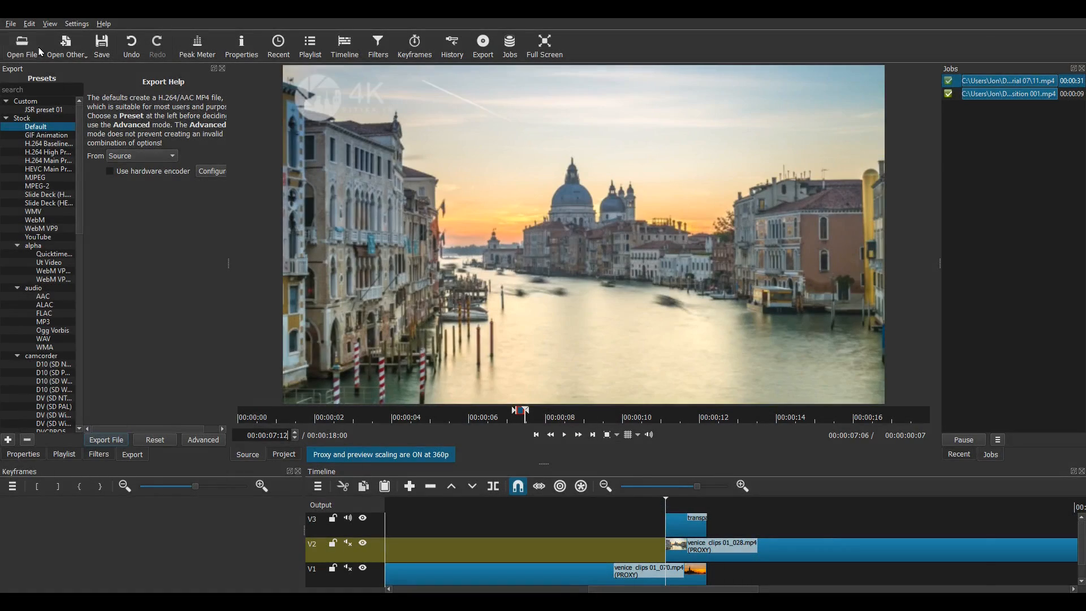
Open the exported Transition 001.mp4 clip so it can be placed on V3
left_click(21, 46)
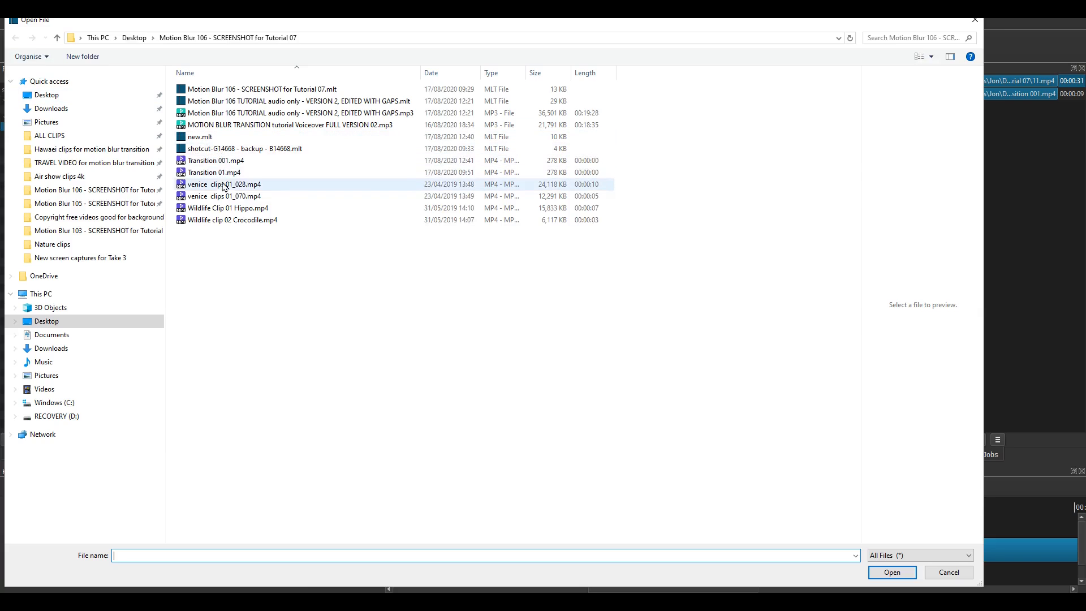
left_click(217, 160)
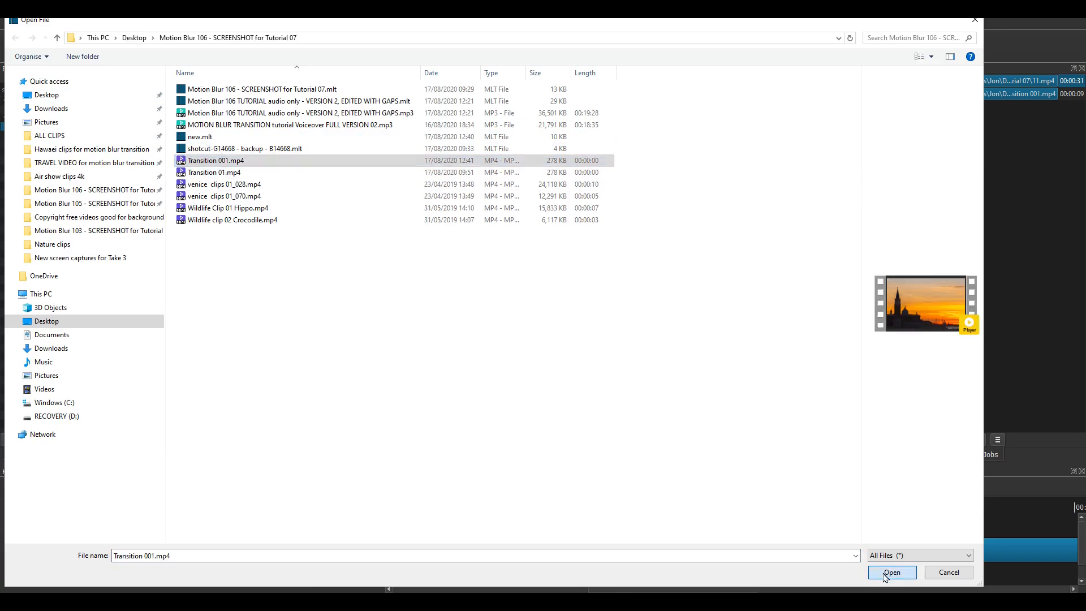
left_click(892, 572)
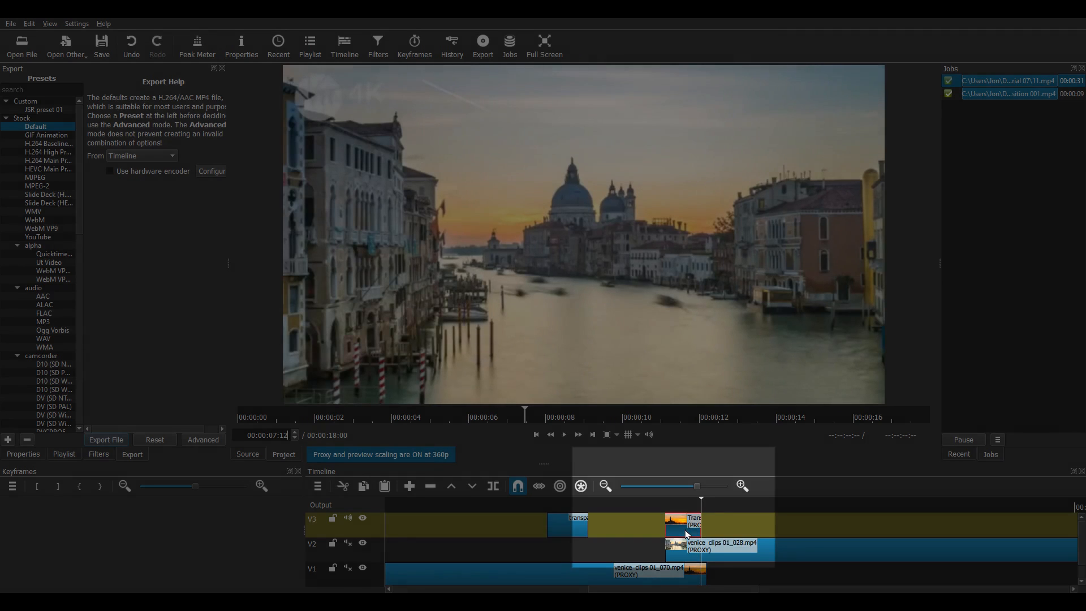
Add a filter to the Transition 001.mp4 clip, searching 'bl' for Blur: Box
left_click(99, 453)
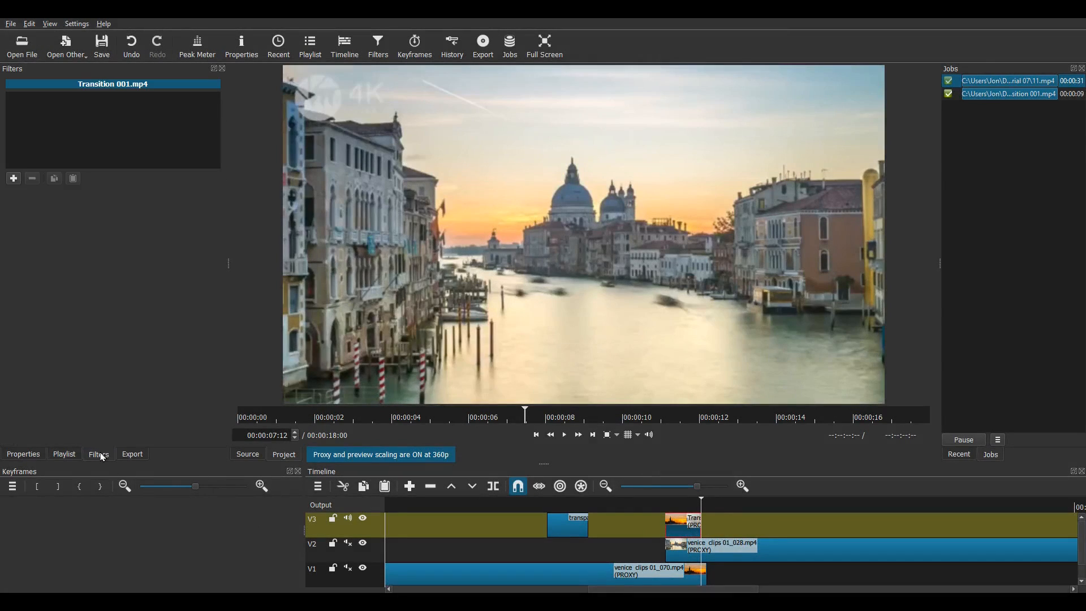
left_click(13, 178)
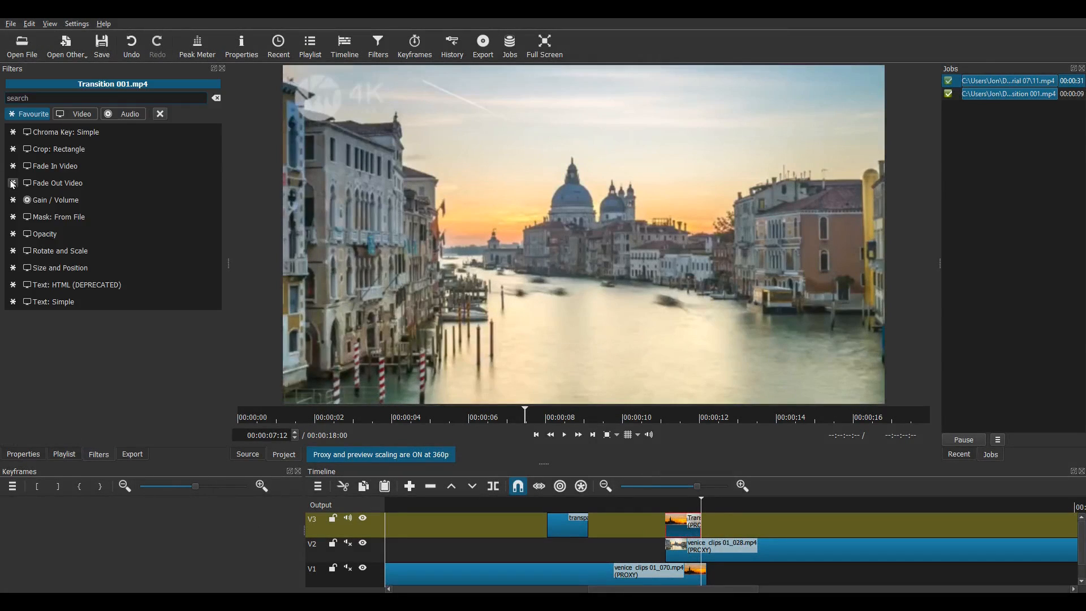
type("bl")
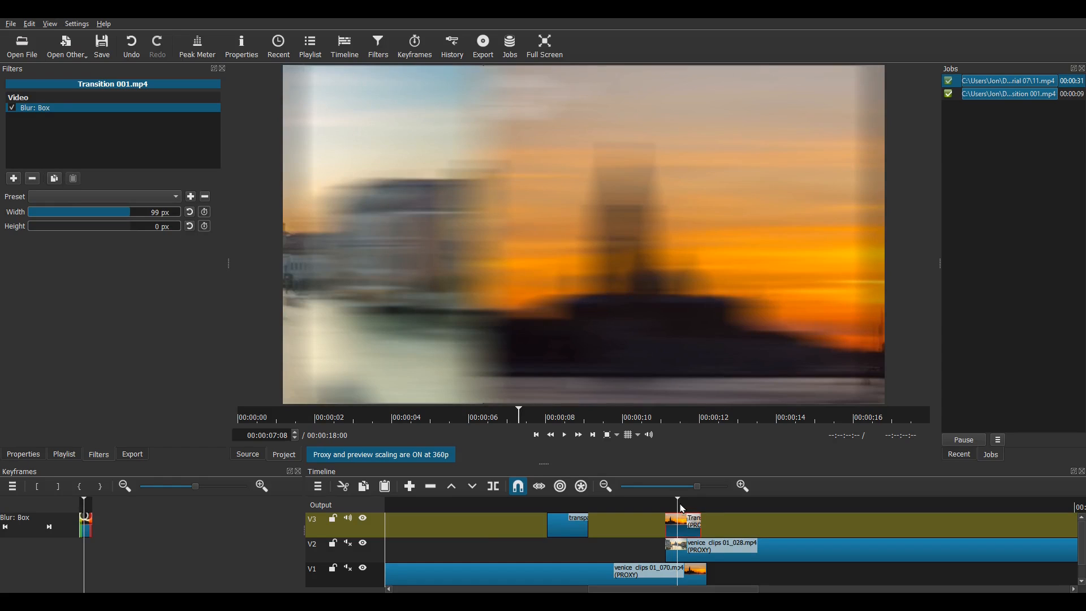
mouse_move(666, 510)
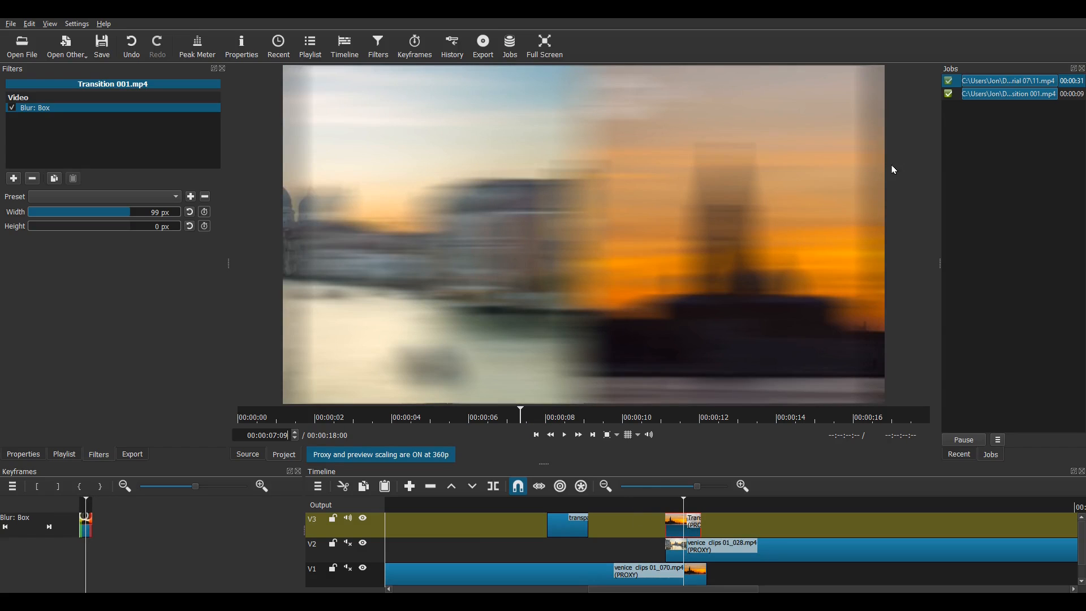
mouse_move(302, 259)
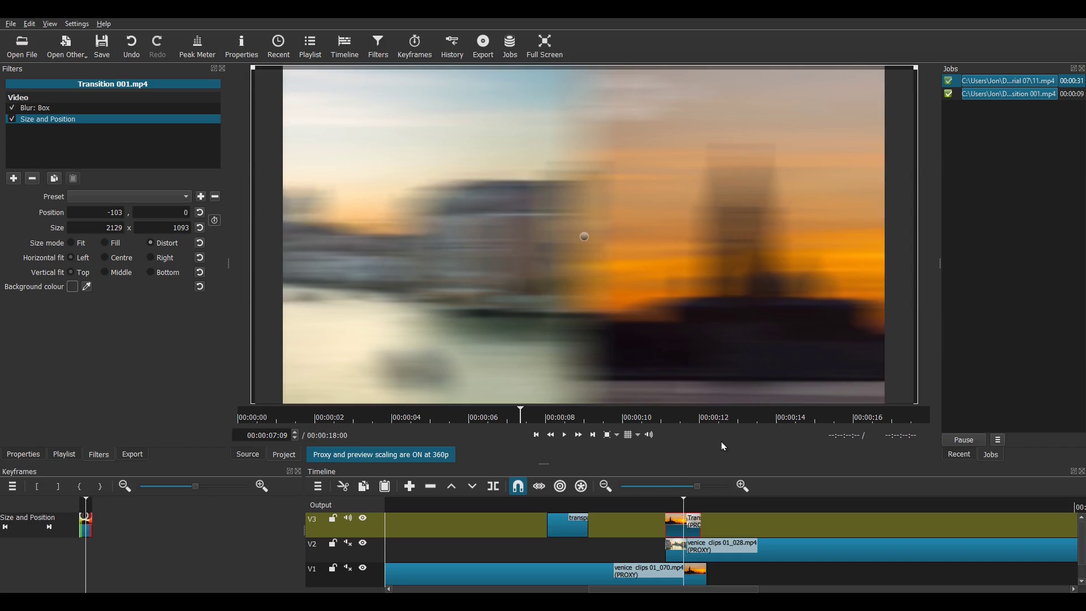
Play the timeline to preview the blurred Transition 001.mp4 overlay
left_click(563, 434)
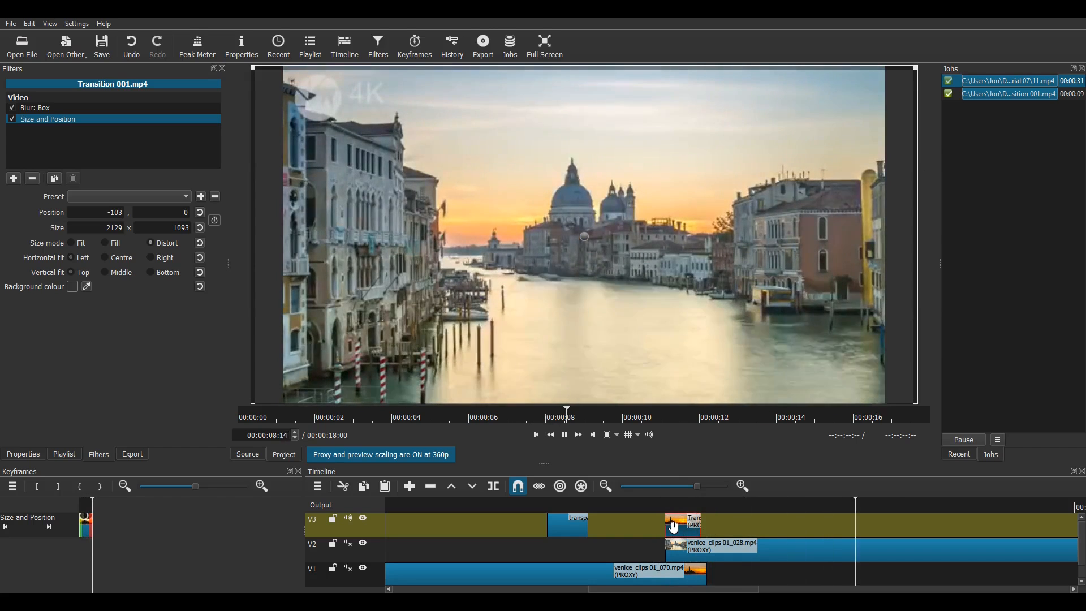
Stop the preview and start exporting the timeline to example 01.mp4
left_click(564, 434)
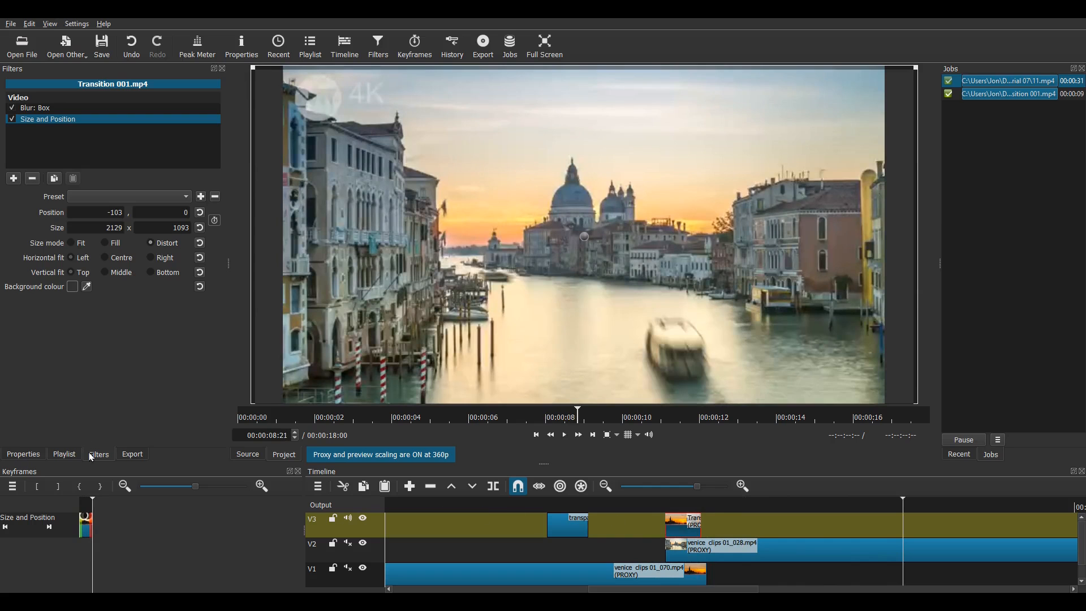
left_click(132, 454)
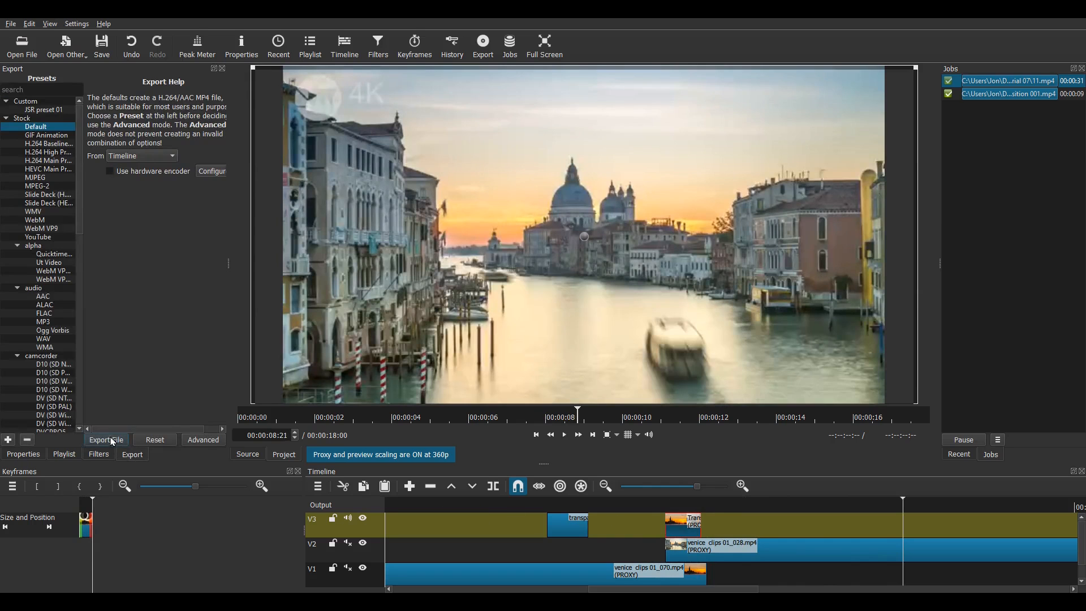
left_click(105, 439)
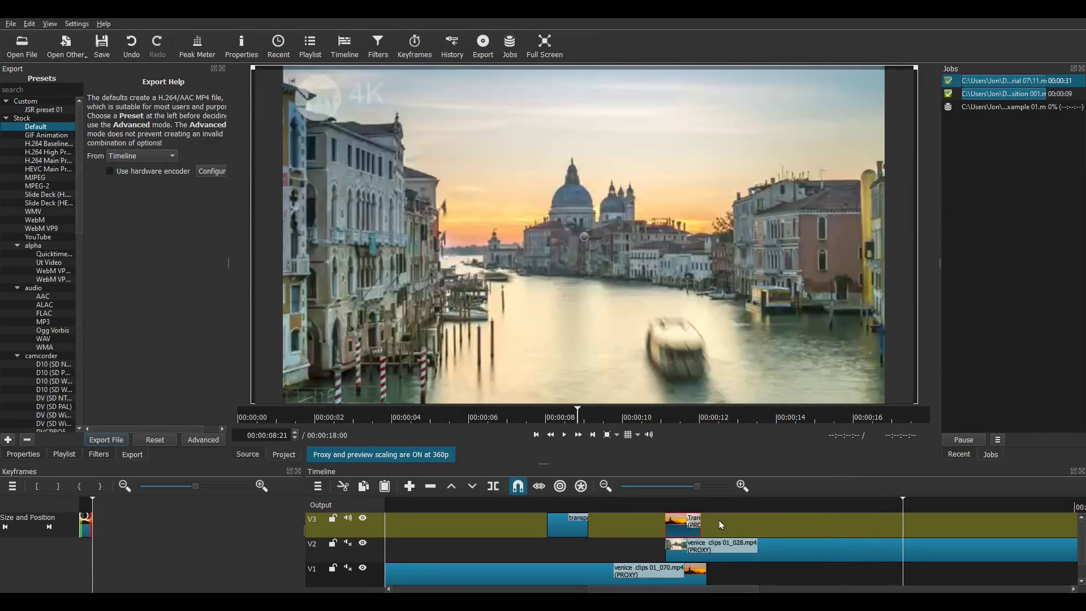
mouse_move(26, 460)
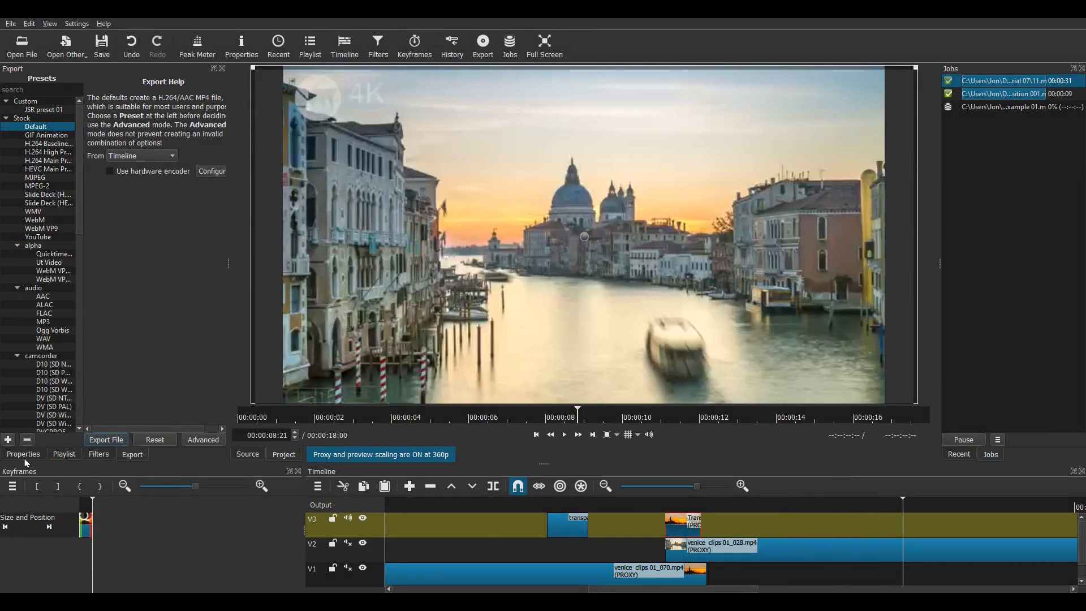
Change the Transition 001.mp4 clip's speed value in Properties to 0.5
left_click(23, 454)
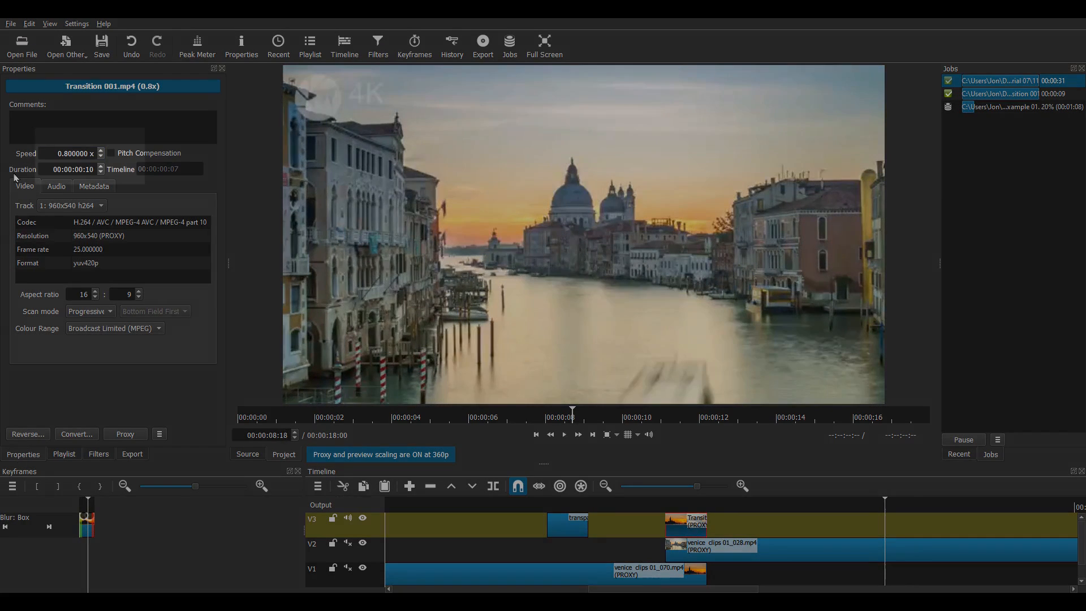
triple_click(71, 153)
type("0.500000")
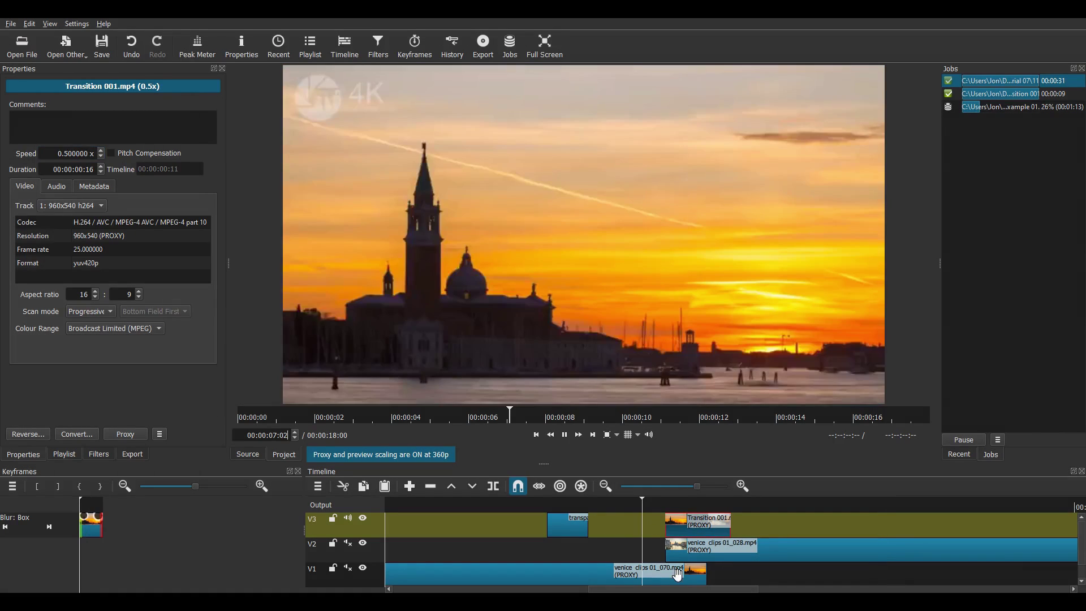
left_click(99, 453)
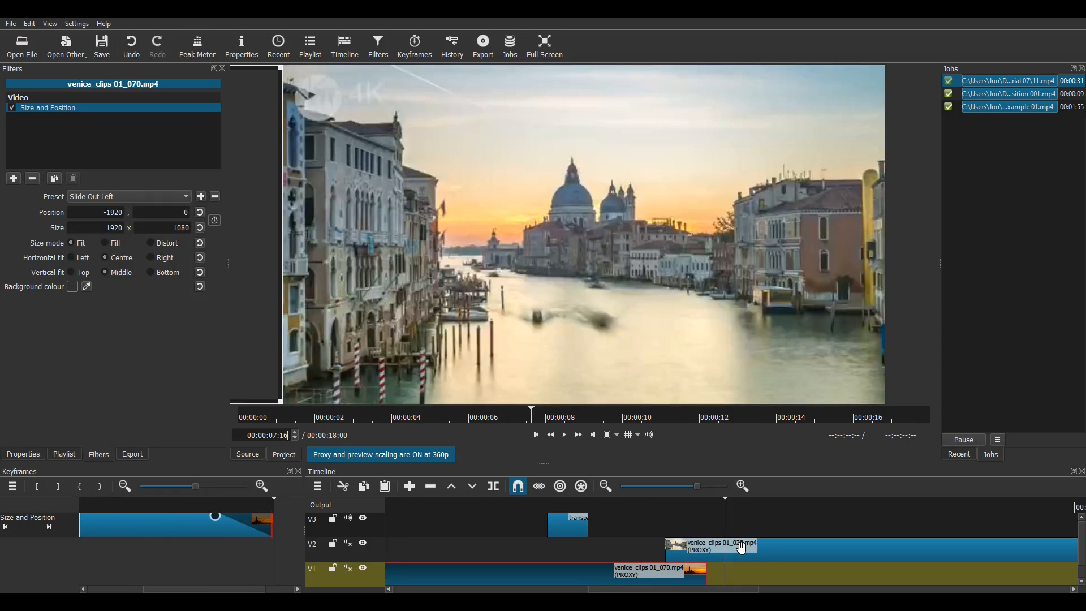
Apply the Slide In From Right preset to venice clips 01_028 on V2
left_click(13, 178)
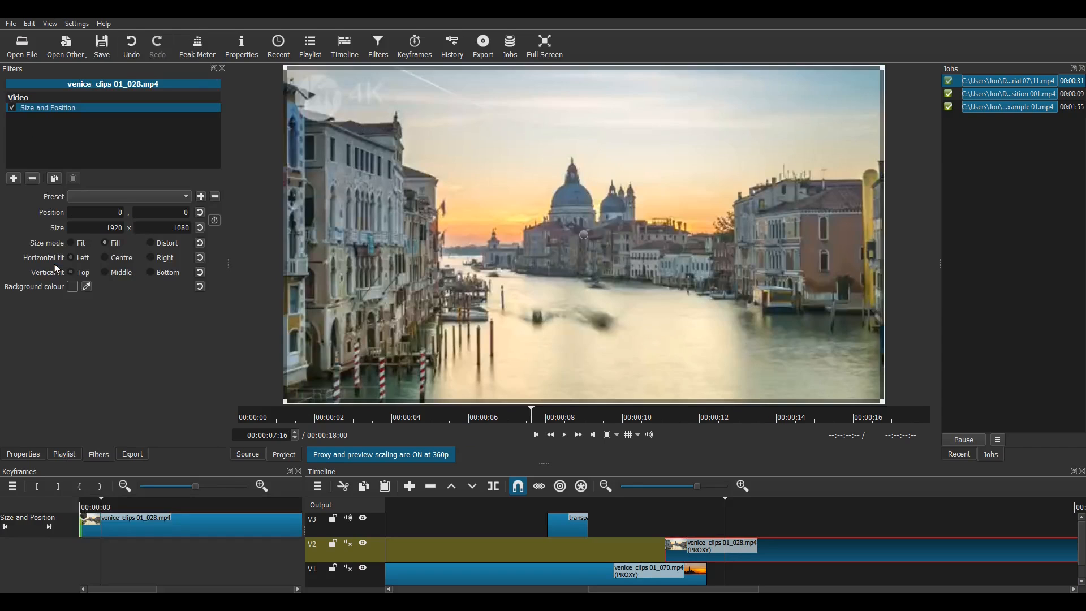
left_click(128, 196)
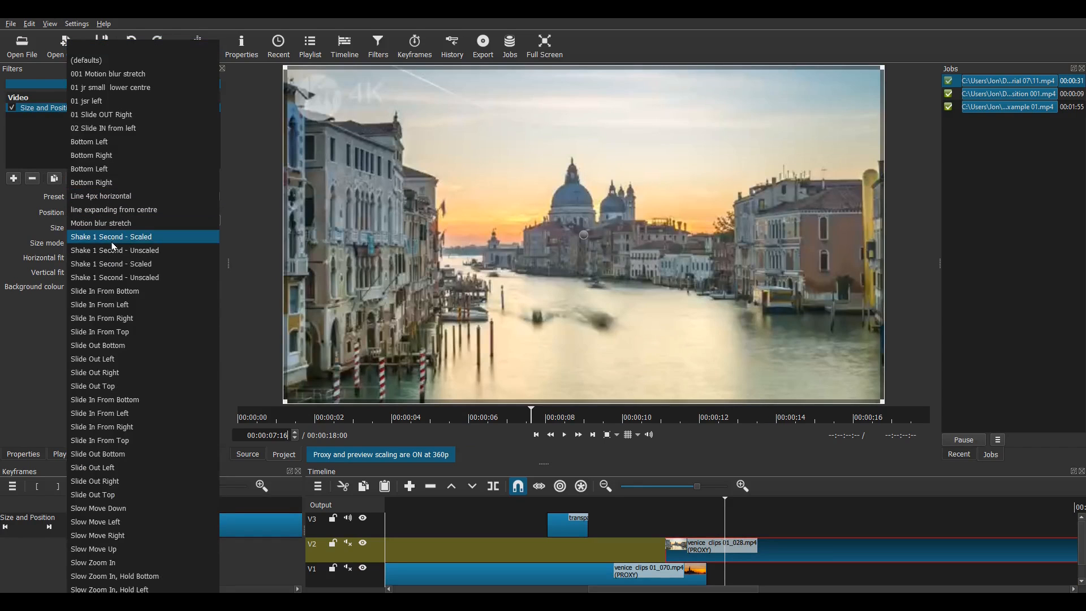
left_click(102, 318)
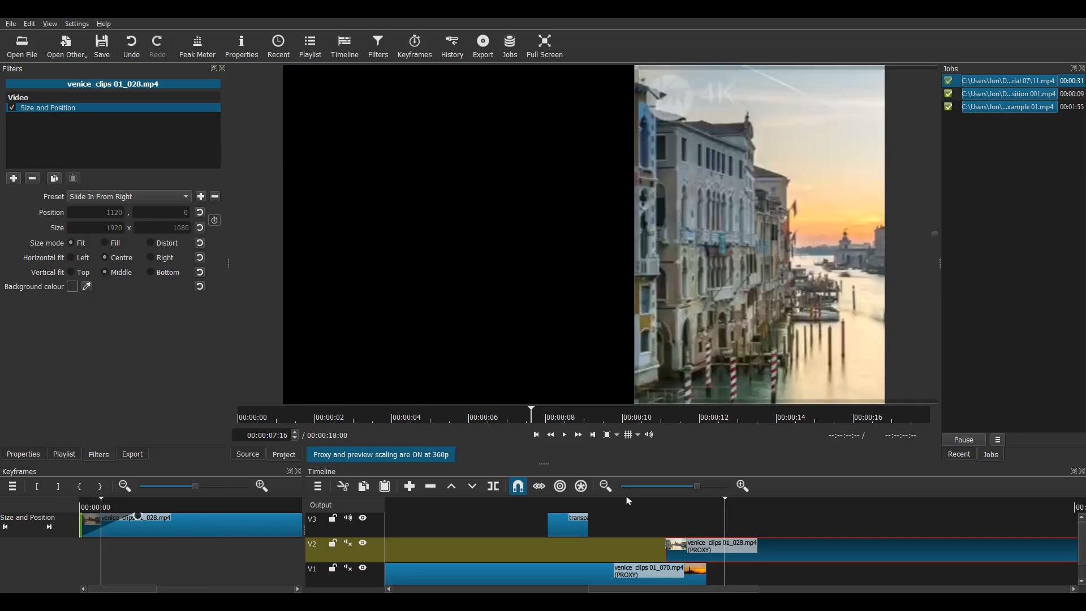
left_click(563, 434)
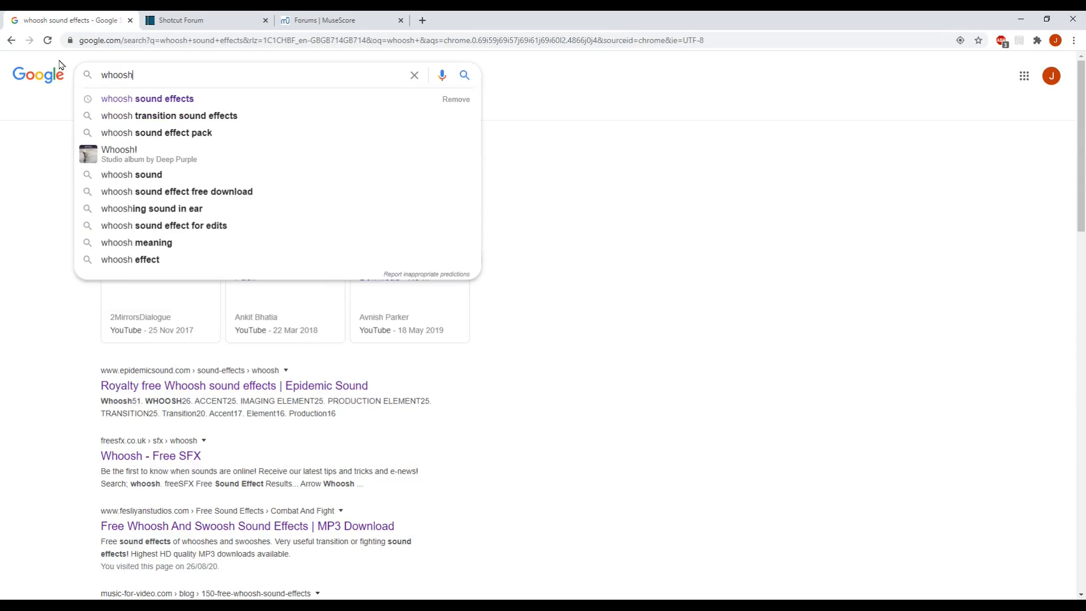
Search for whoosh sound effects and preview the left-to-right fireball whoosh on Soundsnap
type("sound")
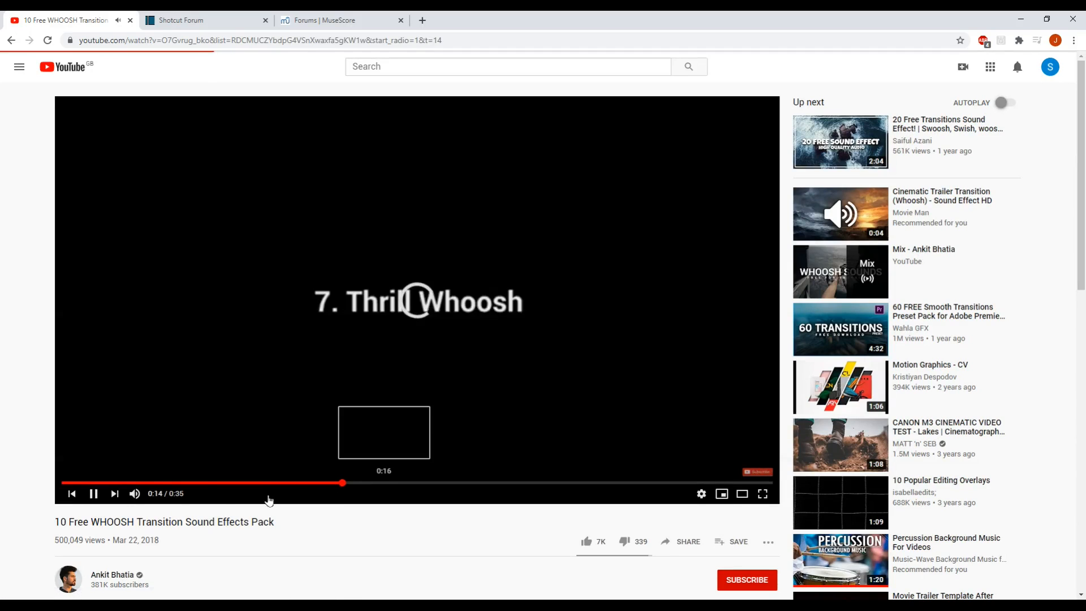
left_click(840, 271)
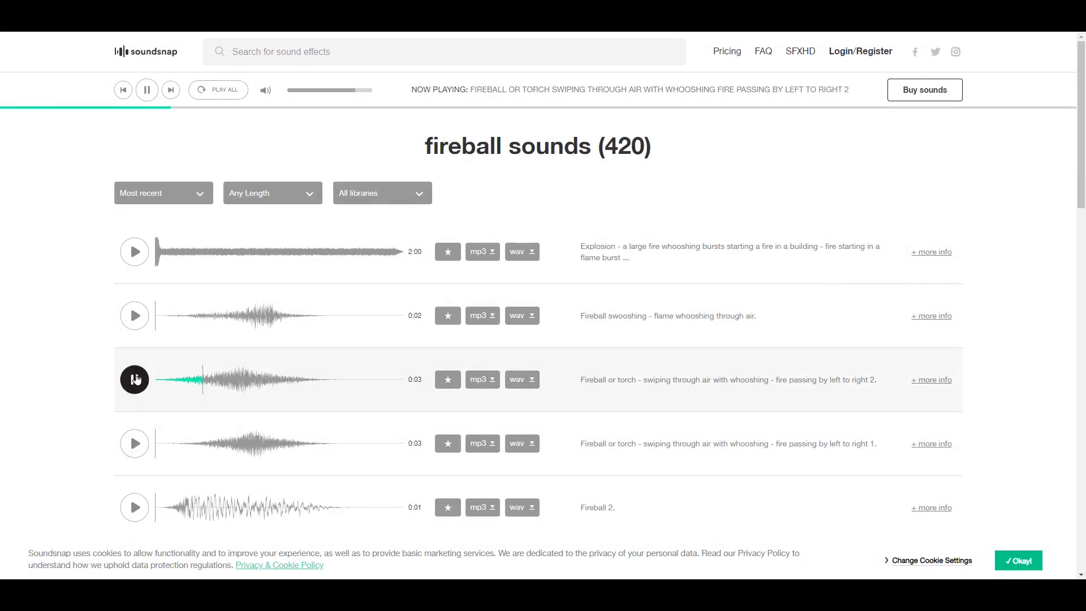
left_click(133, 443)
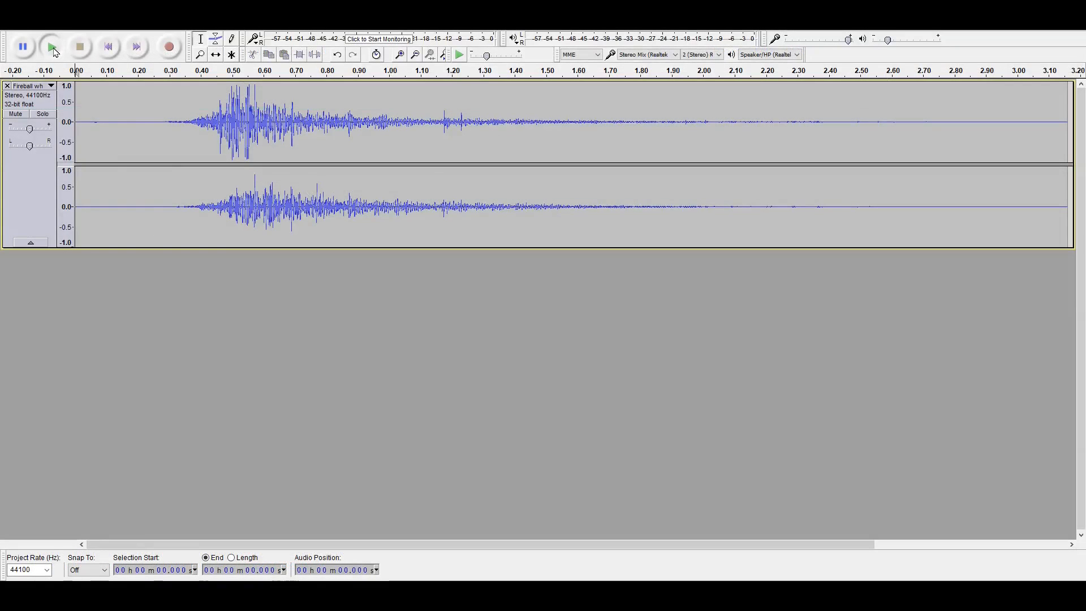
Play the fireball whoosh track in Audacity to audition it
left_click(52, 46)
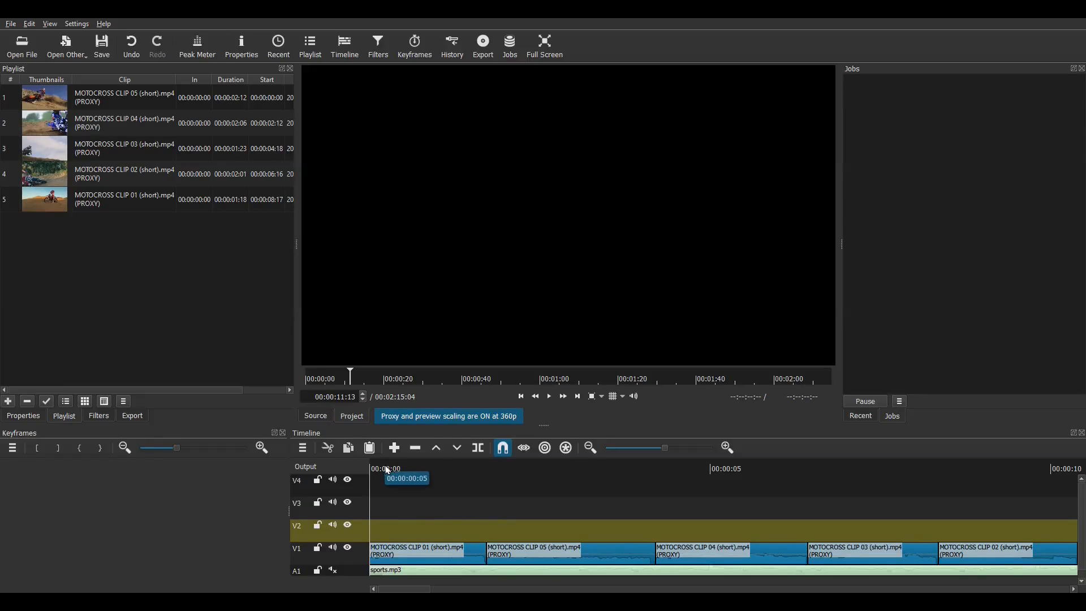
left_click(548, 395)
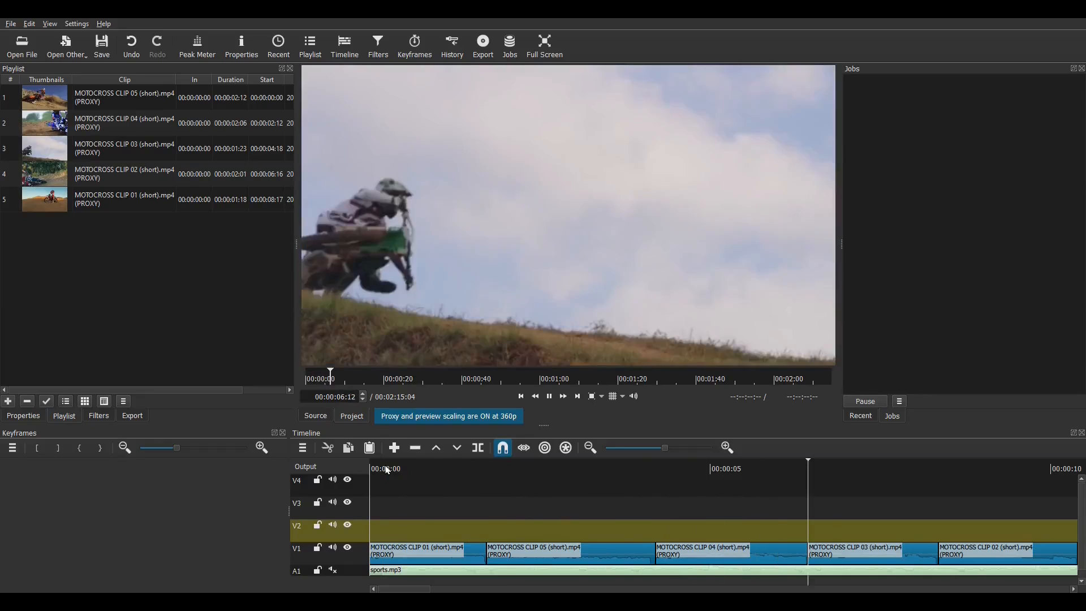
left_click(549, 396)
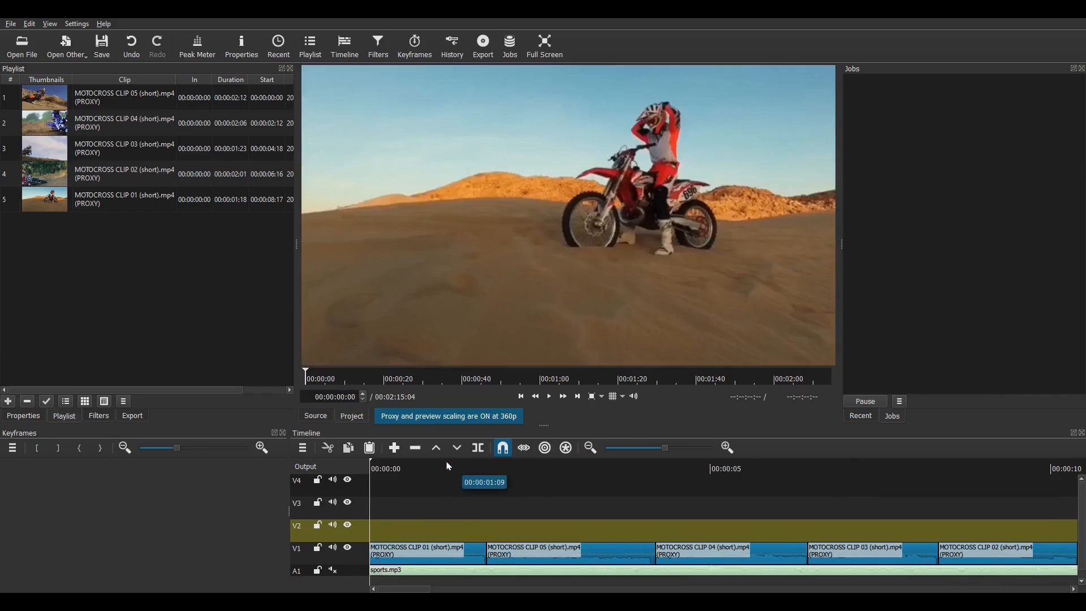
left_click(590, 447)
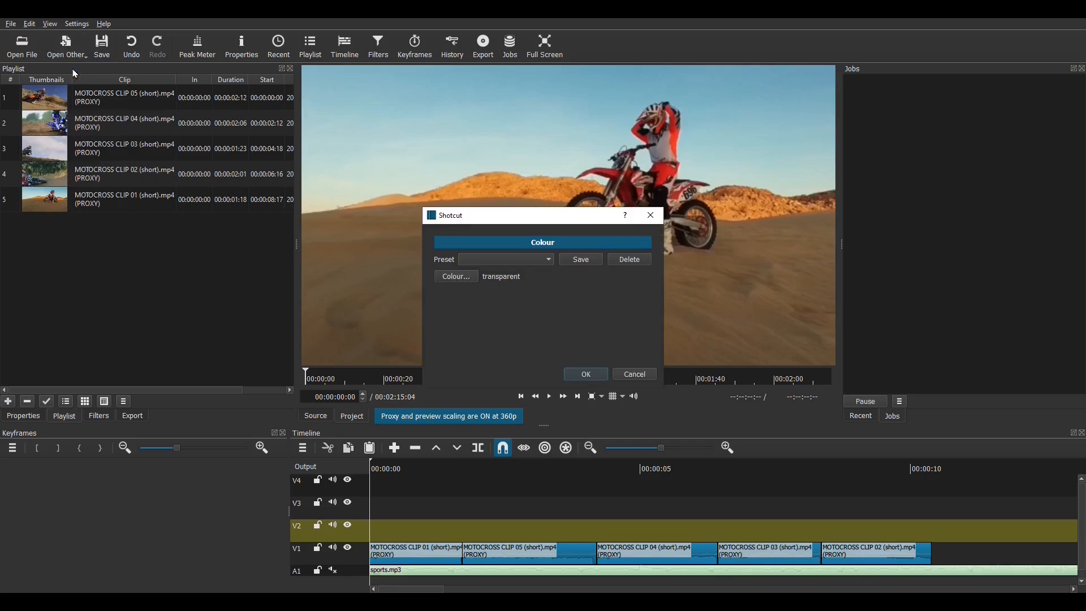
Add a transparent colour clip and select it on the upper V4 track
left_click(584, 376)
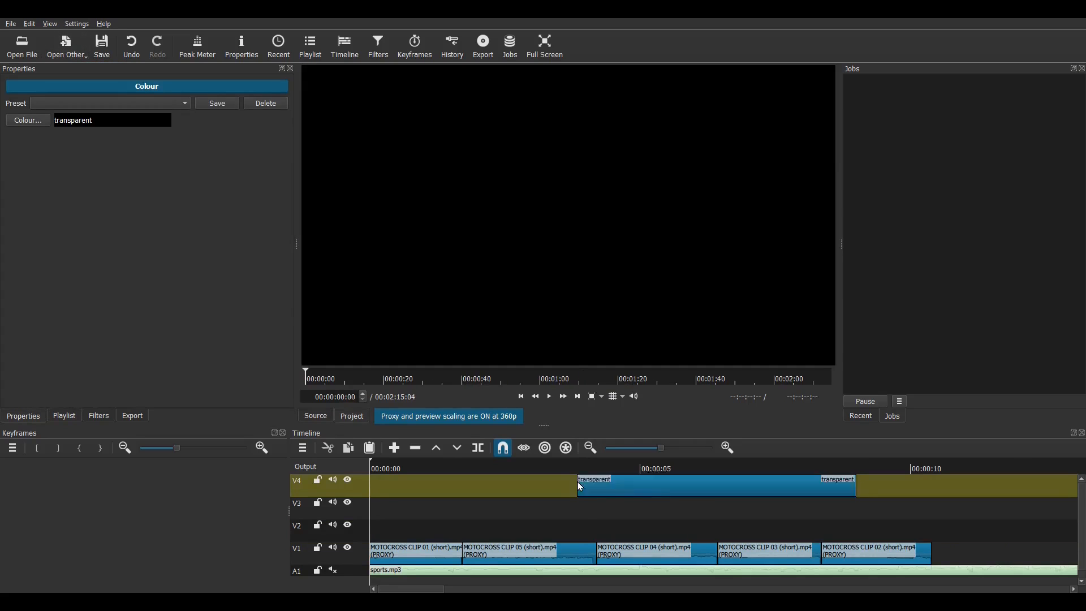
left_click(590, 485)
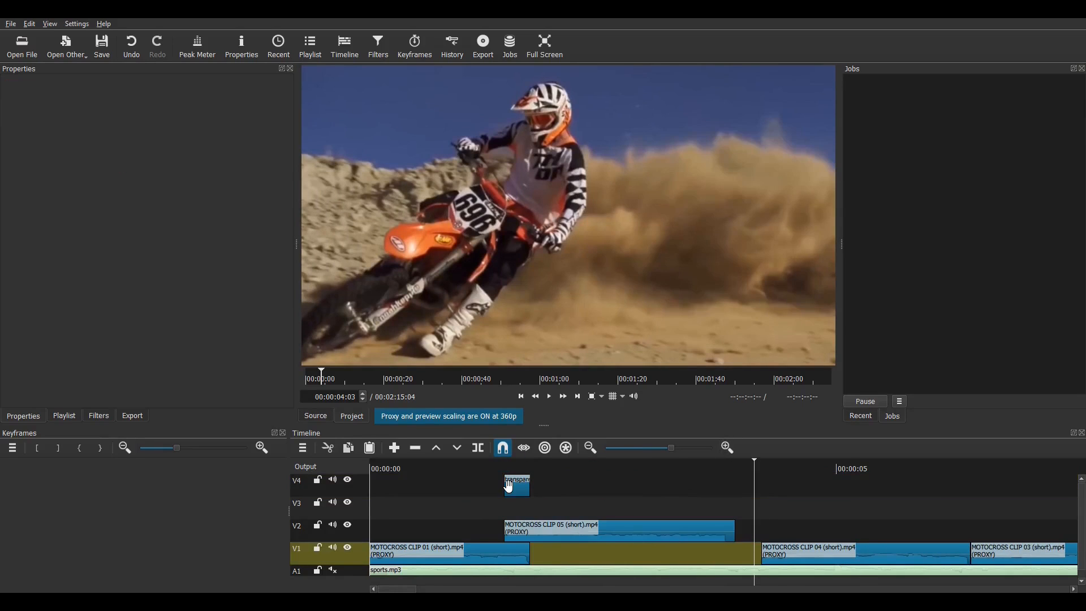
left_click(806, 550)
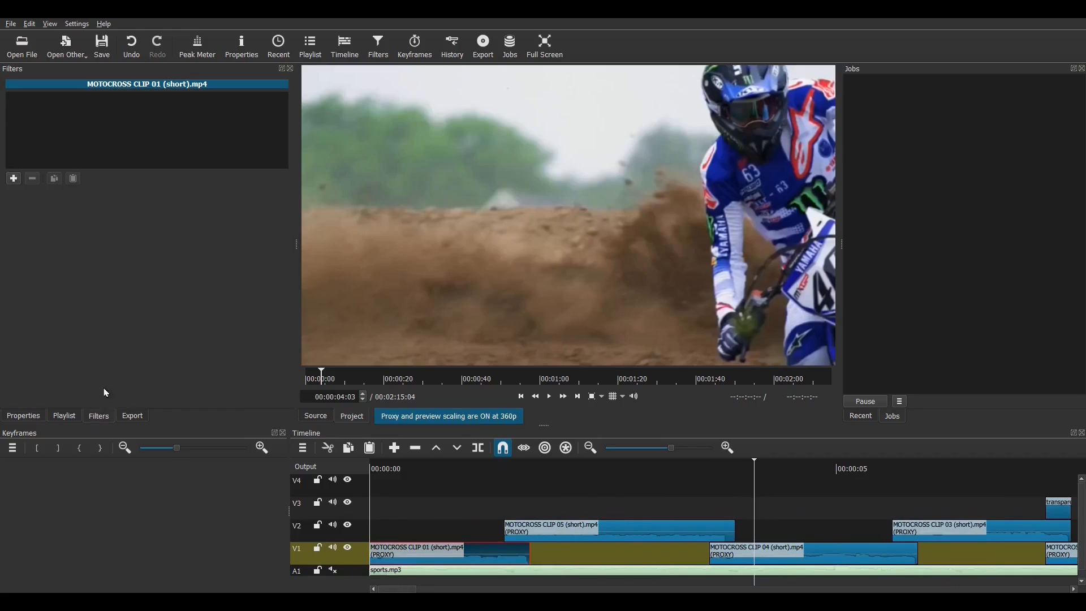
Give clip 01 a Size and Position filter with the Slide Out Right preset and preview it
left_click(13, 178)
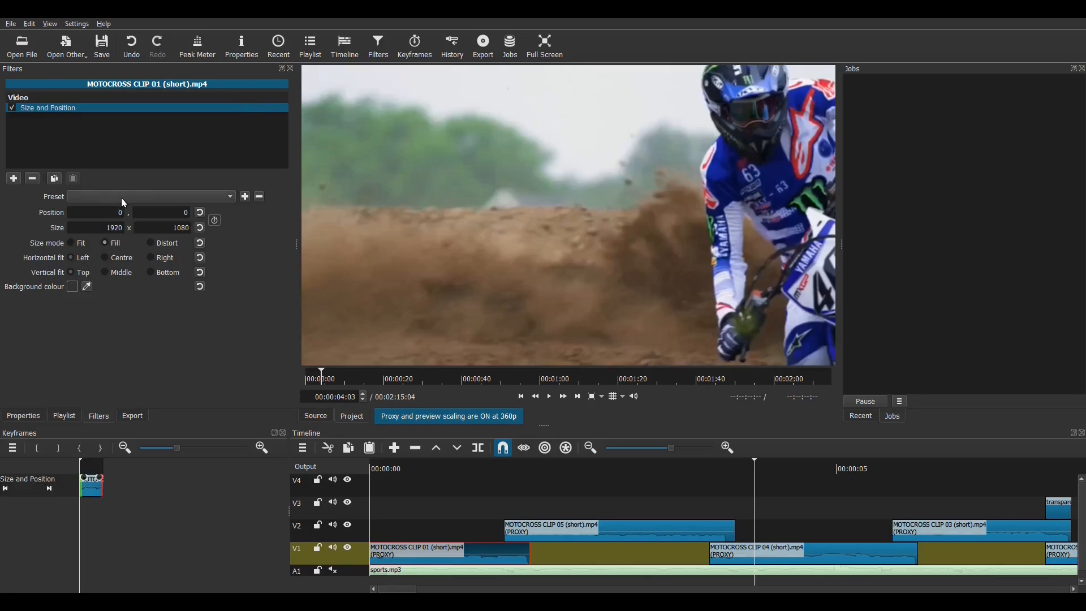
left_click(150, 196)
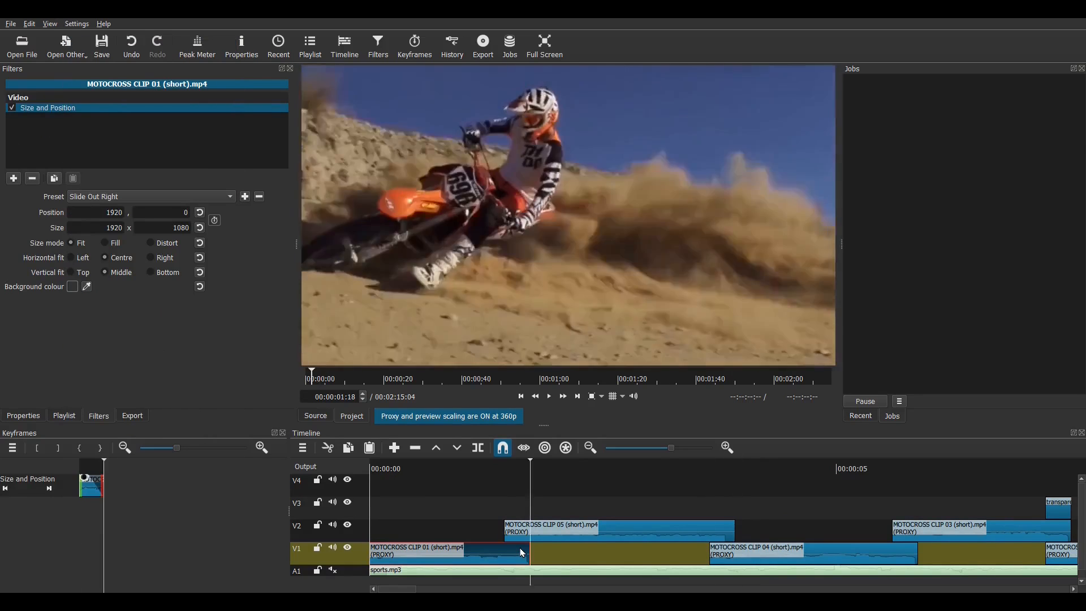
left_click(261, 447)
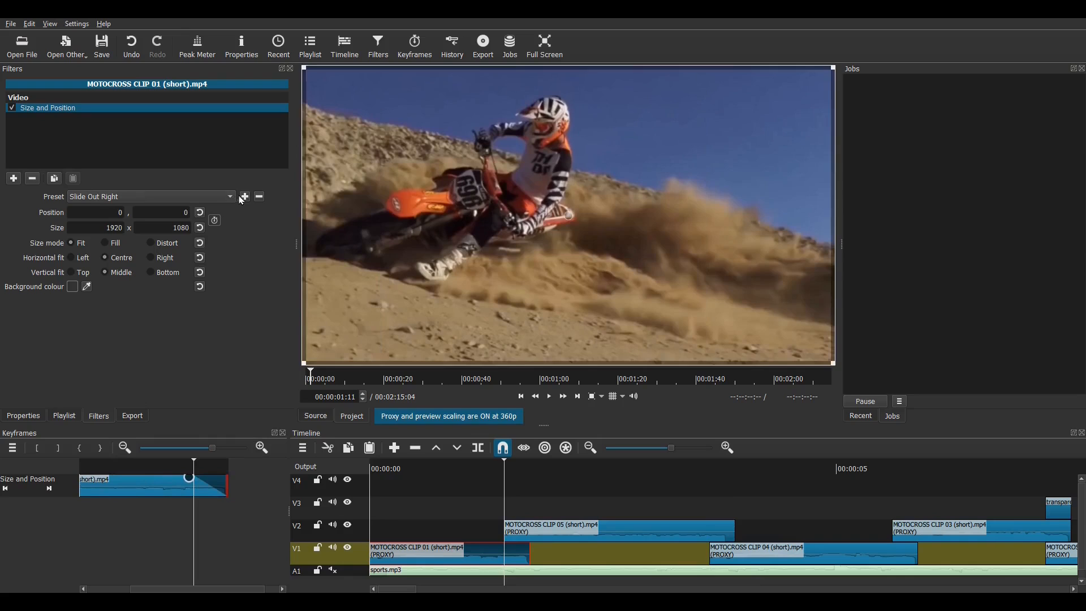
Save clip 01's slide-out animation as preset '001 Slide OUT RIGHT (7 frames)'
left_click(244, 197)
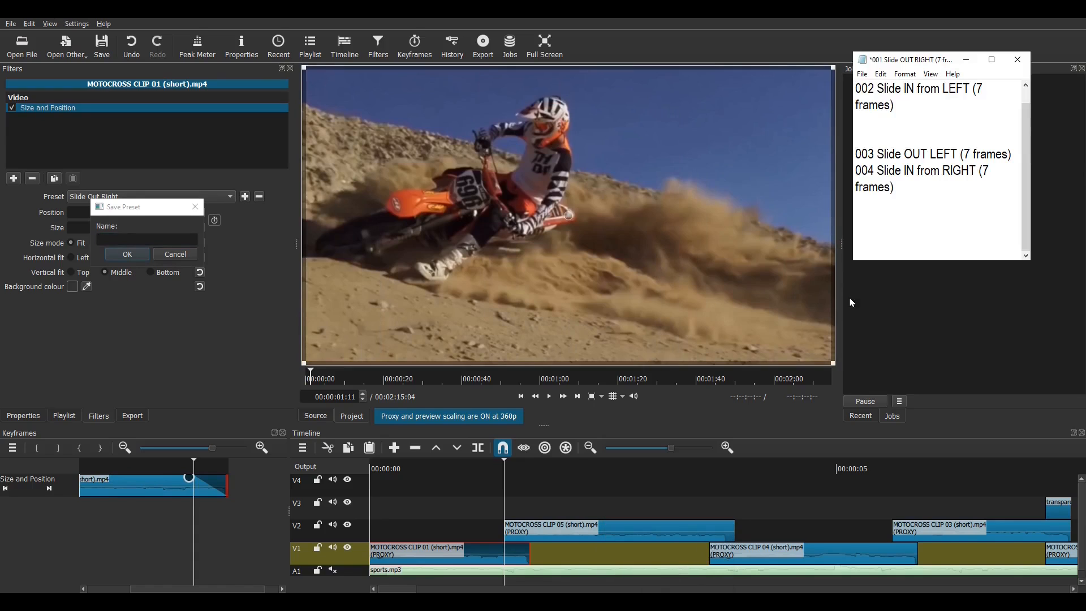
scroll("up", 3)
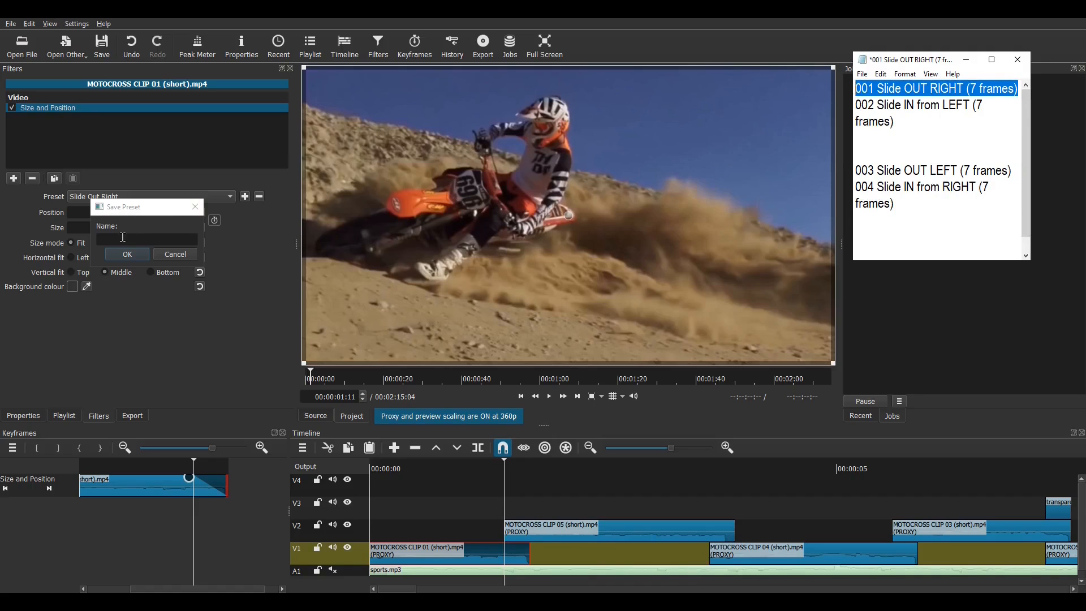
type("1 Slide OUT RIGHT (7 frames)")
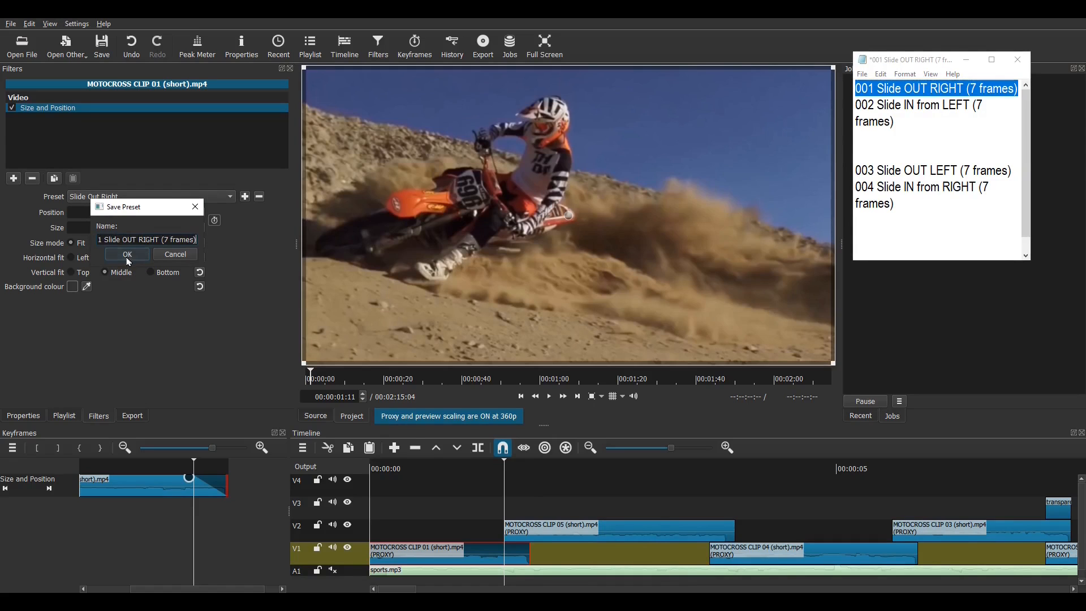
left_click(127, 254)
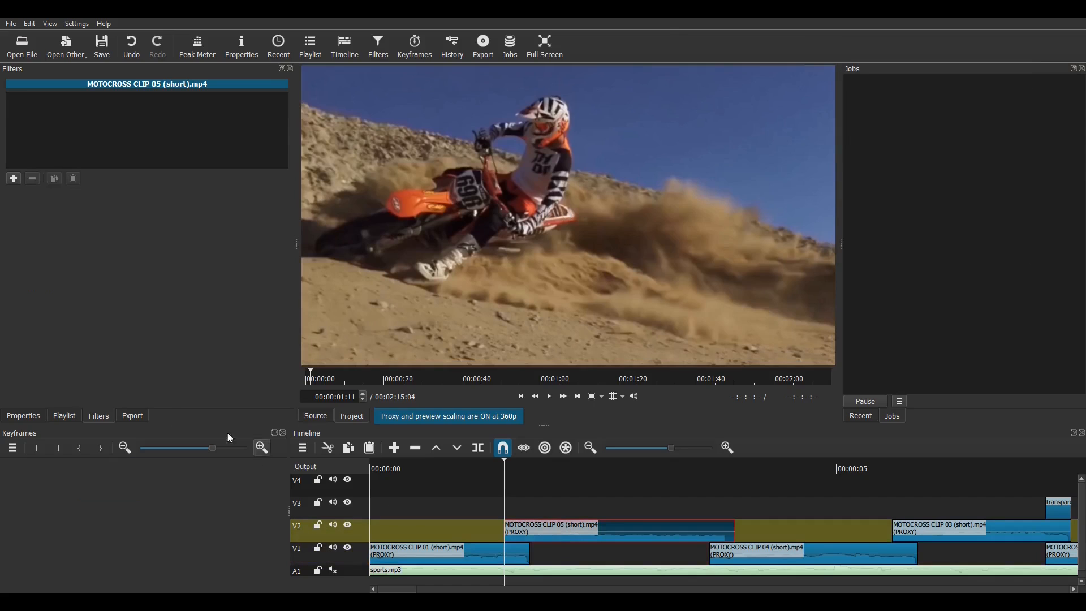
left_click(13, 179)
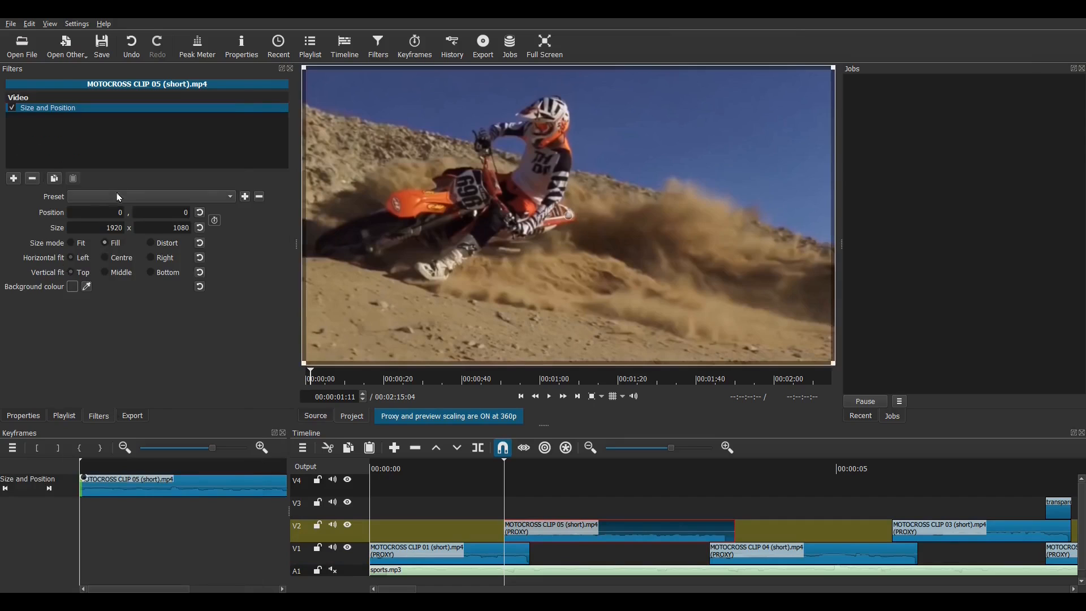
Apply Slide In From Left to clip 05, save it as '002 Slide IN from LEFT (7 frames)', and add another filter
left_click(149, 196)
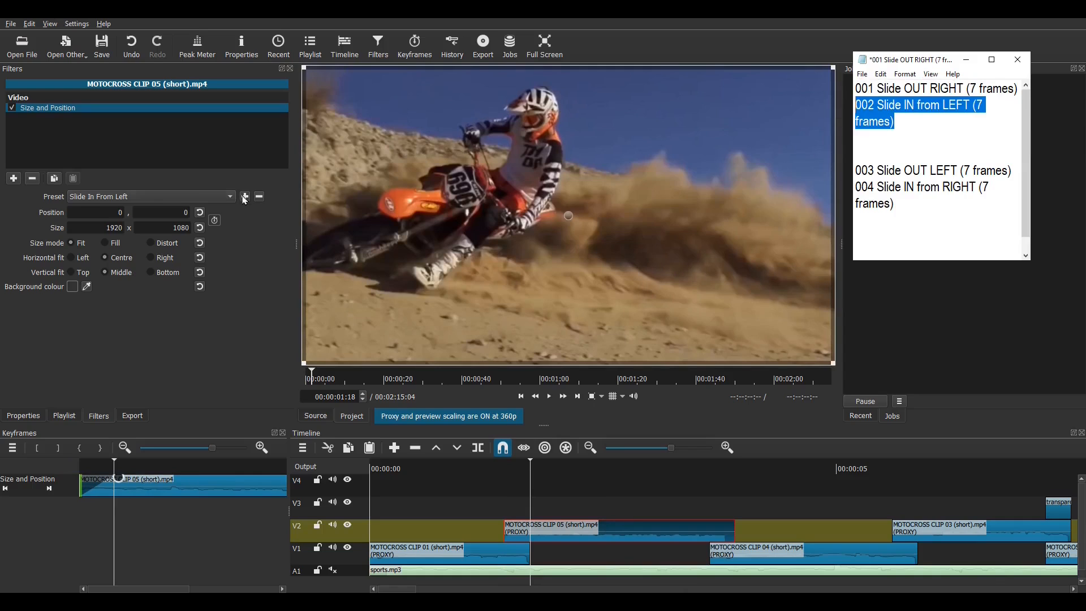
left_click(244, 197)
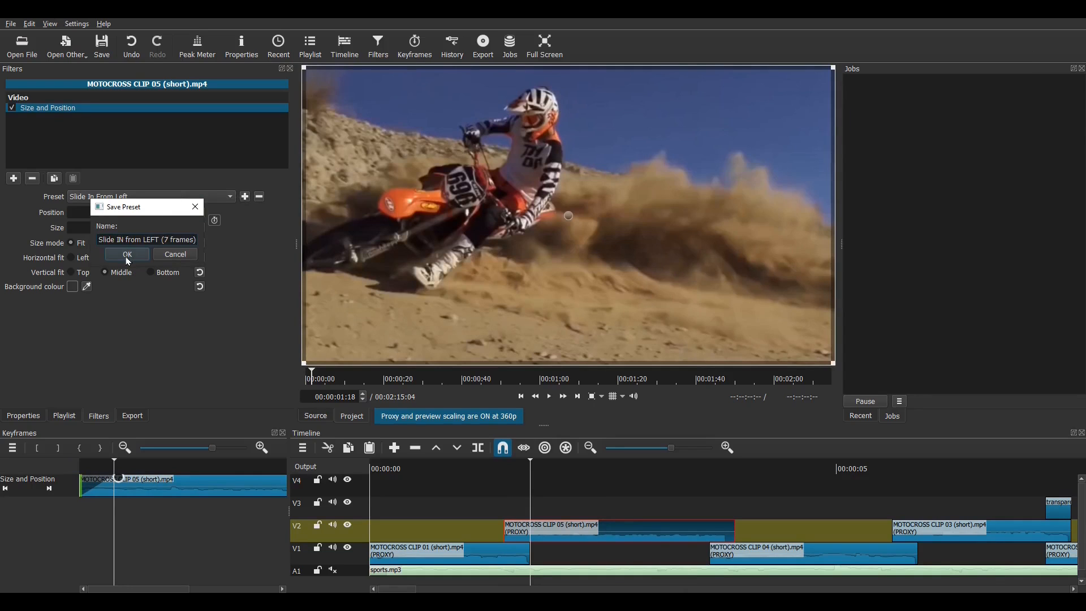
left_click(126, 254)
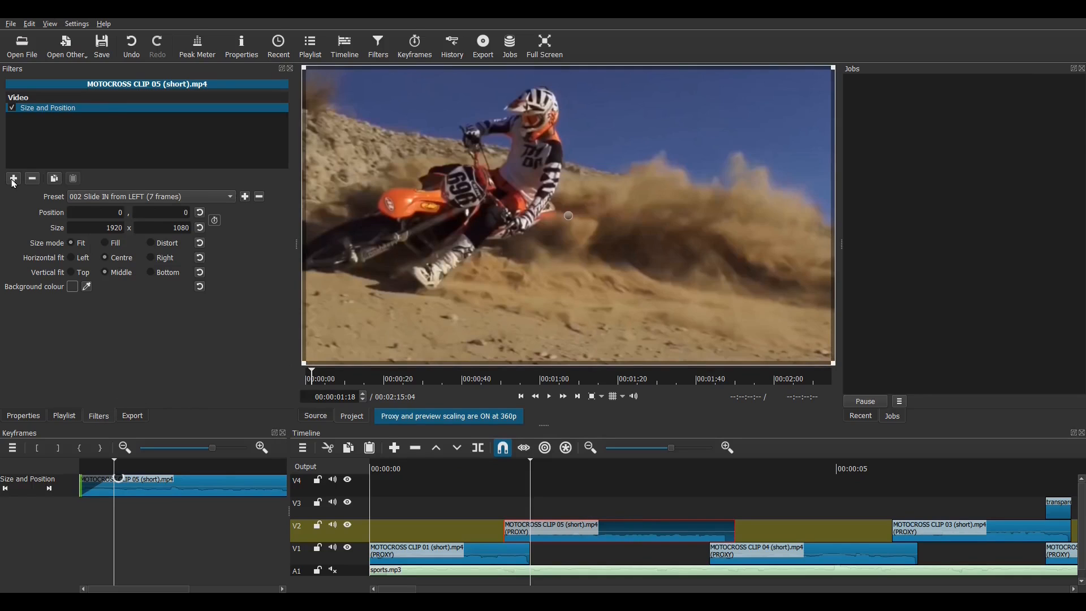
left_click(13, 178)
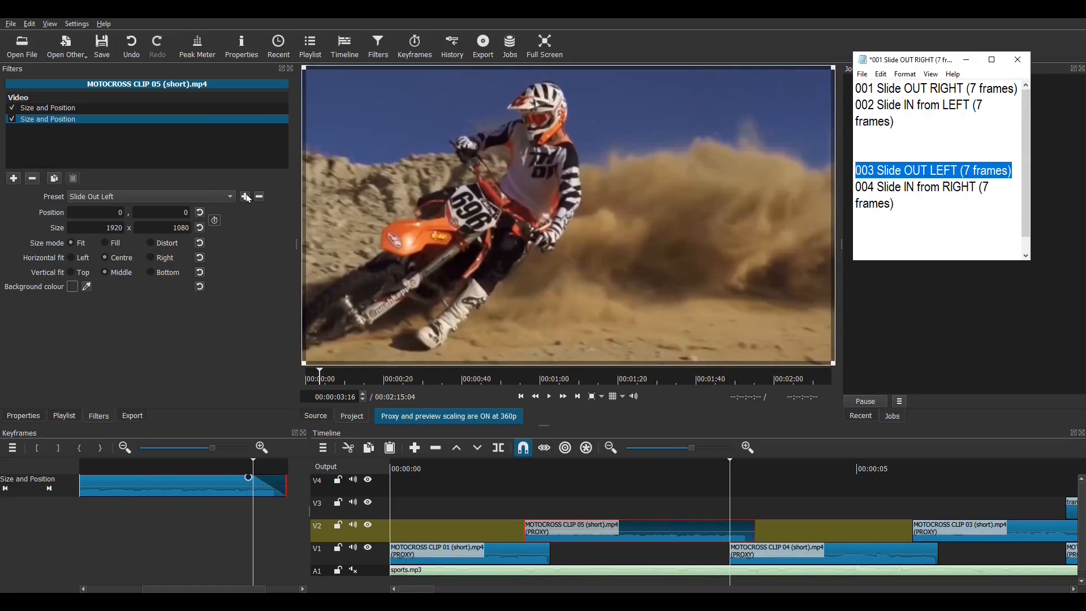
Save preset '003 Slide OUT LEFT (7 frames)', then add Size and Position to clip 04
left_click(244, 197)
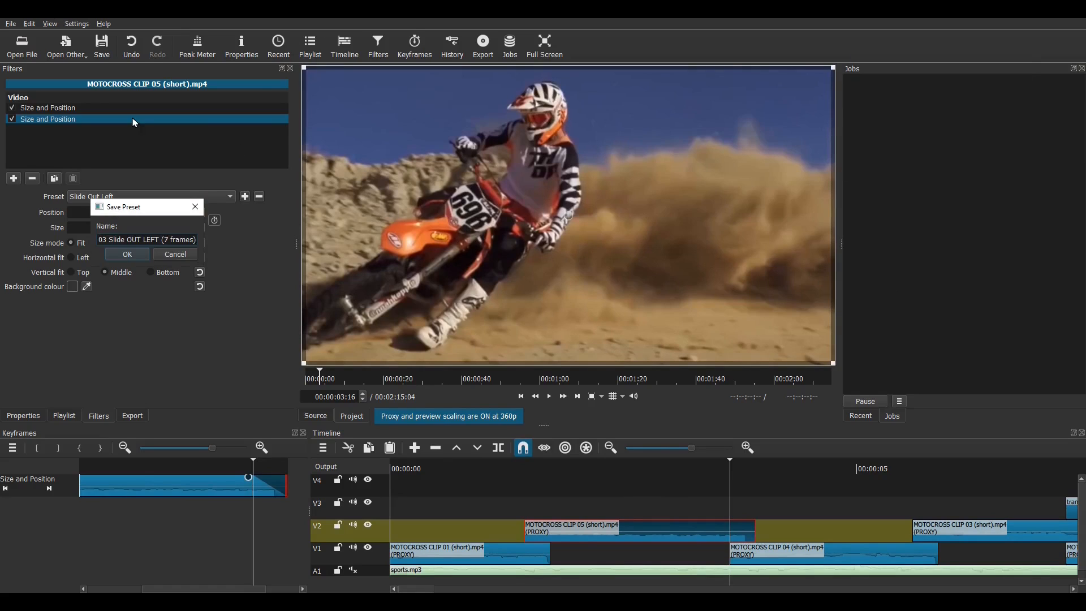
left_click(126, 254)
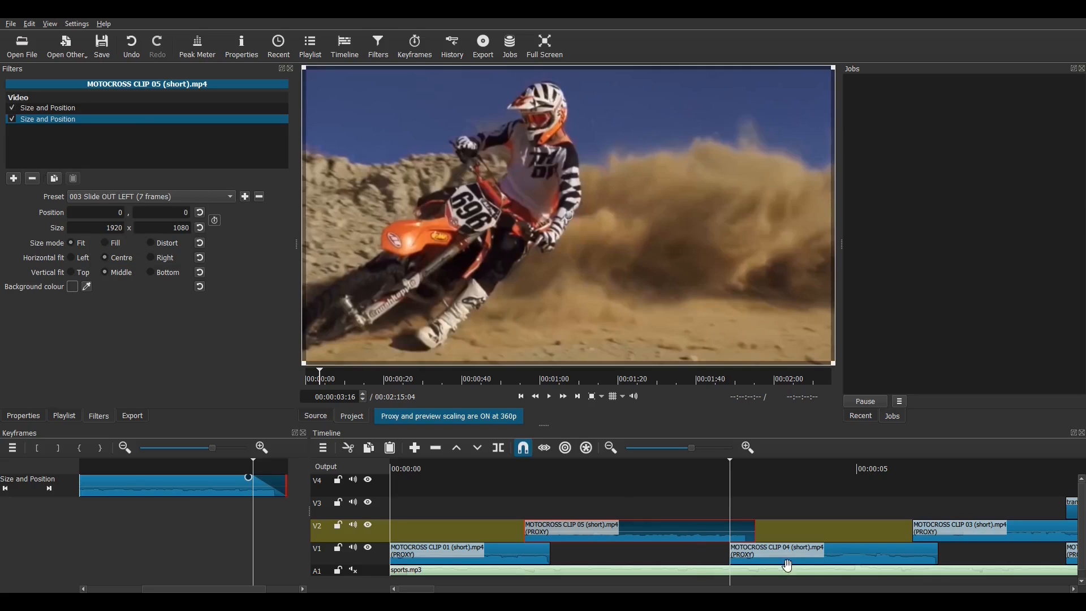
left_click(783, 551)
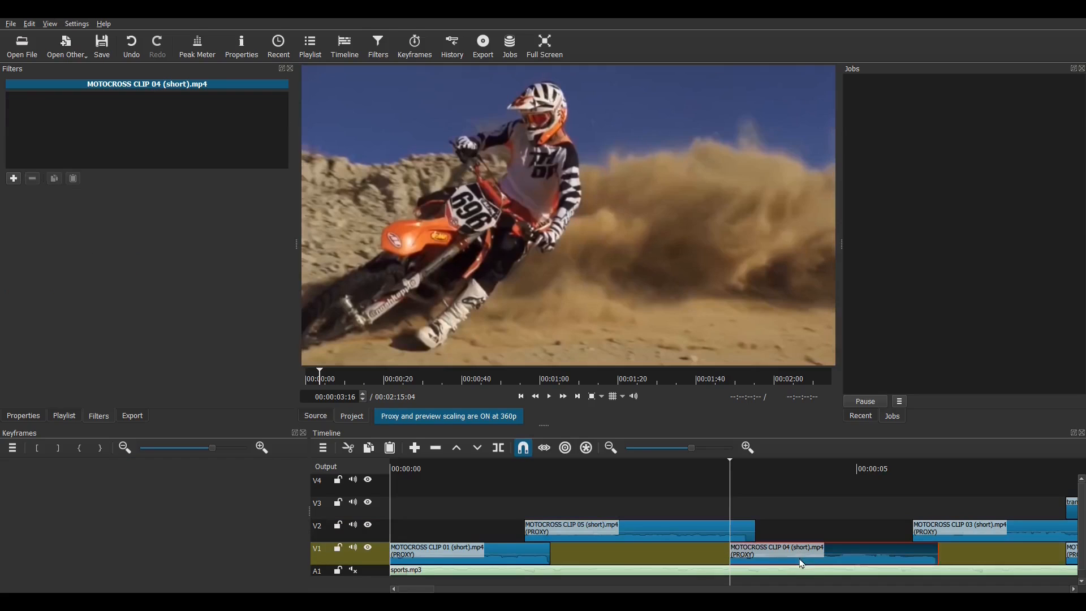
left_click(13, 180)
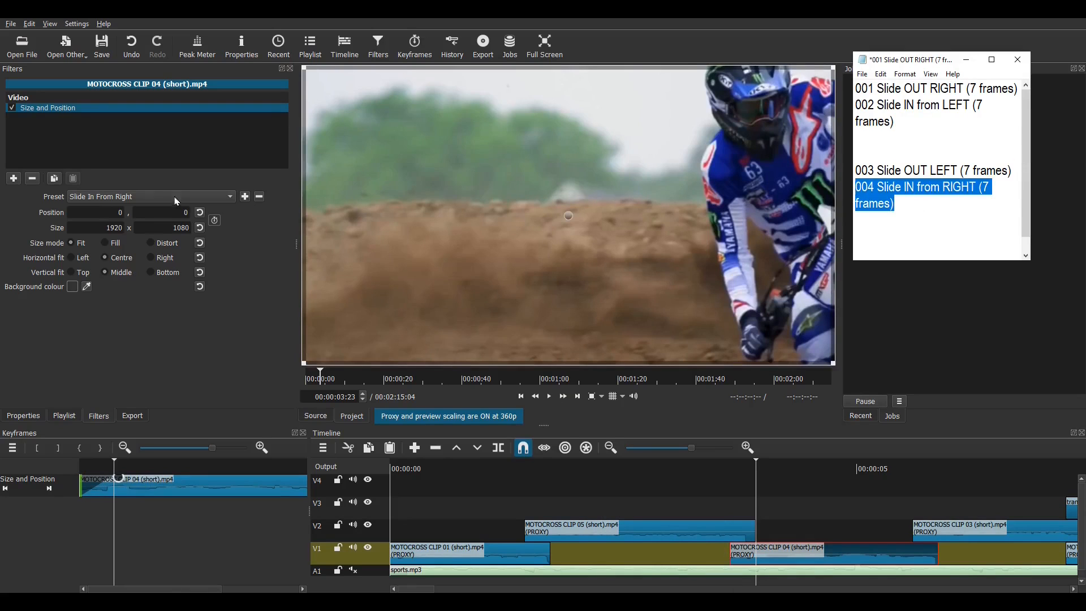
Save clip 04's slide-in as '004 Slide IN from RIGHT (7 frames)' and preview the transition
left_click(244, 196)
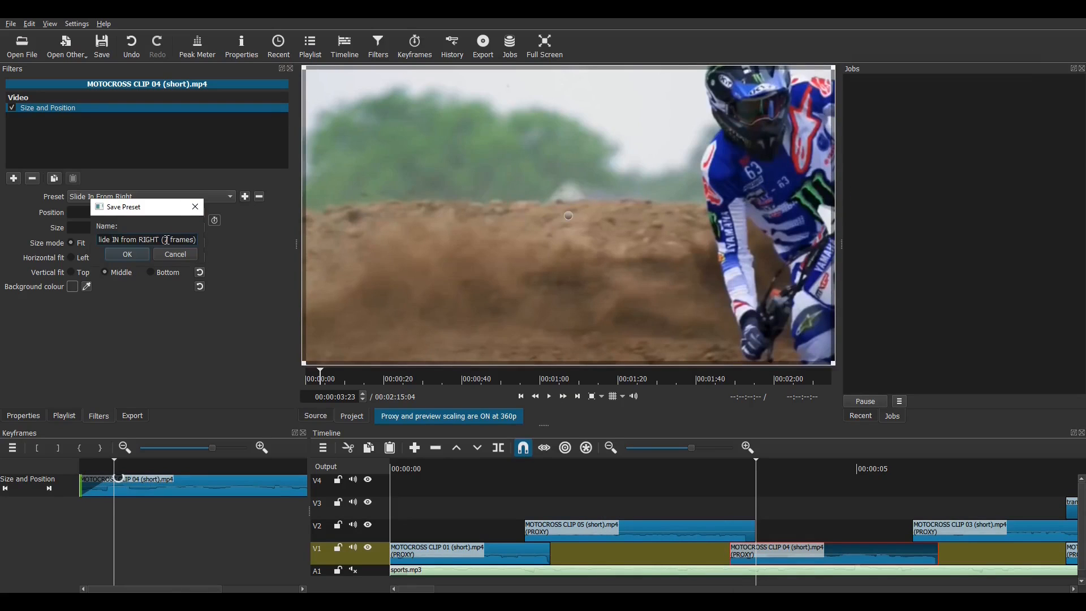
left_click(127, 254)
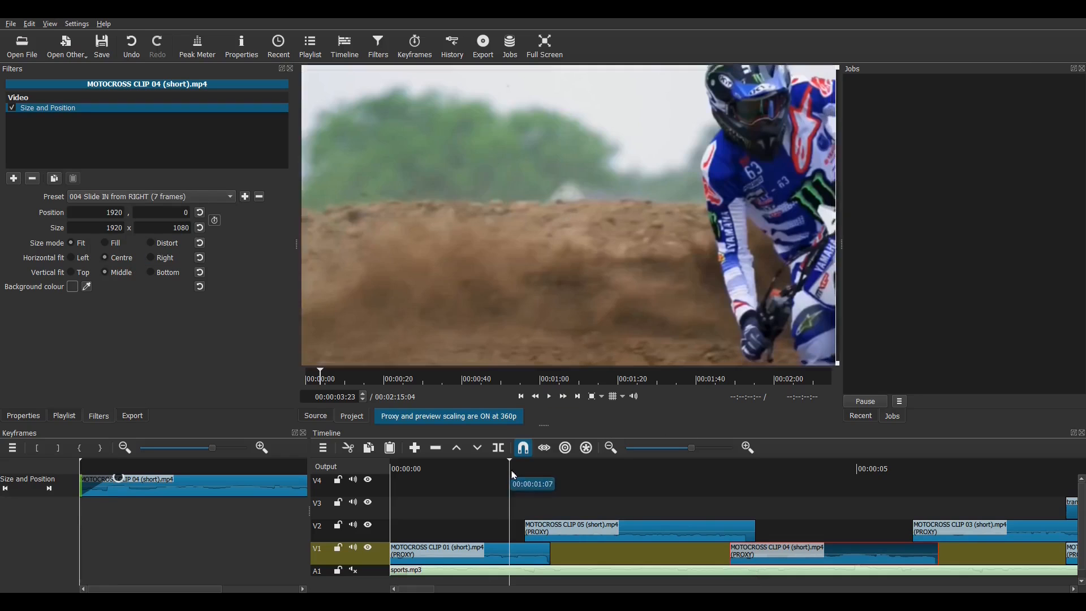
left_click(526, 469)
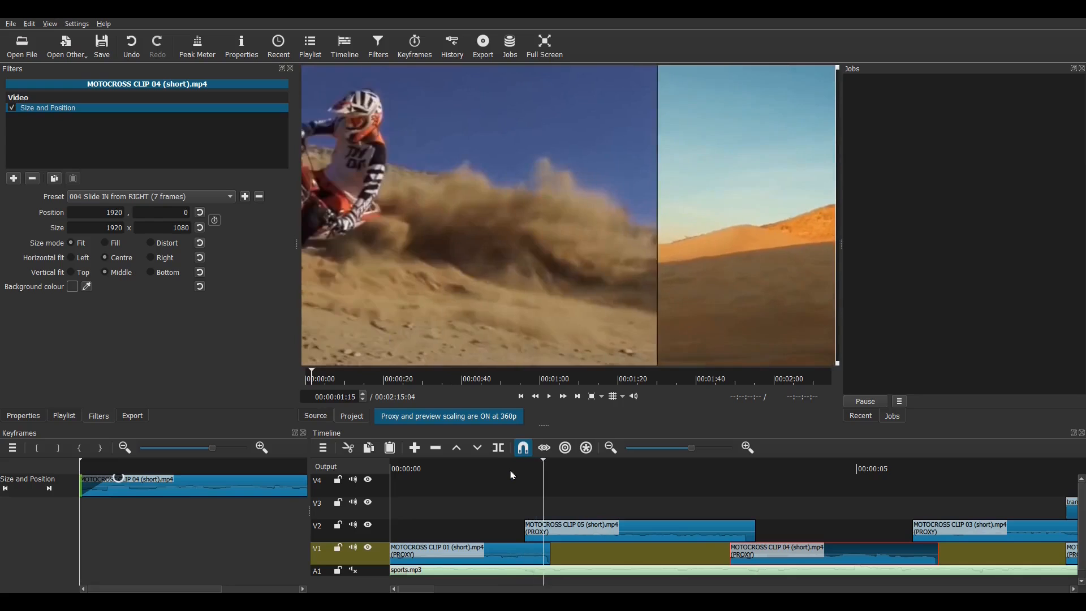
left_click(726, 468)
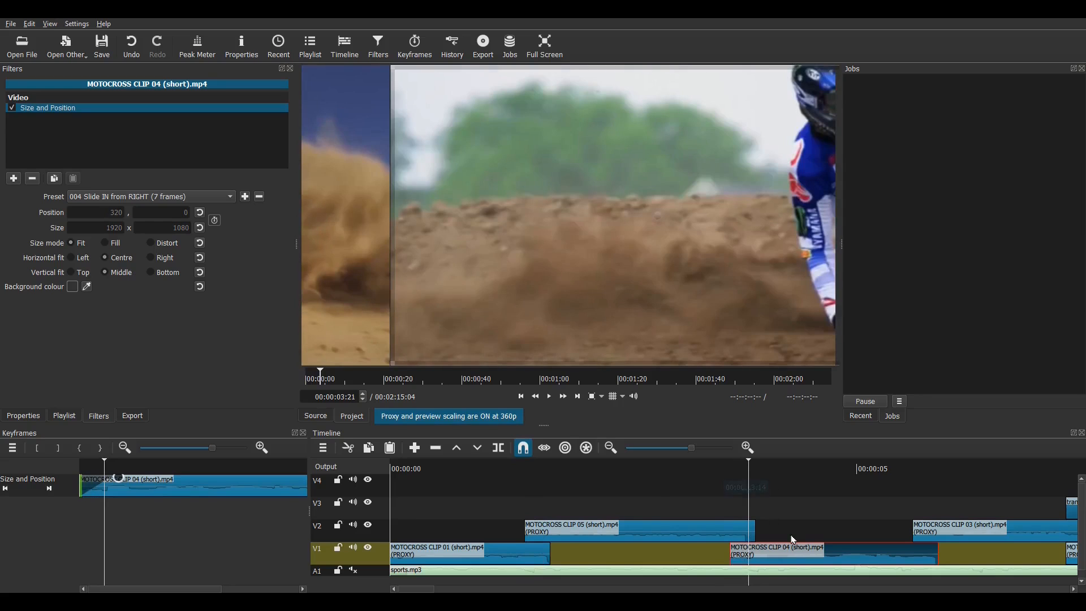
mouse_move(2, 173)
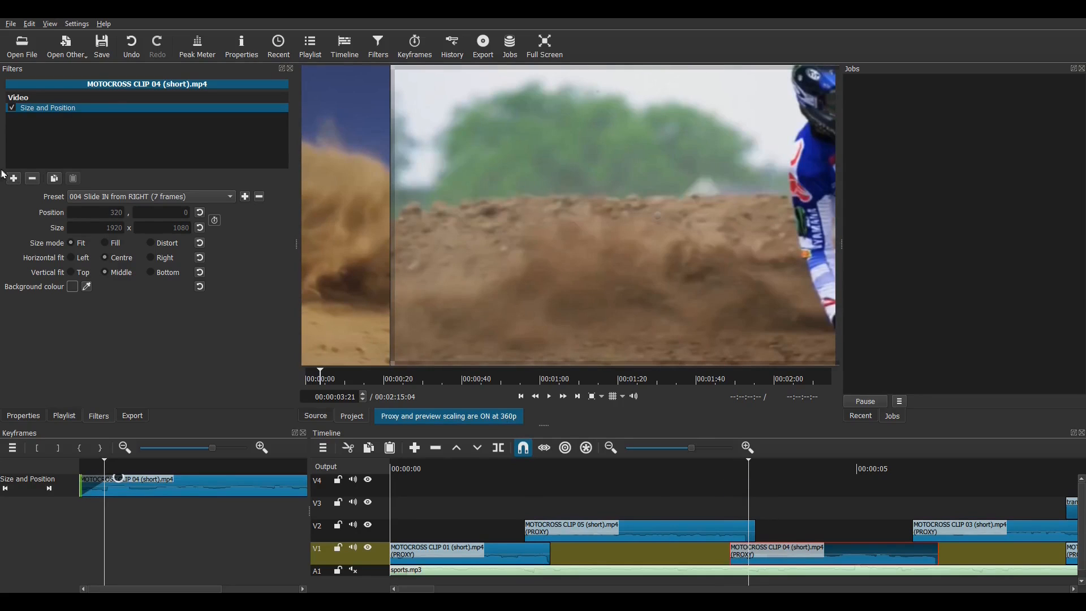
Add a second Size and Position filter to clip 04 using '001 Slide OUT RIGHT'
left_click(13, 179)
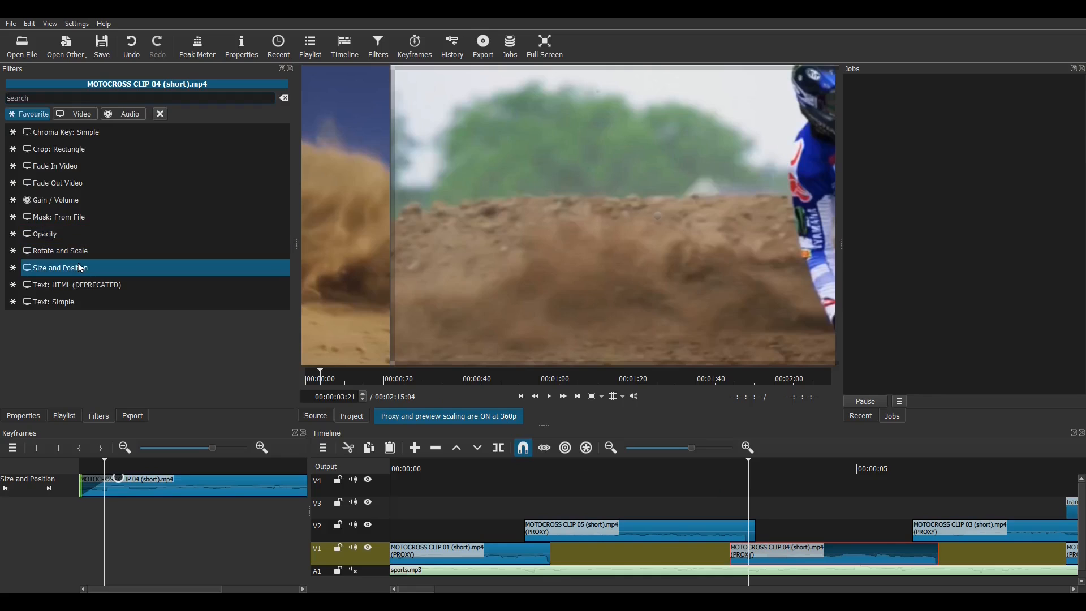
left_click(53, 197)
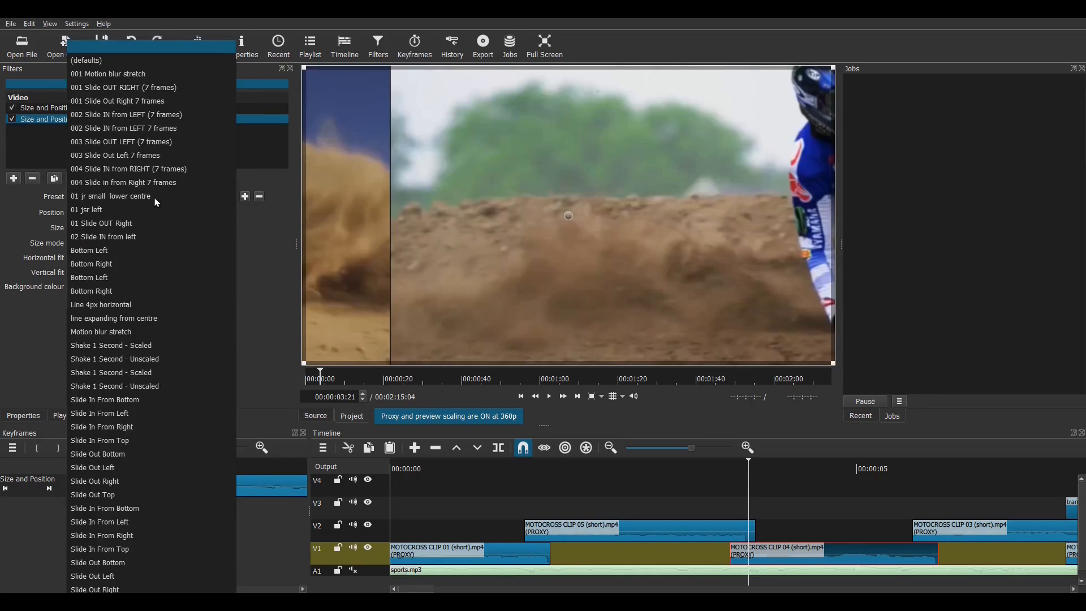
left_click(123, 87)
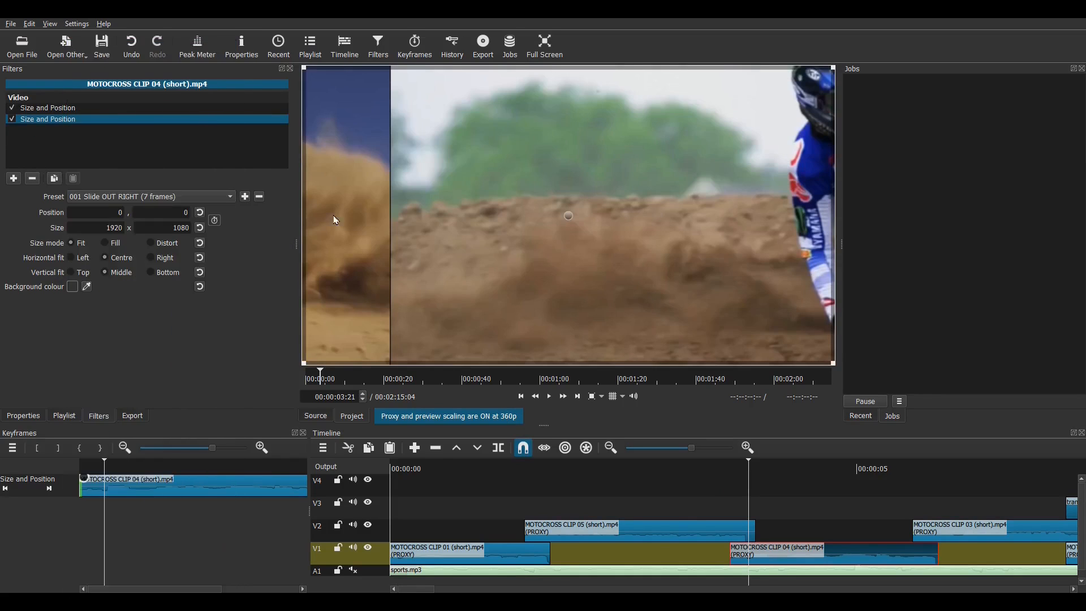
Paste the slide filters onto clips 05 and 03, setting one to Slide In From Left
left_click(969, 530)
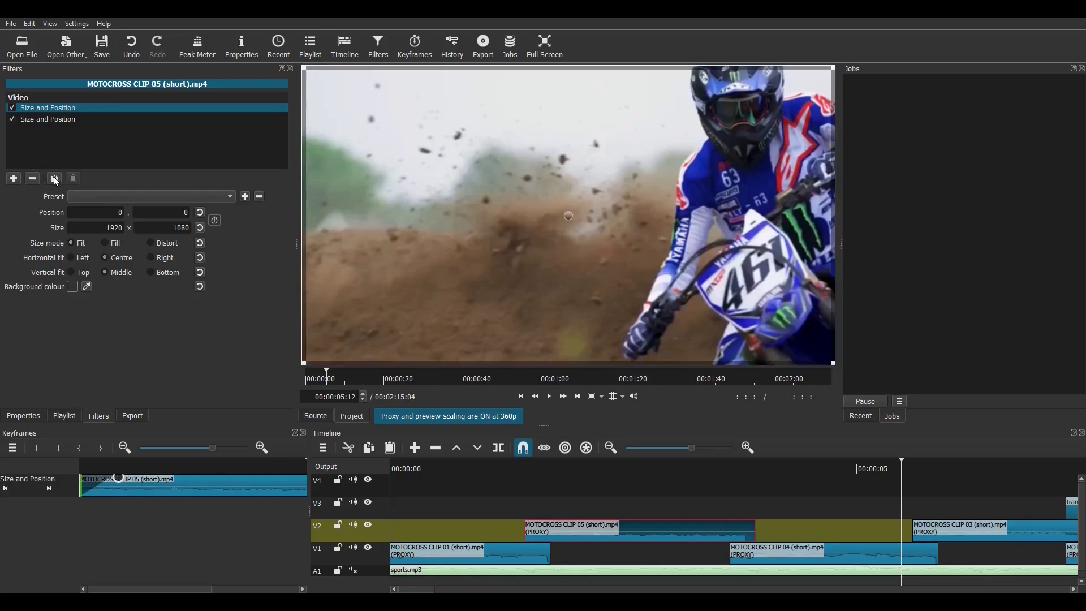
left_click(960, 528)
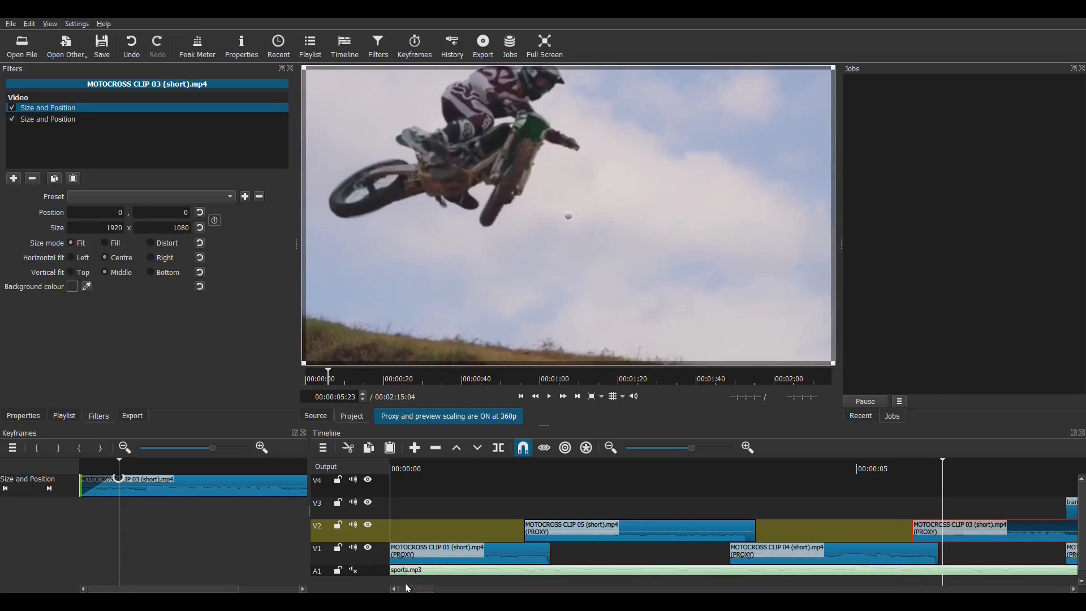
scroll("right", 3)
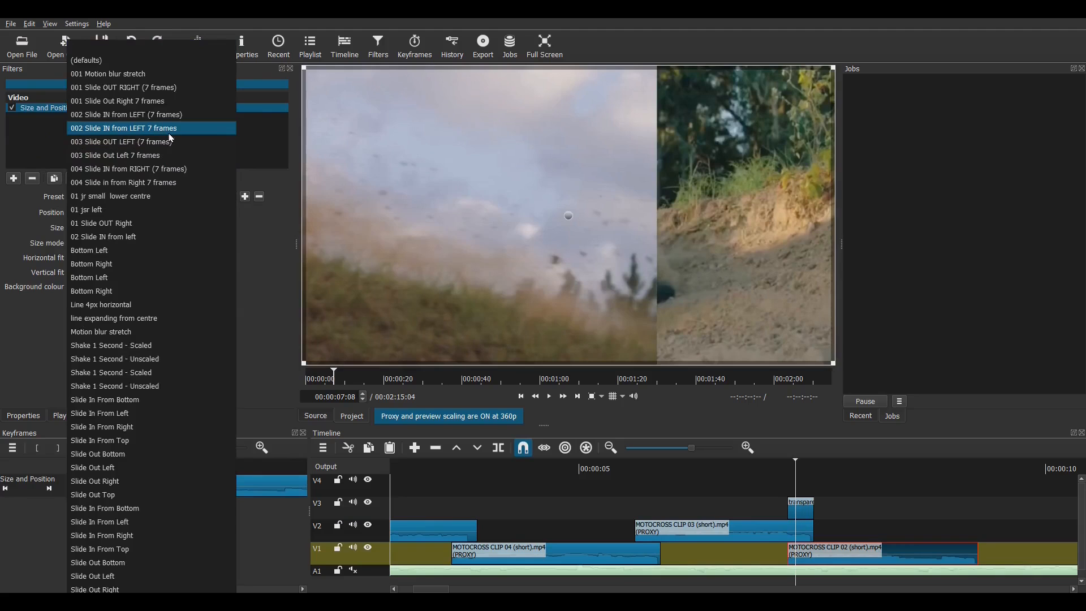
left_click(128, 169)
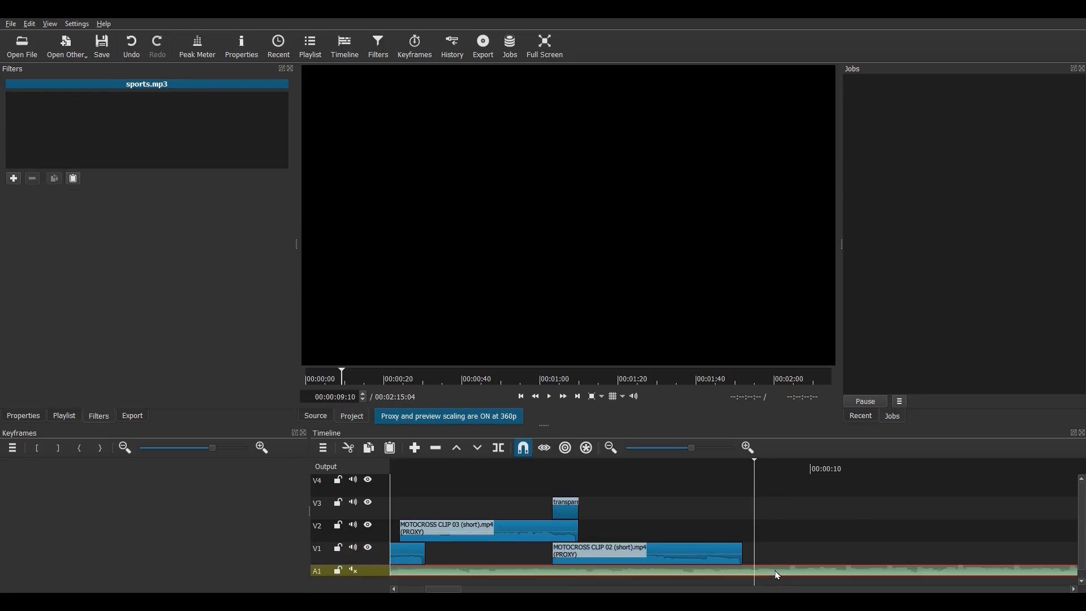
Zoom the timeline to fit and export the whole edit as All timeline.mp4
left_click(746, 447)
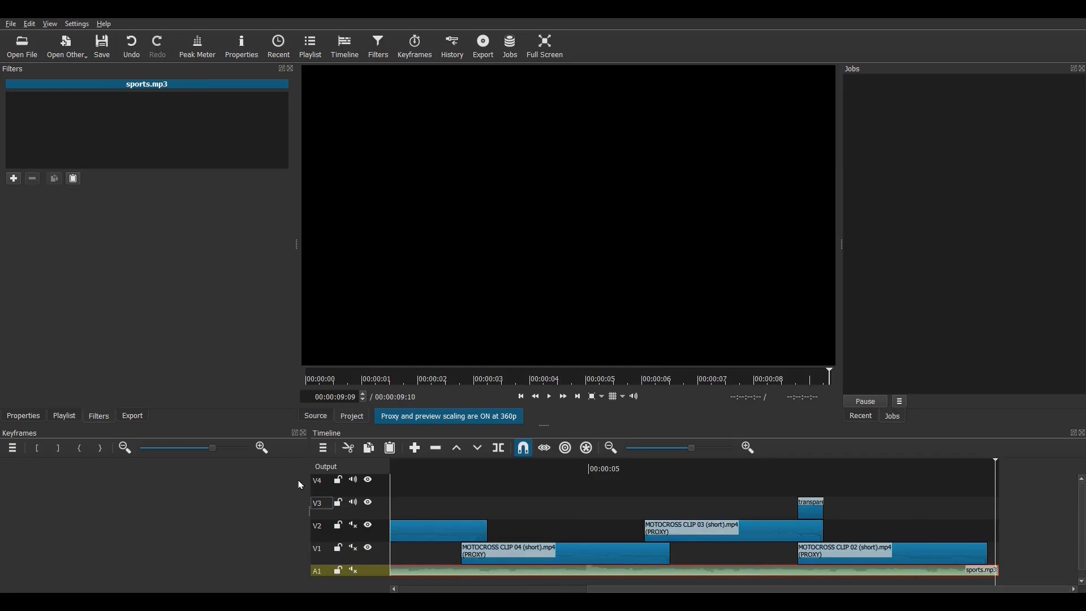
left_click(132, 416)
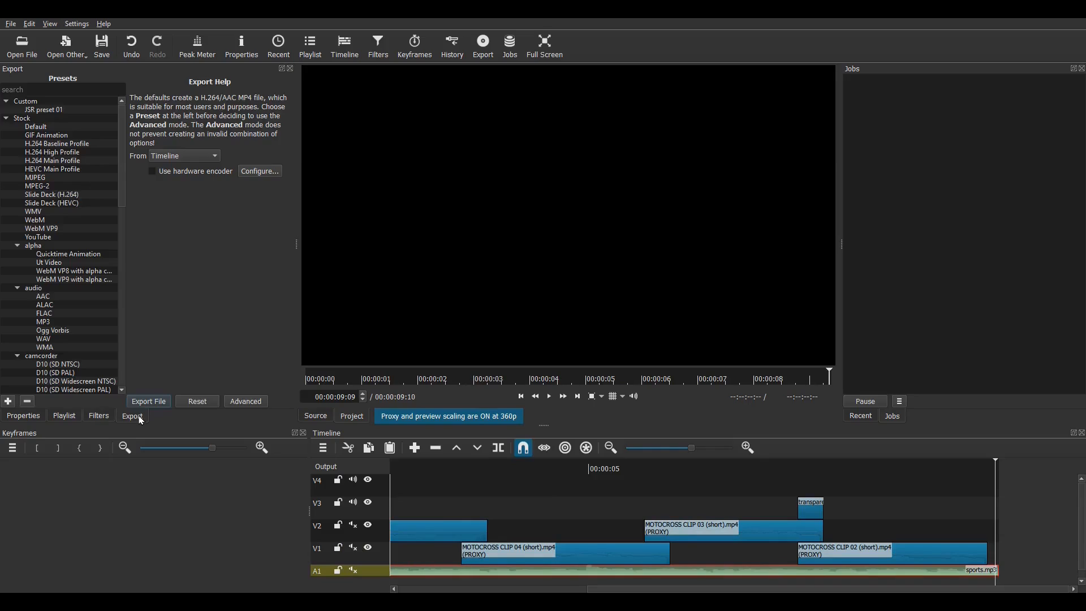
left_click(147, 401)
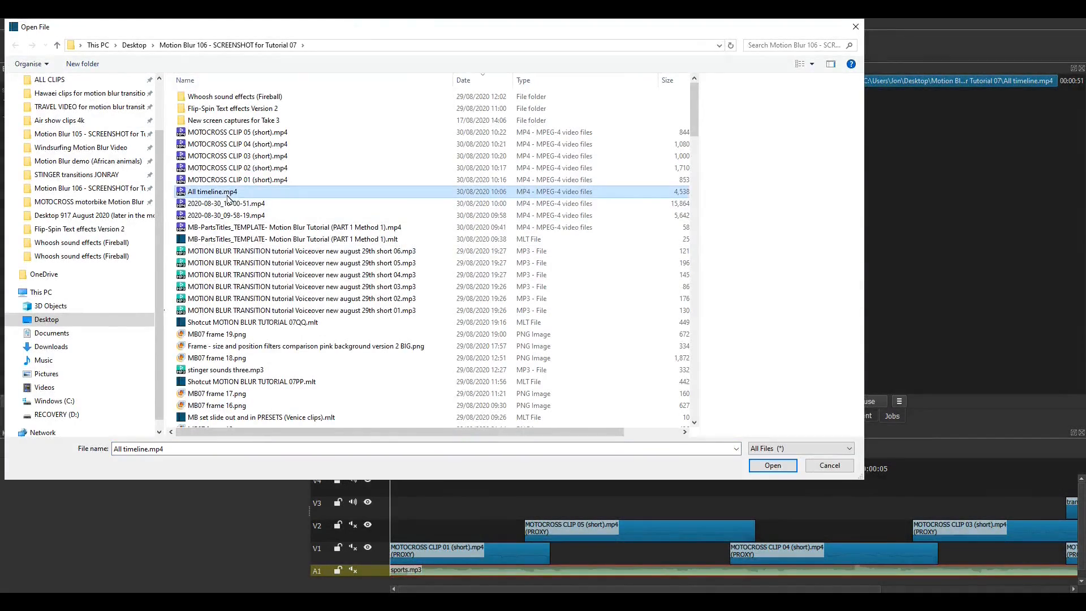
Open All timeline.mp4 and cut its V3 copy into short pieces at each transition
left_click(772, 465)
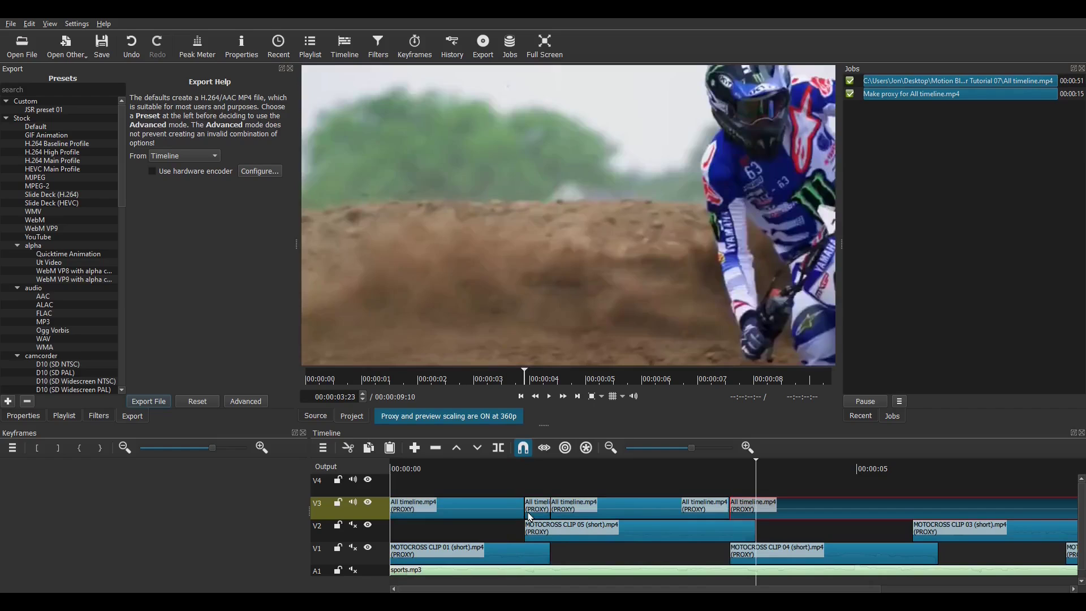
left_click(633, 379)
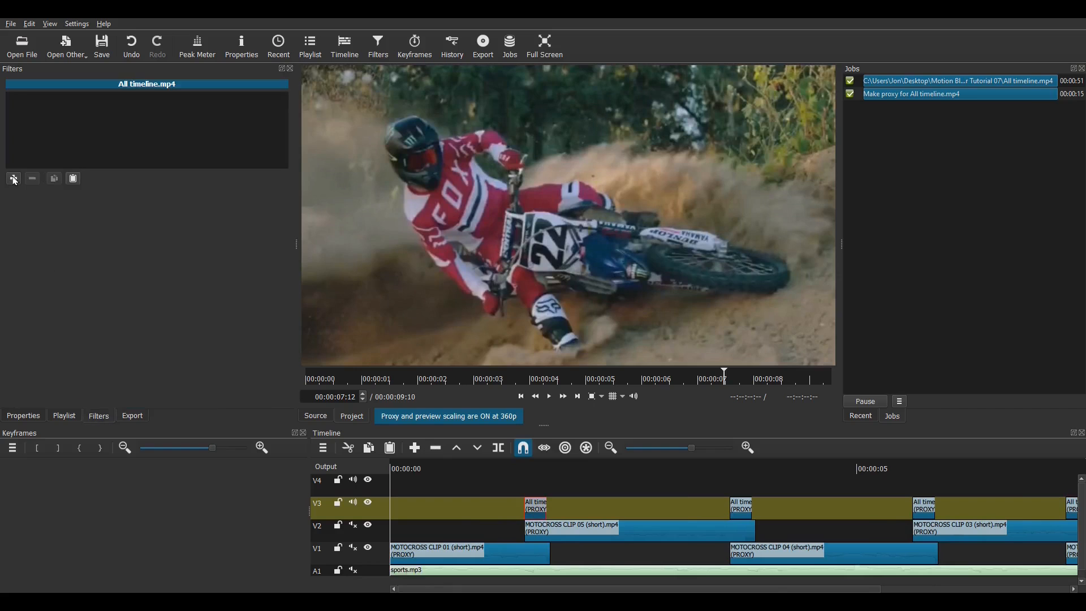
Give the first V3 piece a 99 px Box Blur and a Size and Position filter at -132,0, 2158x1082
left_click(13, 179)
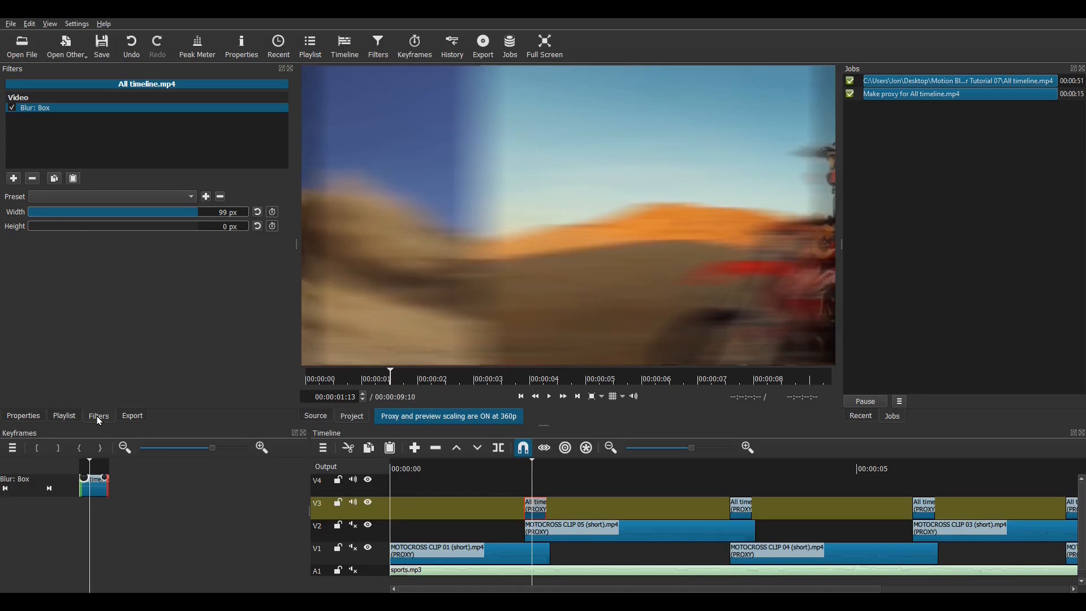
left_click(13, 179)
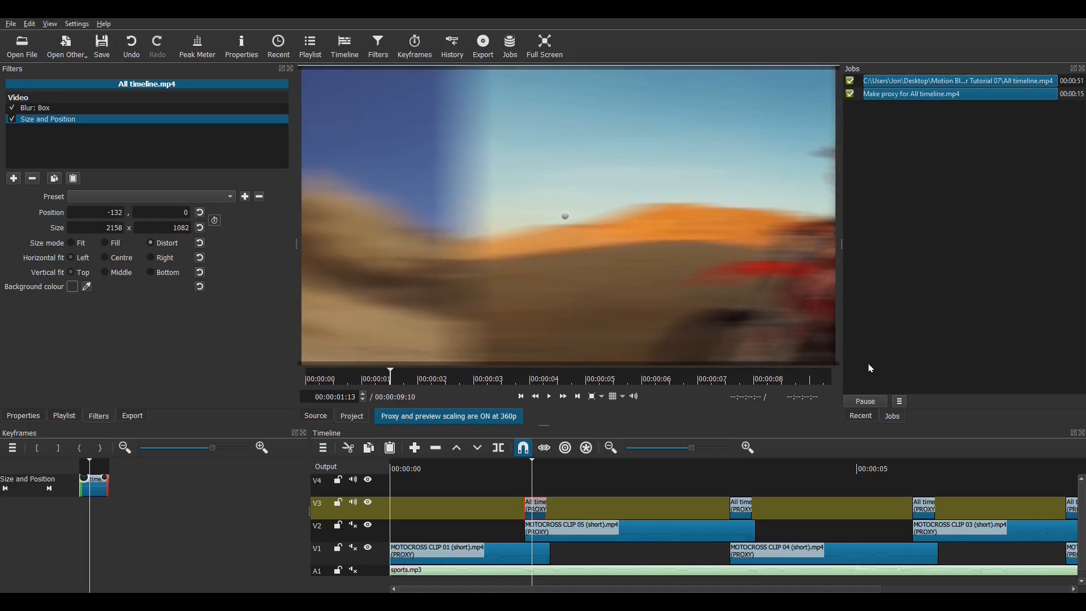
left_click(526, 485)
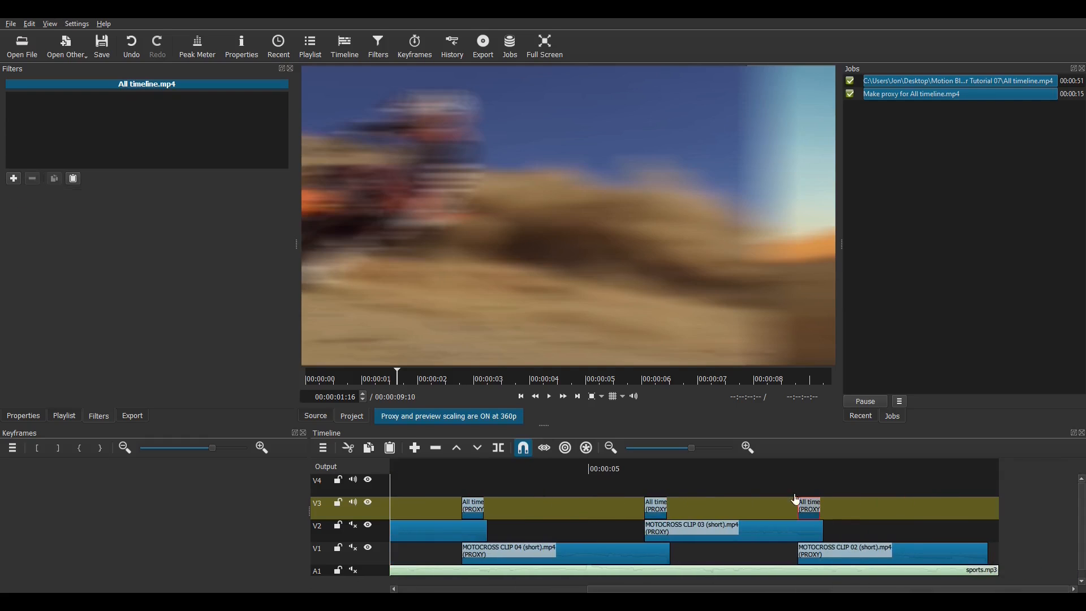
Paste the blur filters on the last V3 piece, fade out the ending, and add an A2 track
left_click(72, 179)
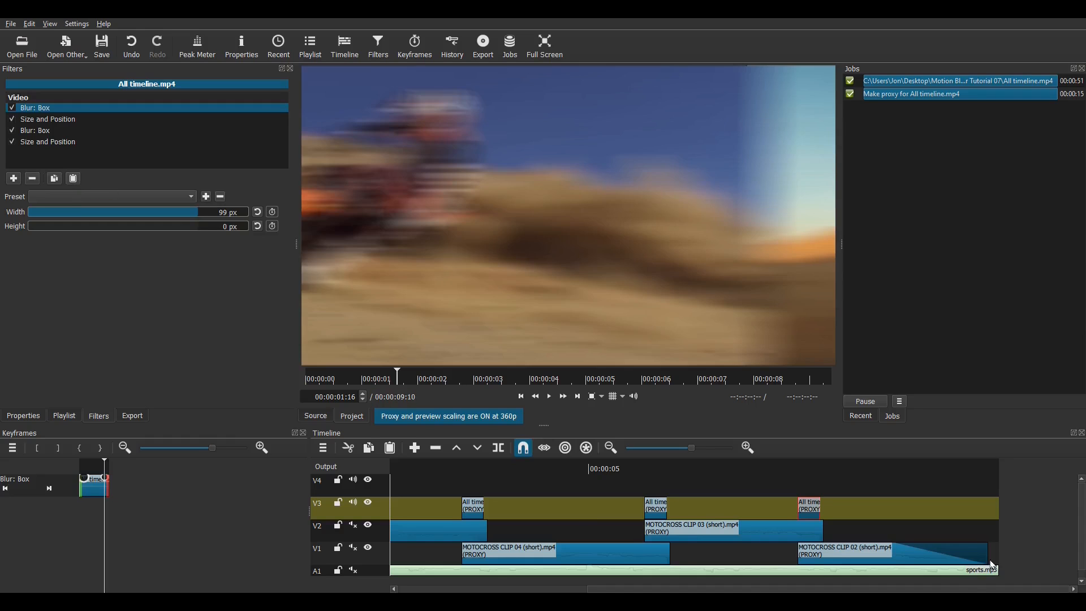
scroll("left", 3)
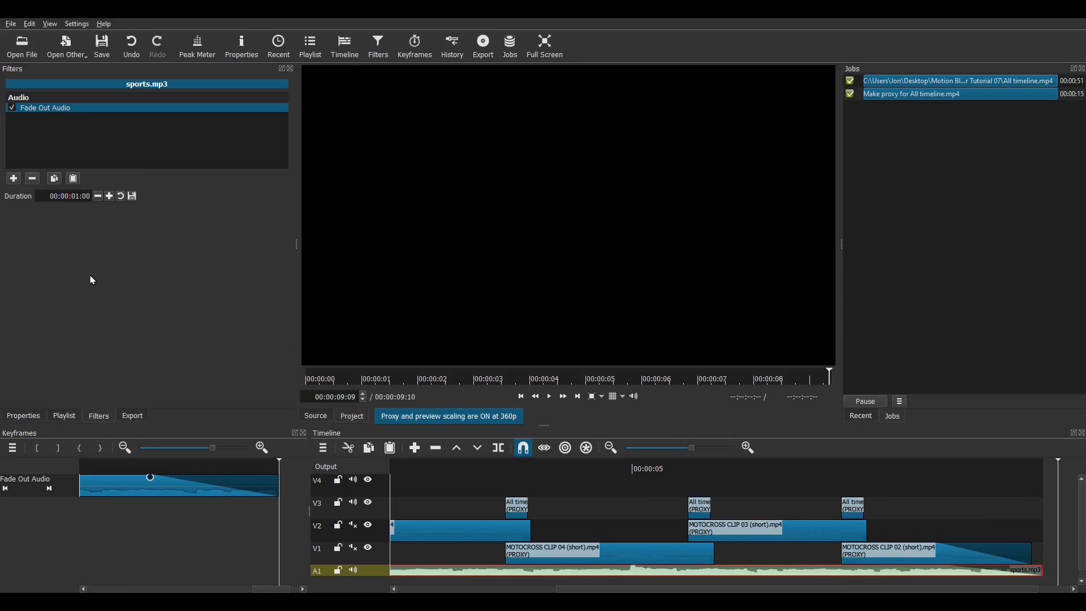
left_click(322, 448)
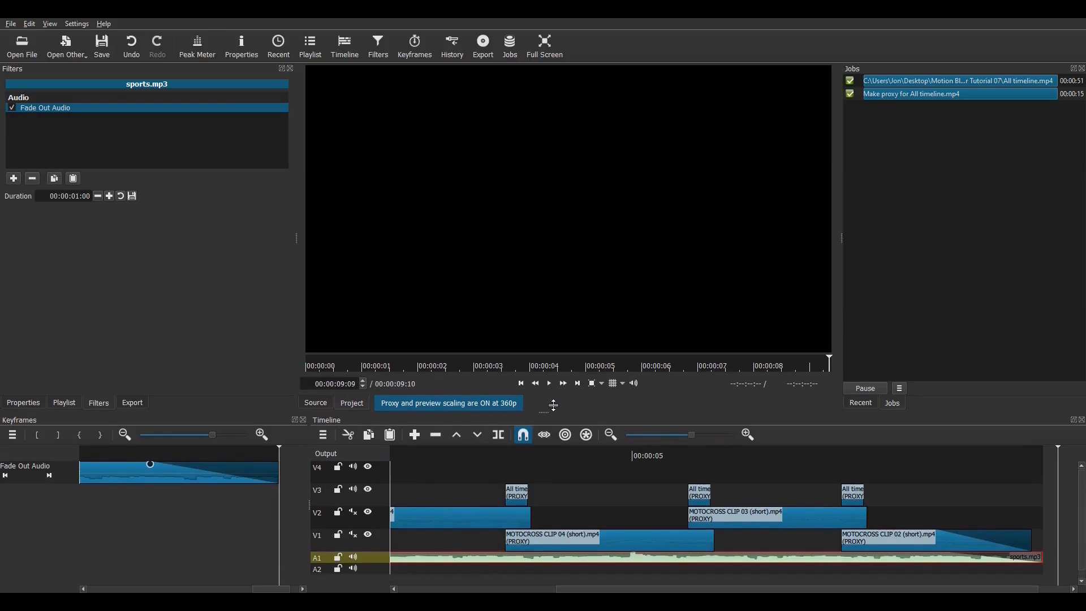
left_click(21, 46)
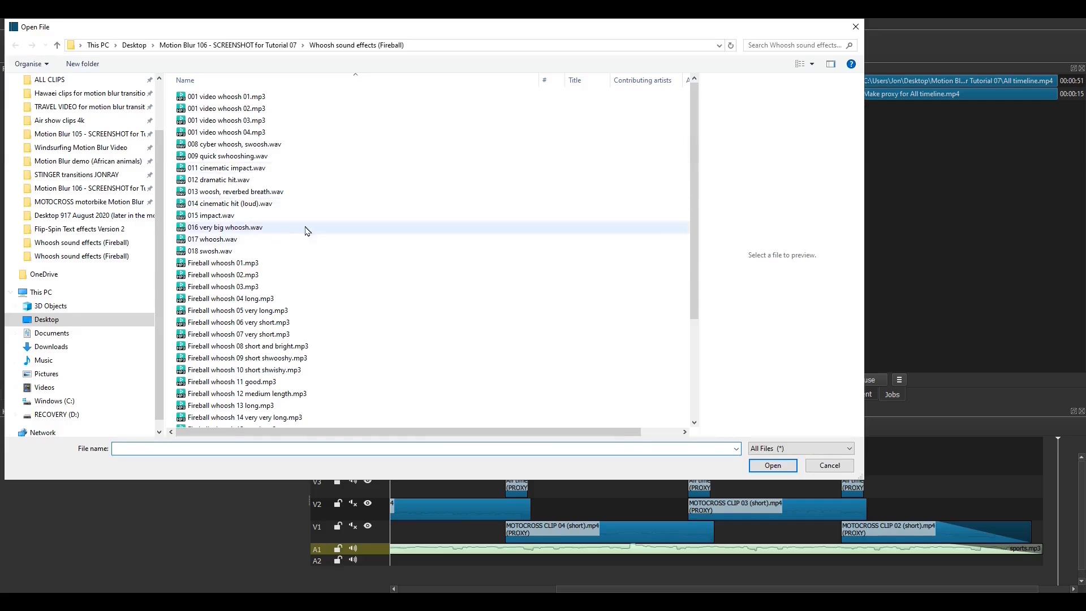
Scroll the timeline down to bring track A2 under the first transition into view
scroll("down", 3)
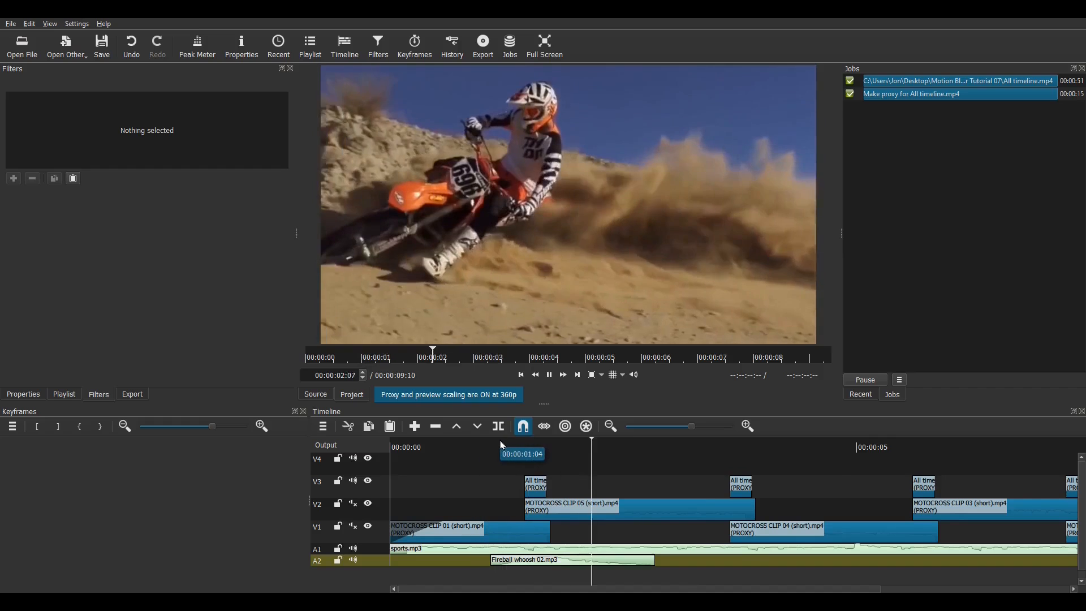
Paste Fireball whoosh 02.mp3 copies on A2 under the other three transitions, then play back
left_click(571, 560)
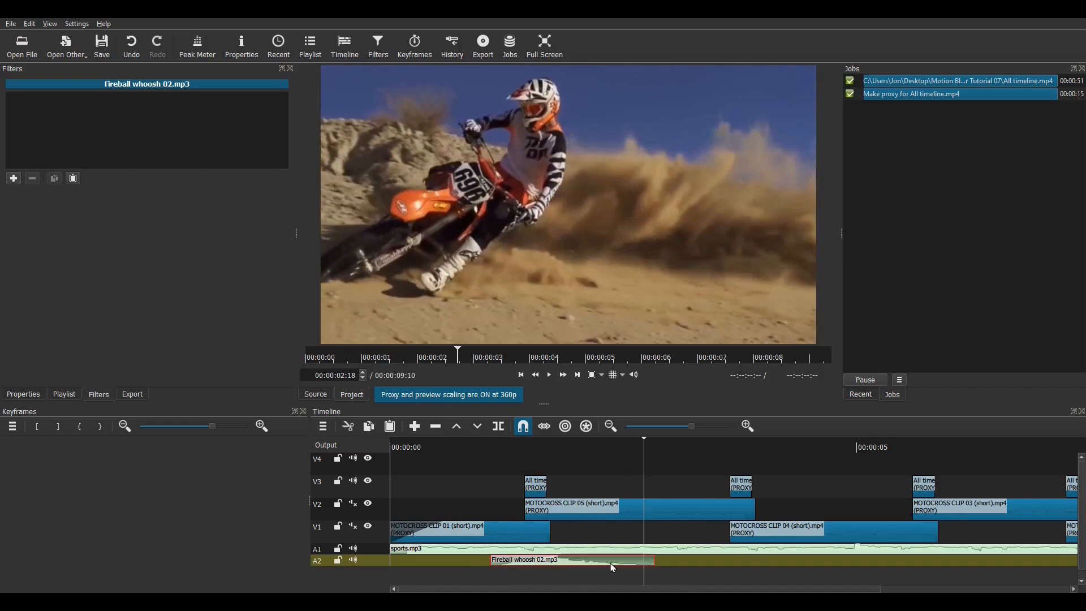
left_click(695, 447)
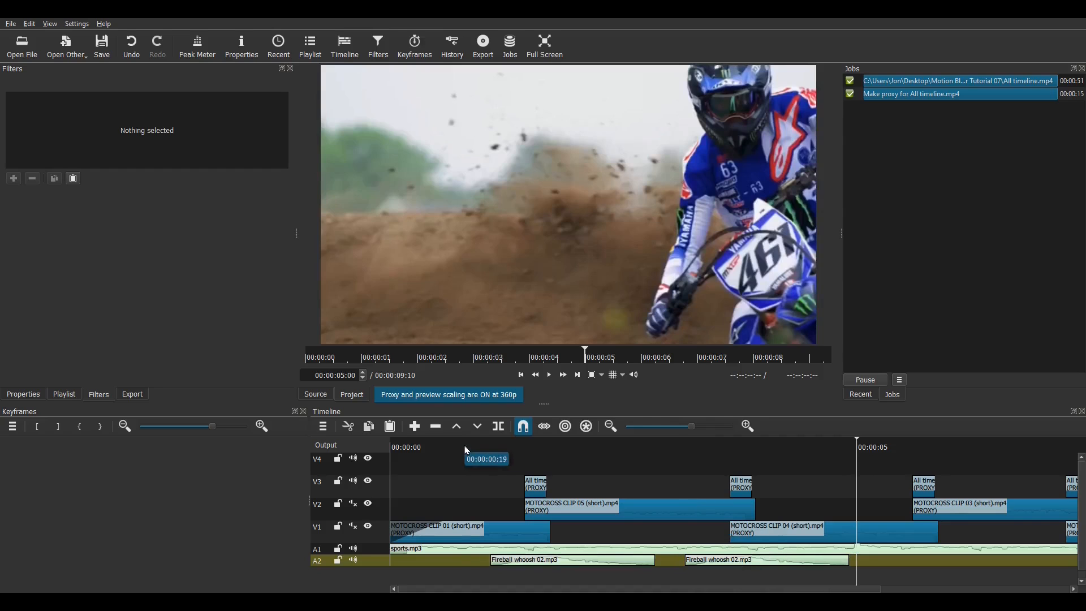
left_click(548, 374)
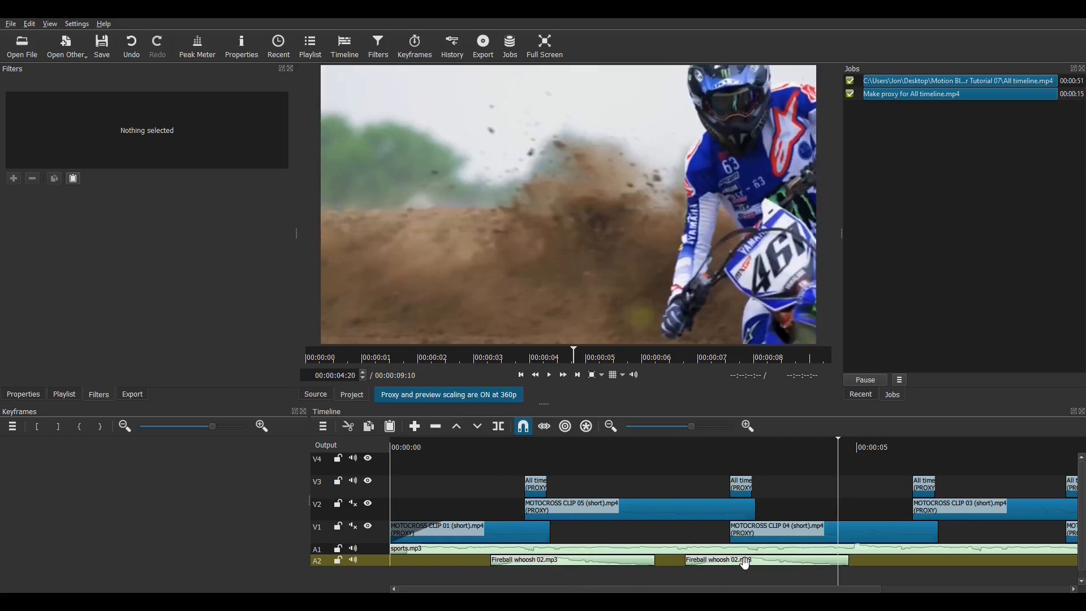
left_click(745, 560)
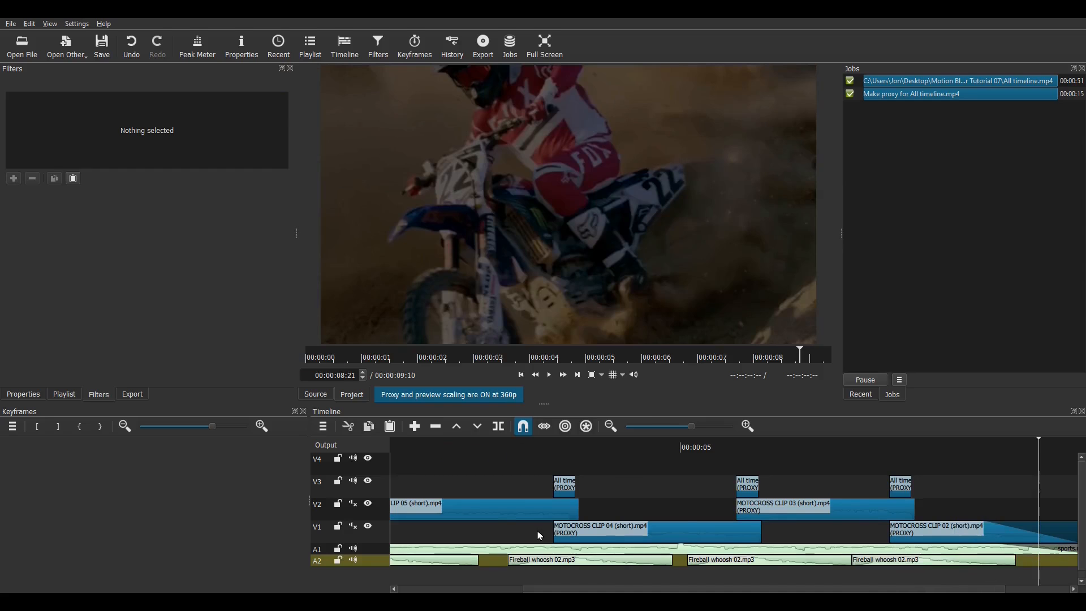
left_click(548, 374)
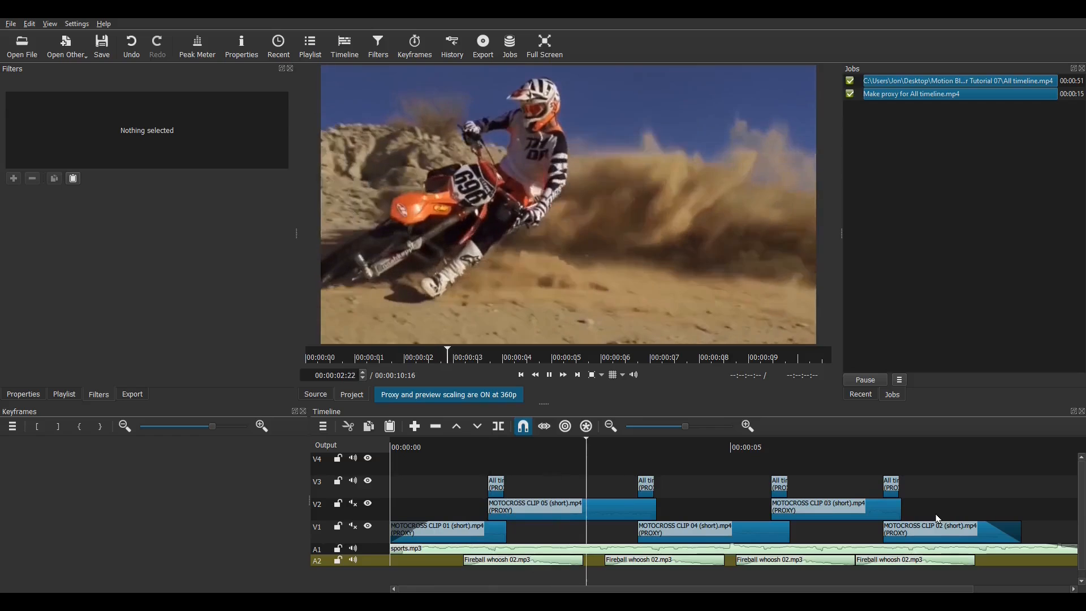
left_click(562, 374)
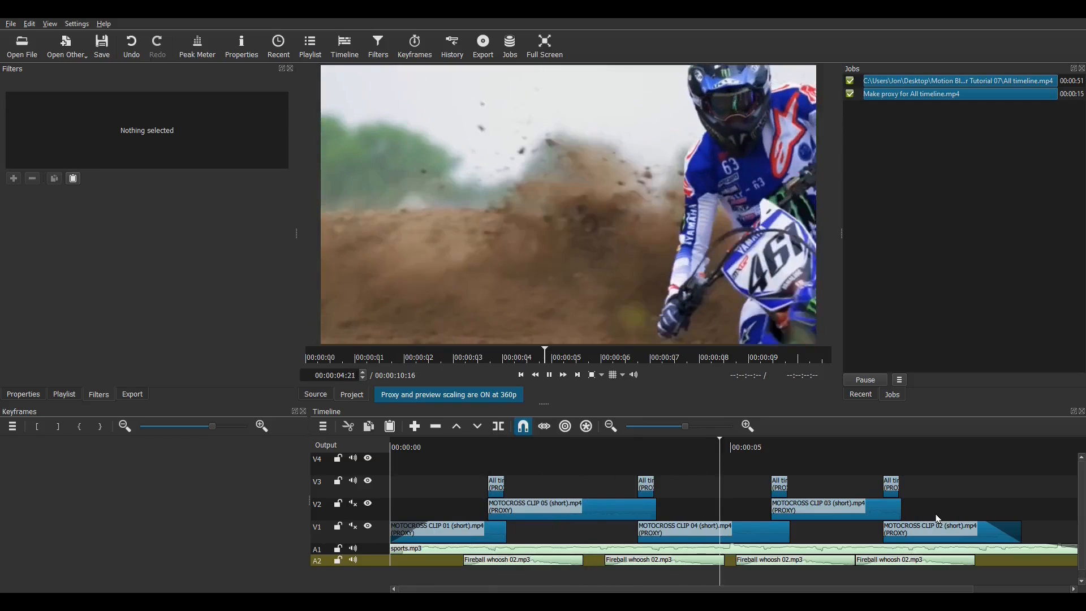